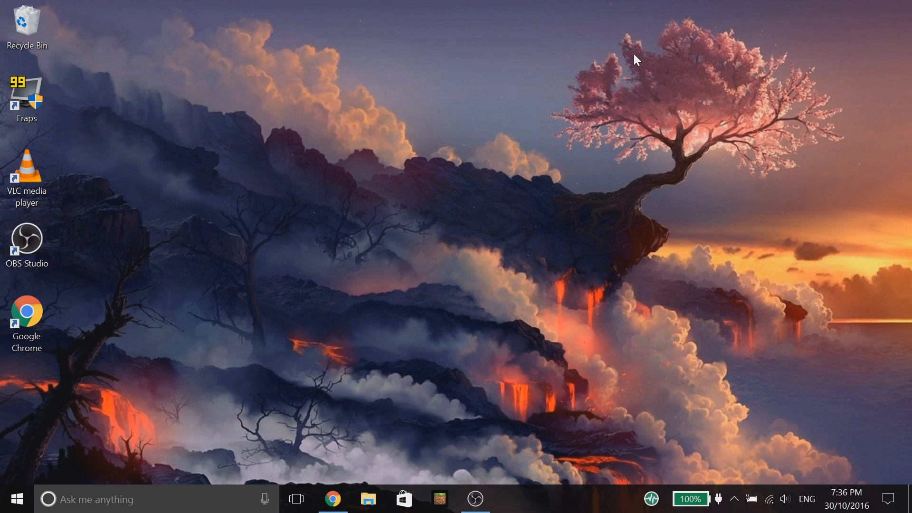
mouse_move(369, 499)
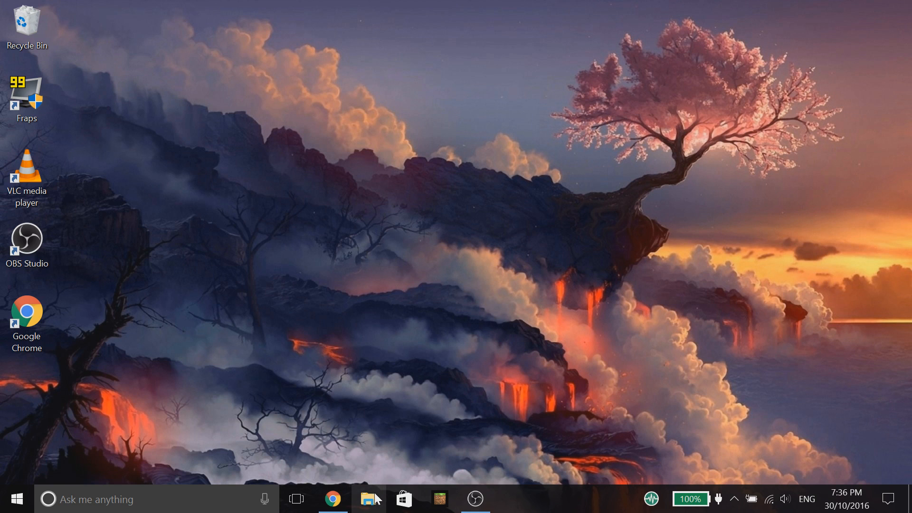
Step: Open File Explorer at the user's AppData Local folder via %localappdata%
left_click(368, 497)
type("%")
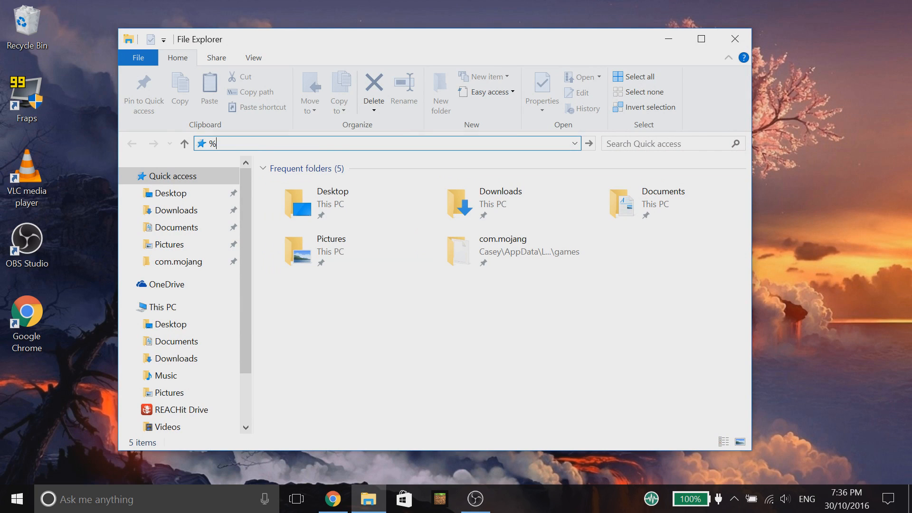
type("localapp")
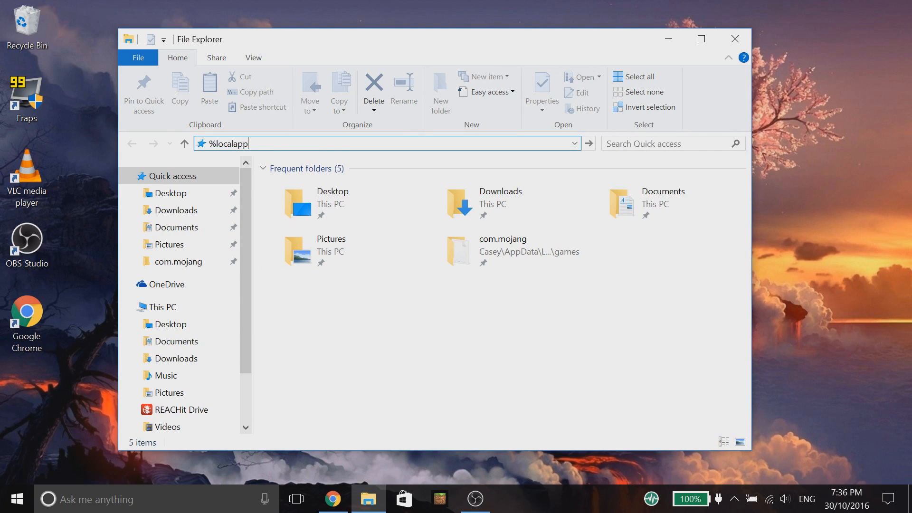
type("data%")
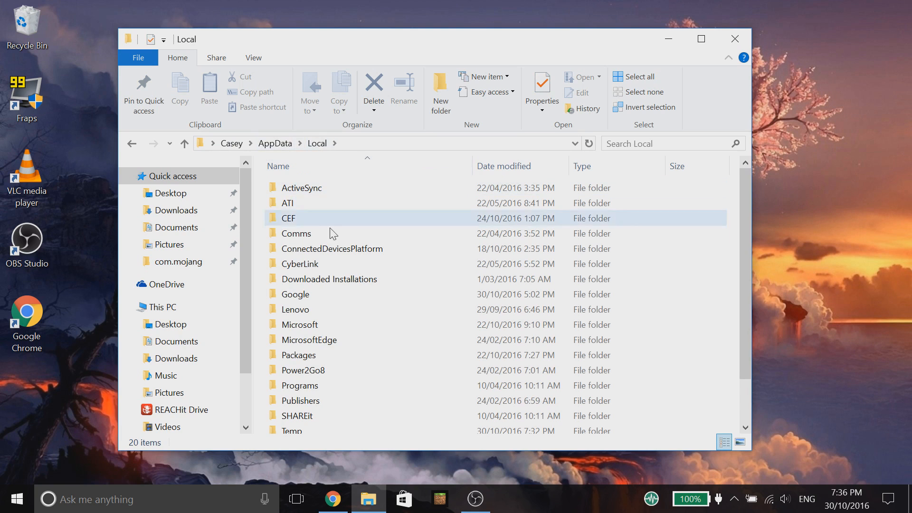
Step: Go into Packages and the Microsoft.MinecraftUWP_8wekyb3d8bbwe app package folder
left_click(299, 355)
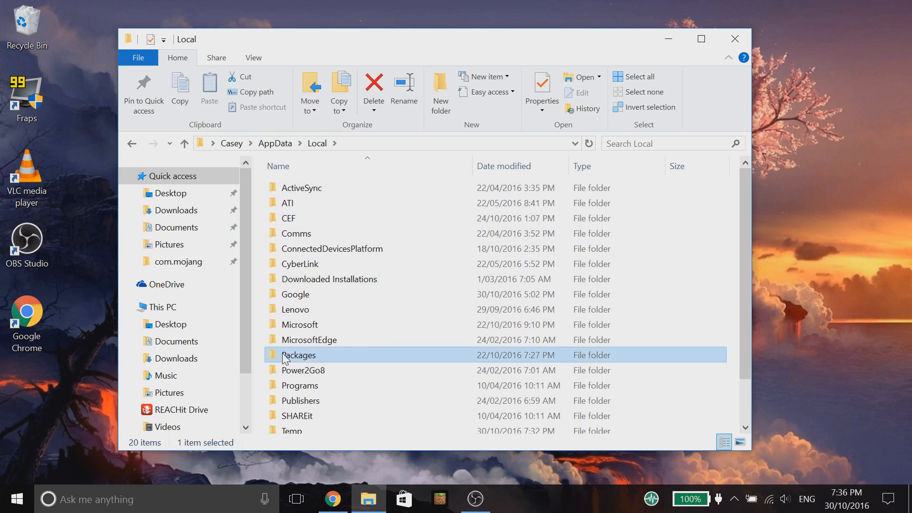
double_click(298, 355)
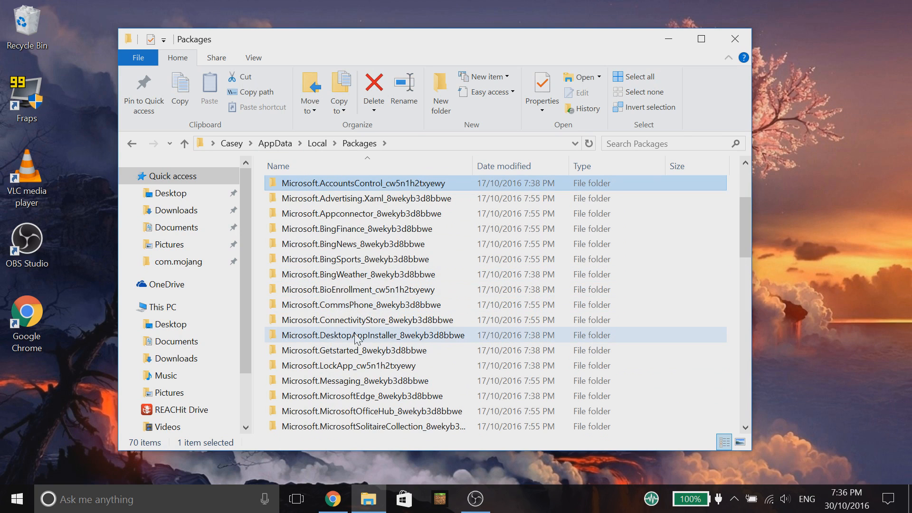
scroll("down", 3)
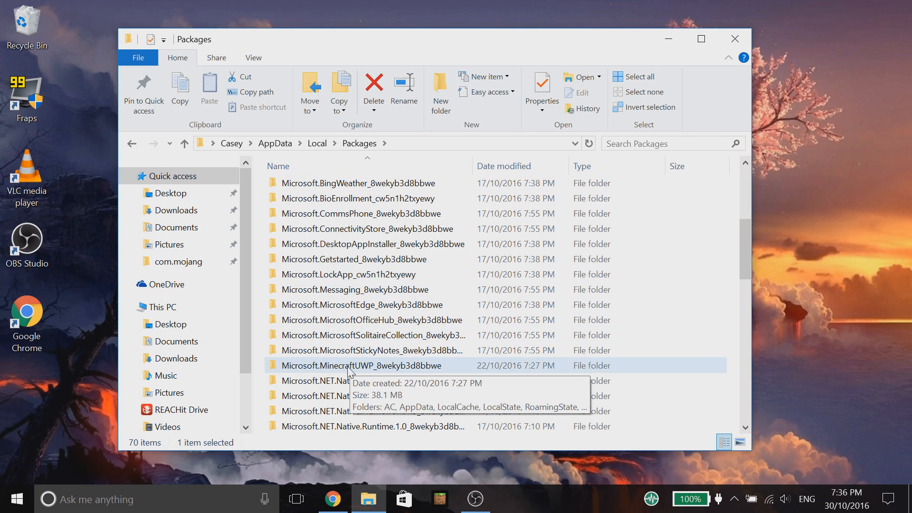
mouse_move(359, 370)
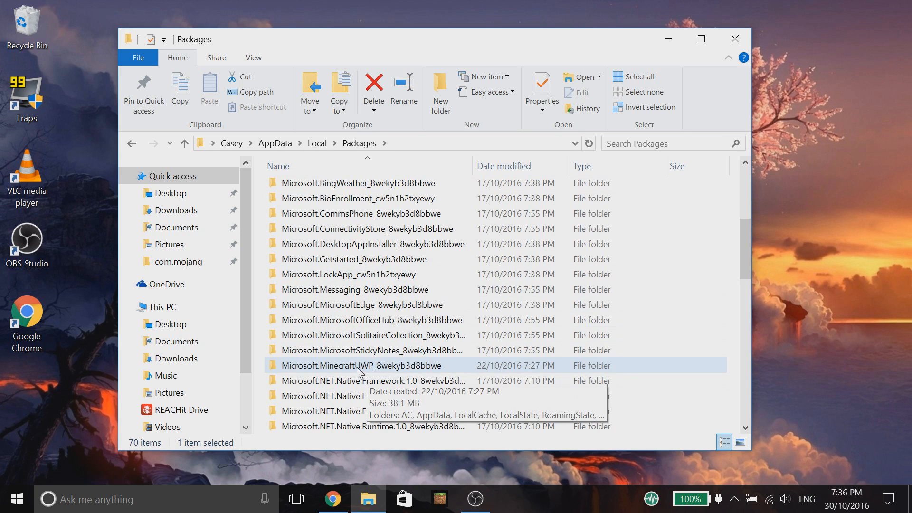
mouse_move(329, 371)
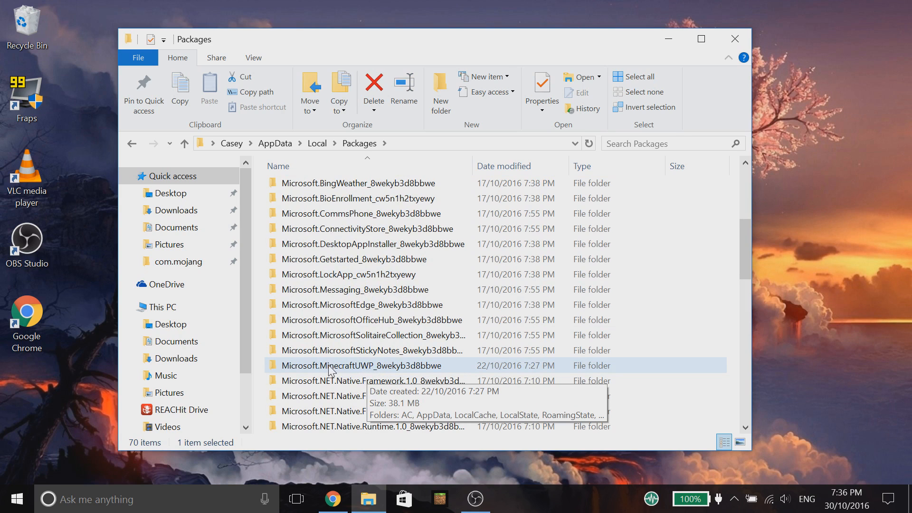
double_click(361, 365)
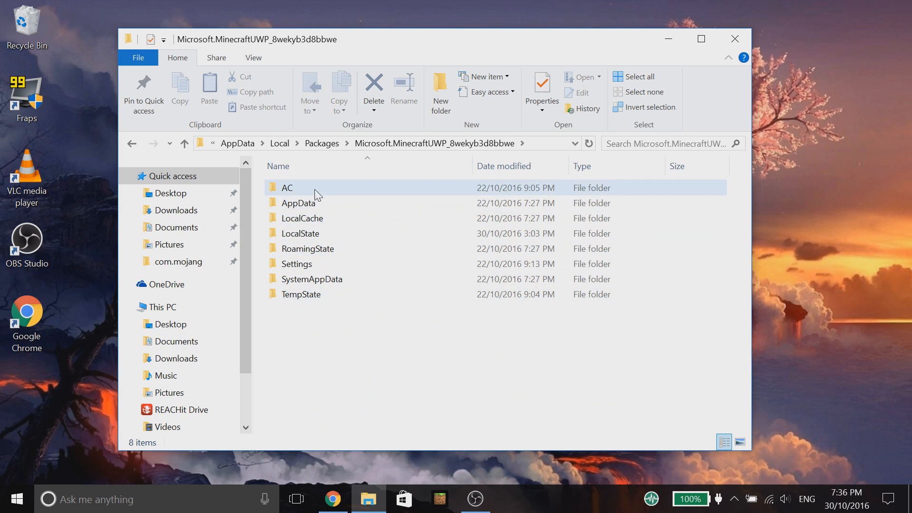
mouse_move(334, 238)
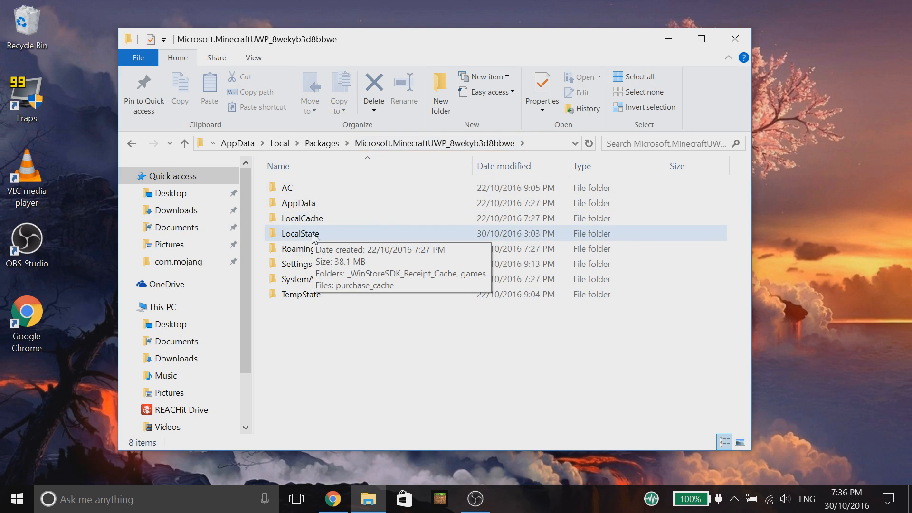
Step: Continue through LocalState and games into com.mojang and select the vanilla folder
double_click(300, 234)
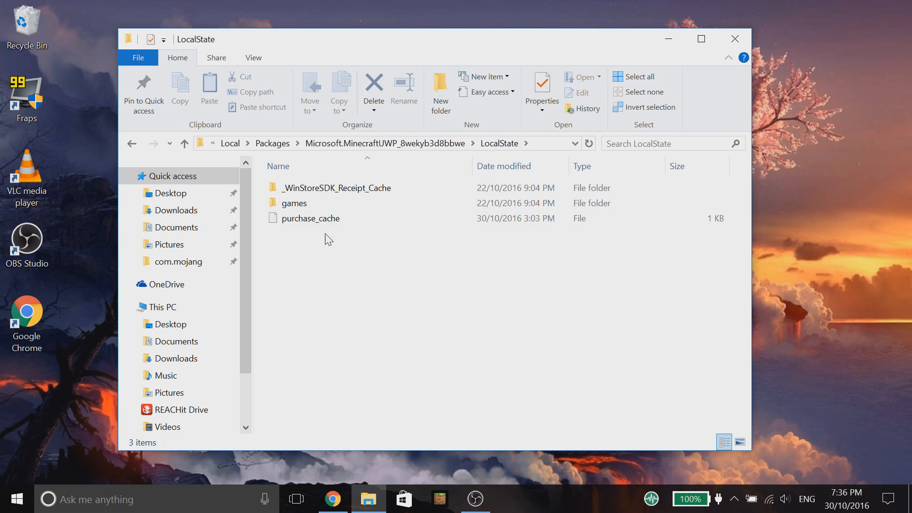
double_click(294, 202)
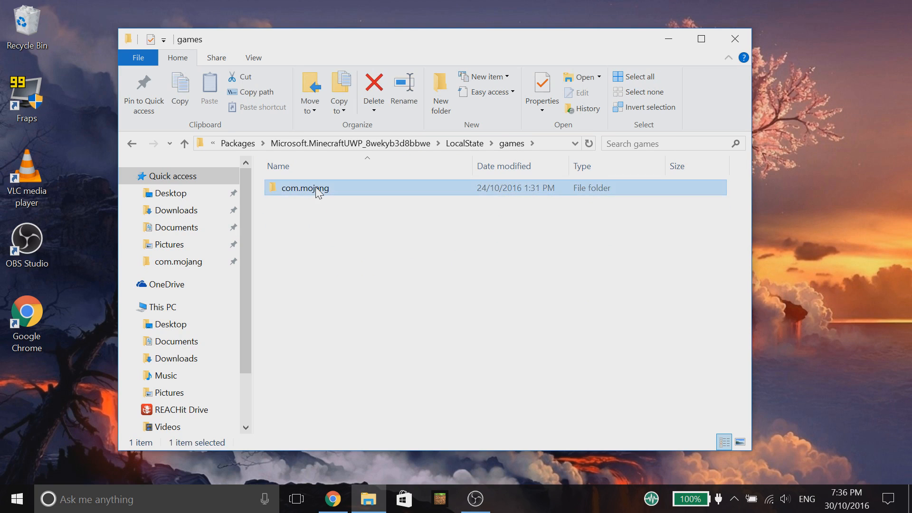
double_click(306, 188)
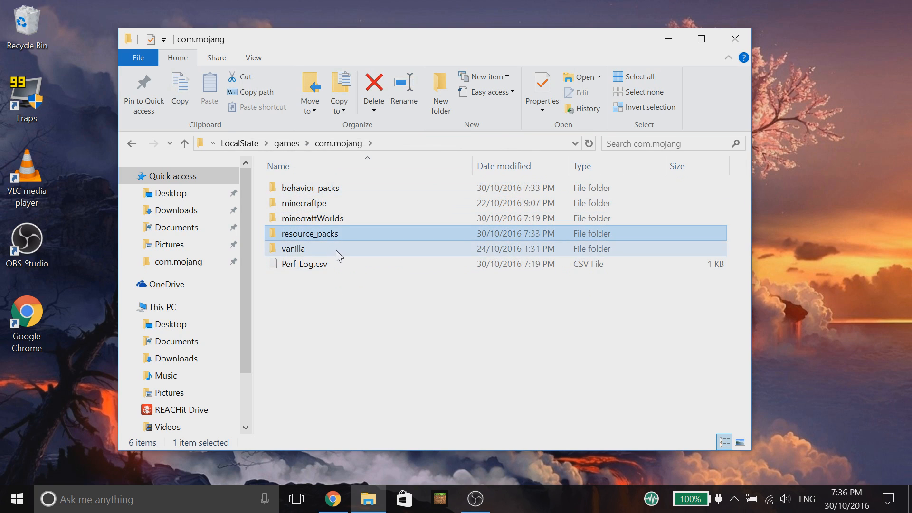
mouse_move(300, 238)
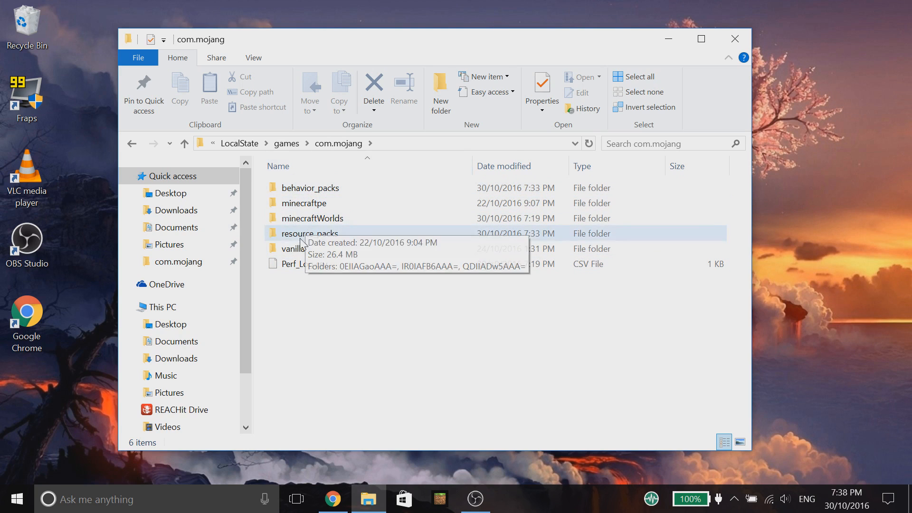
mouse_move(320, 252)
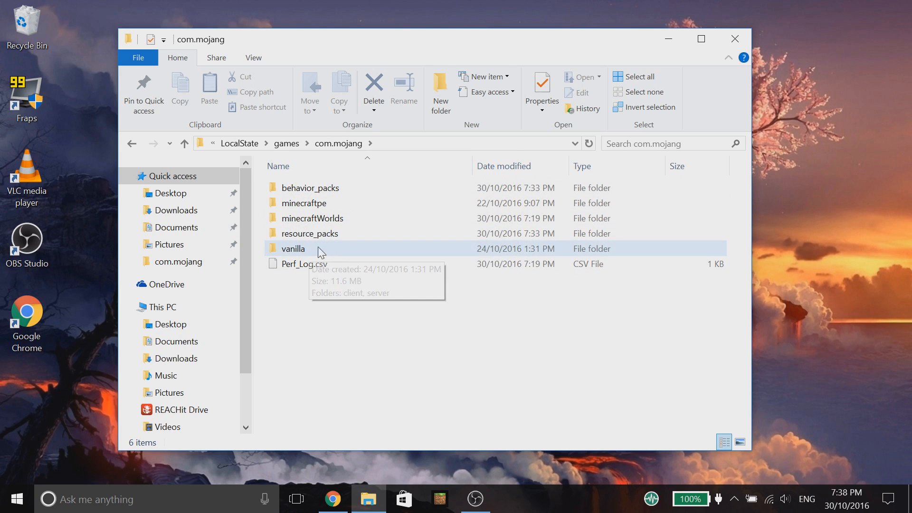
left_click(292, 248)
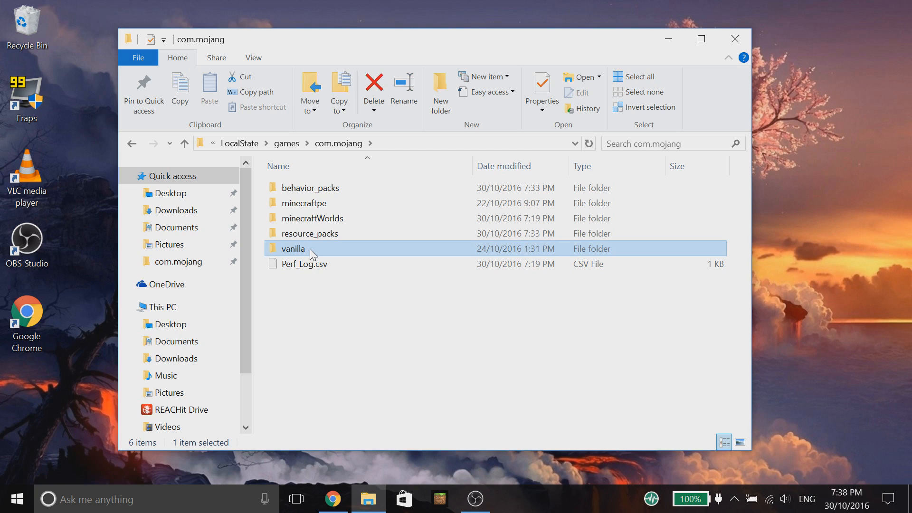
Step: Enter vanilla's client pack folder and inspect its pack_manifest.json file
double_click(292, 248)
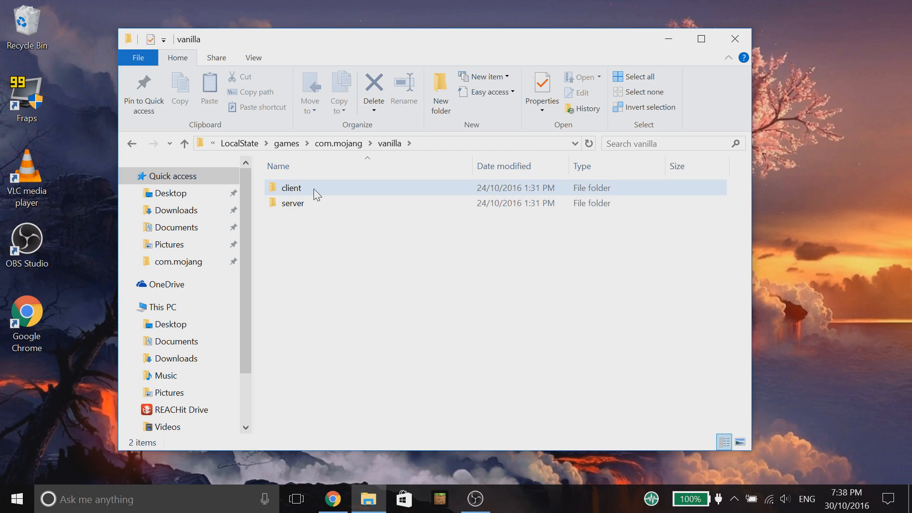
double_click(291, 187)
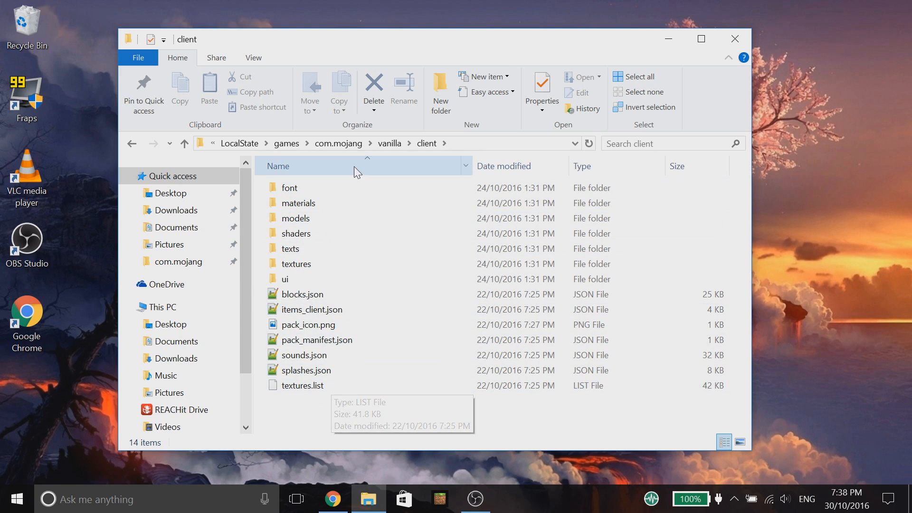
left_click(302, 386)
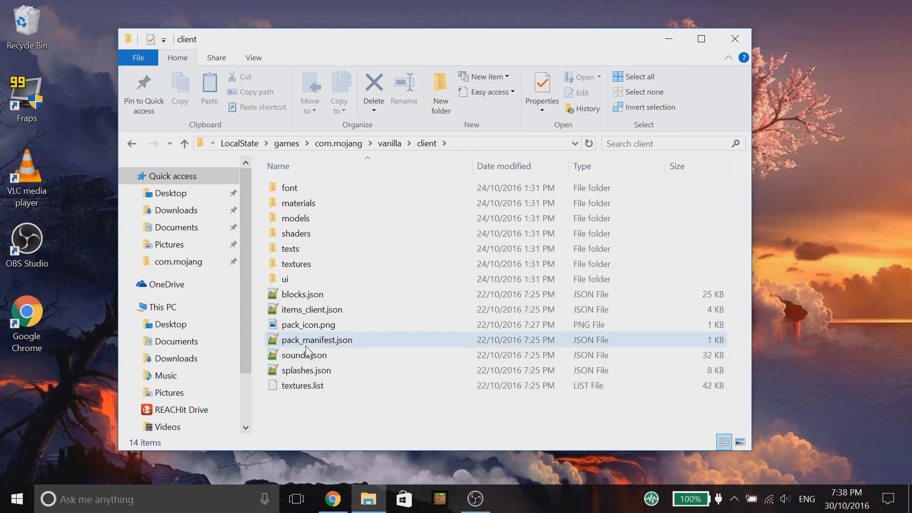
mouse_move(329, 344)
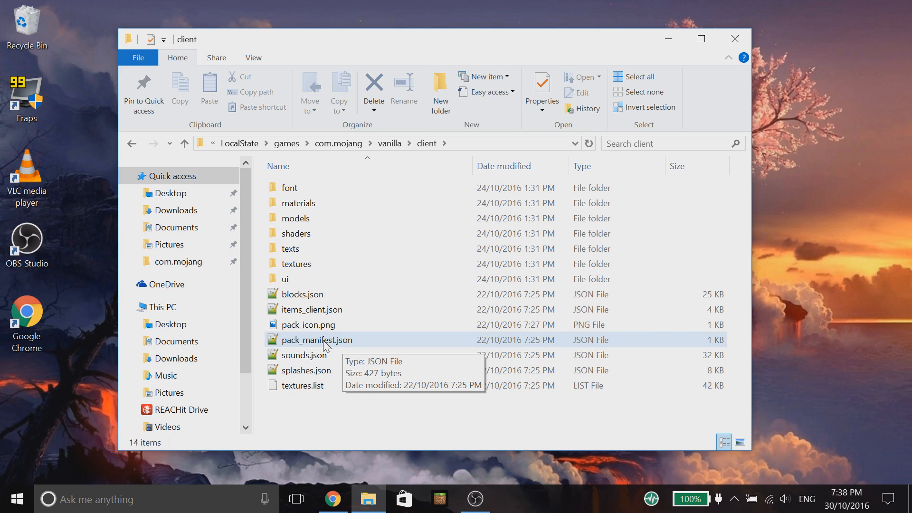
mouse_move(359, 159)
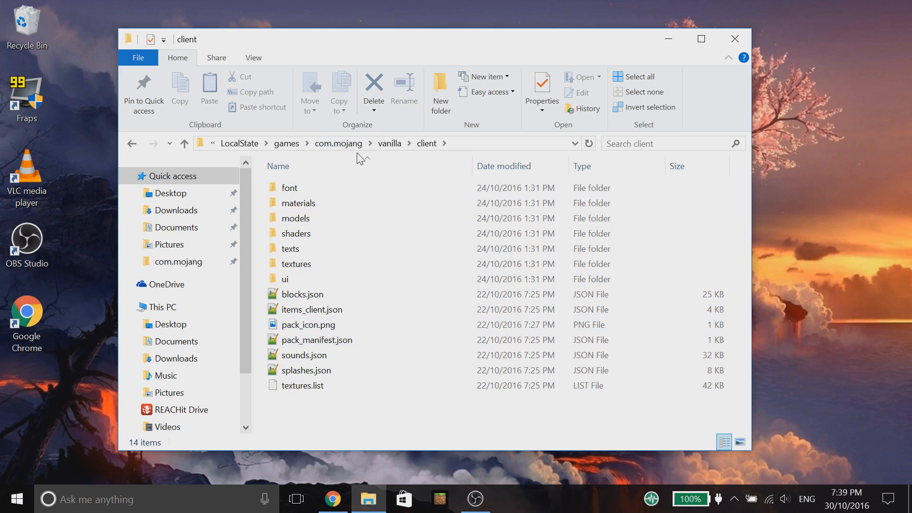
right_click(315, 340)
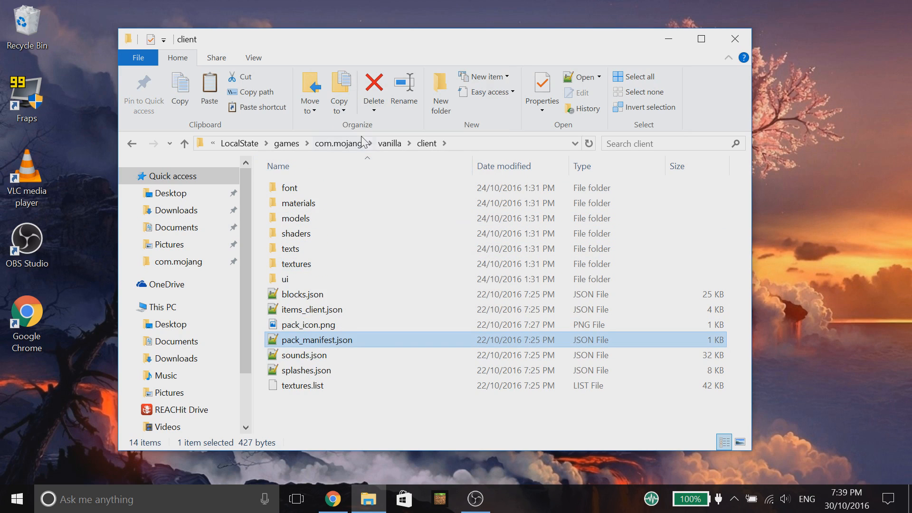
Step: Back in com.mojang, create a folder named Tutorial inside resource_packs and enter it
left_click(339, 143)
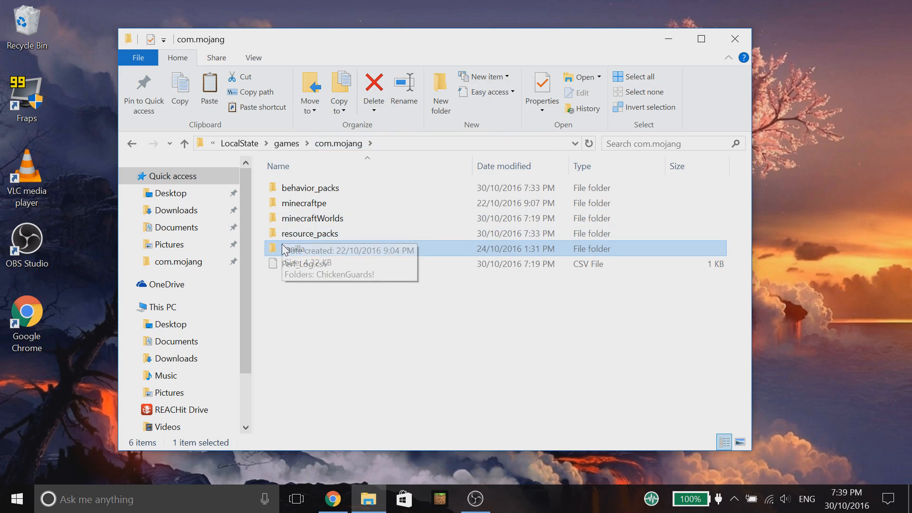
double_click(309, 233)
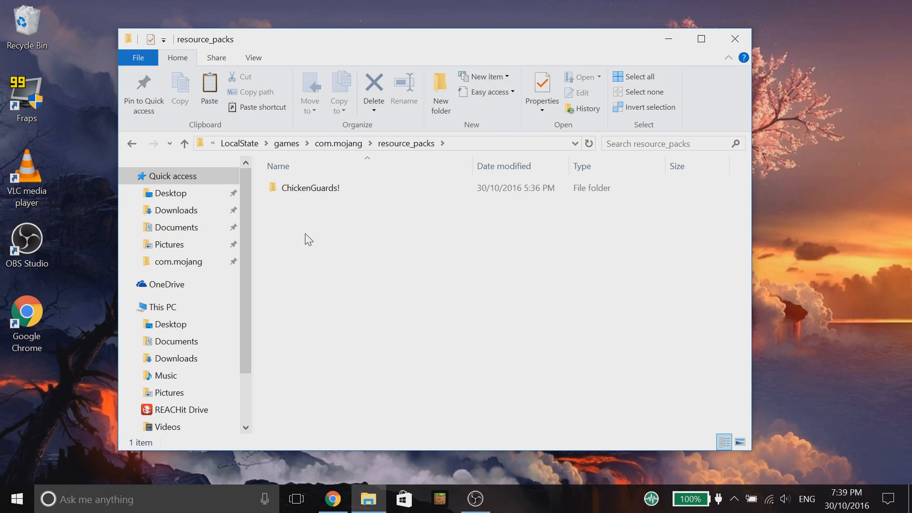
left_click(441, 86)
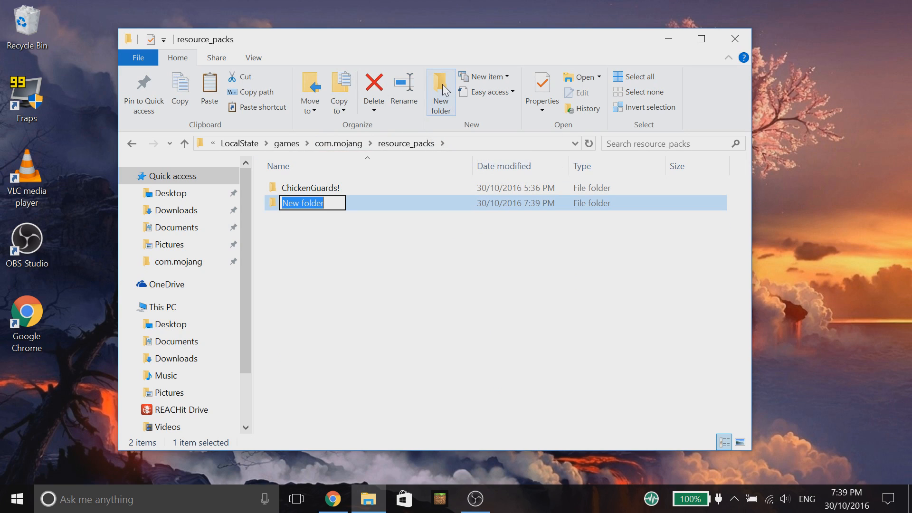
type("Tutorial")
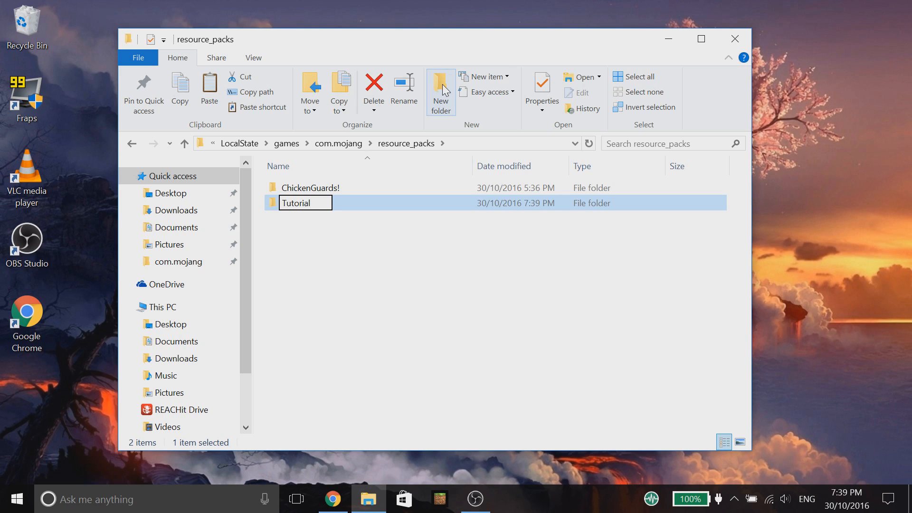
key("Enter")
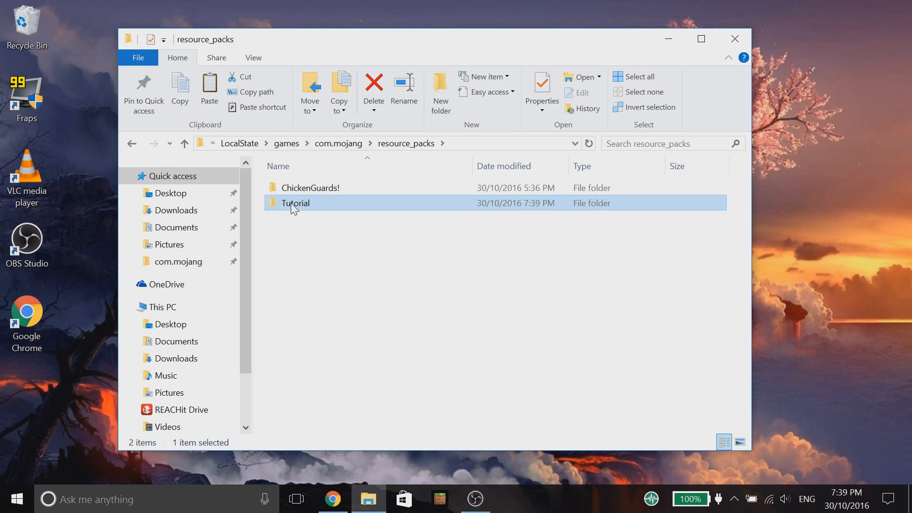
double_click(295, 203)
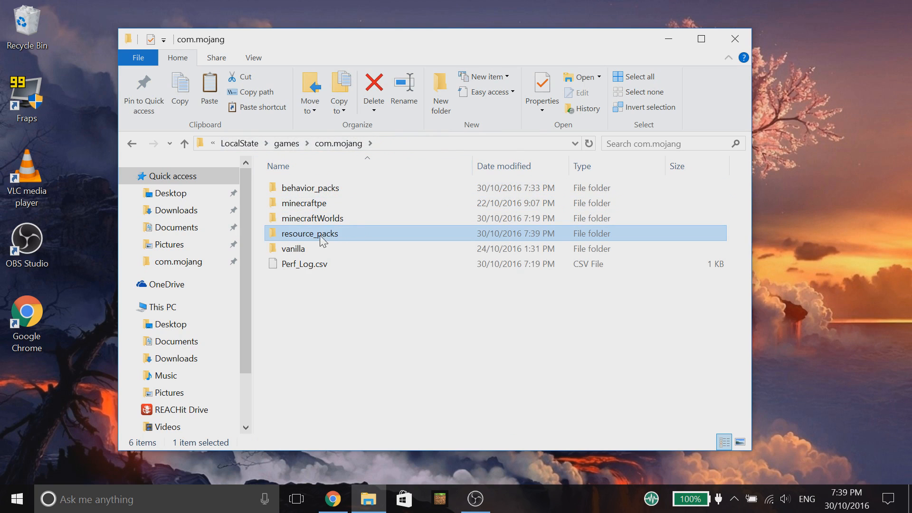
Step: From the vanilla server pack, create a Tutorial folder in behavior_packs and enter it
double_click(292, 249)
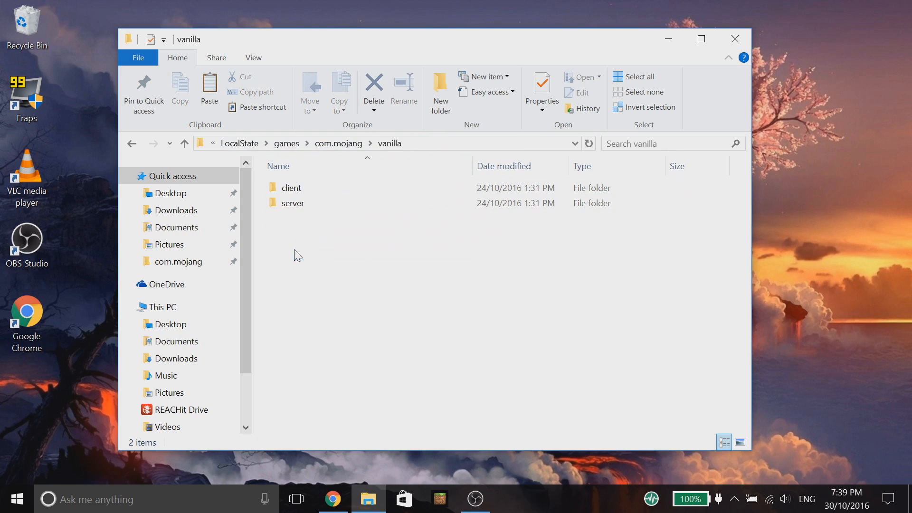
left_click(293, 203)
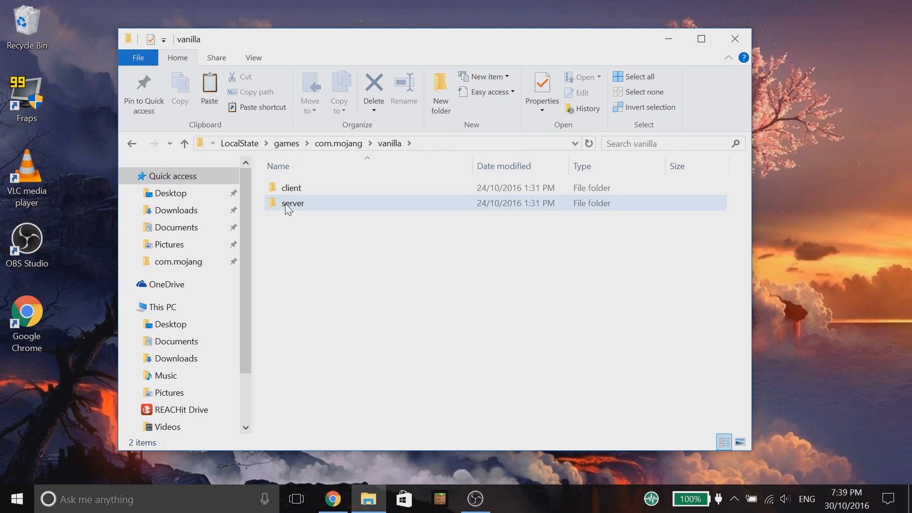
double_click(292, 202)
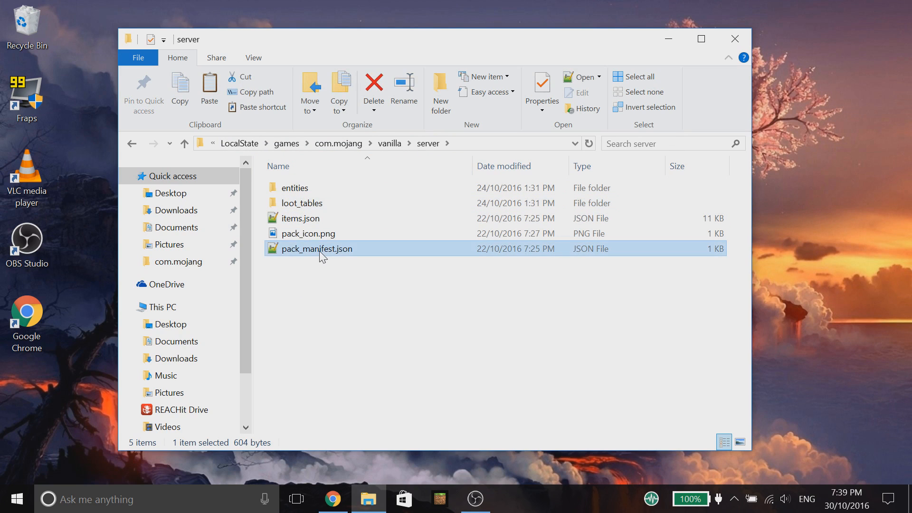
mouse_move(354, 400)
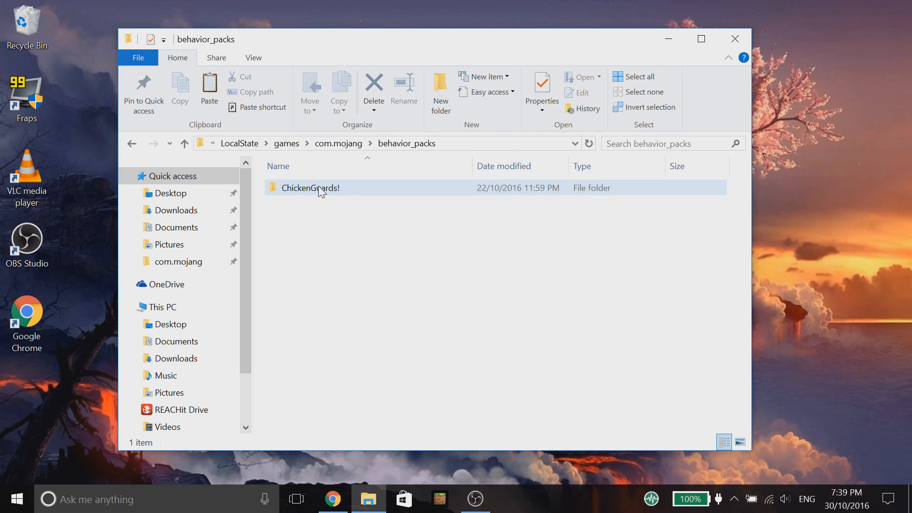
left_click(441, 90)
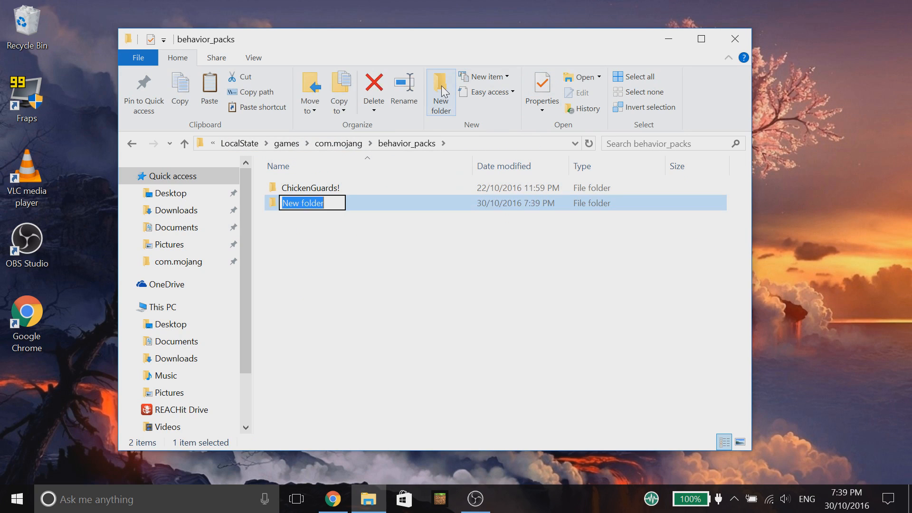
type("Tutorial")
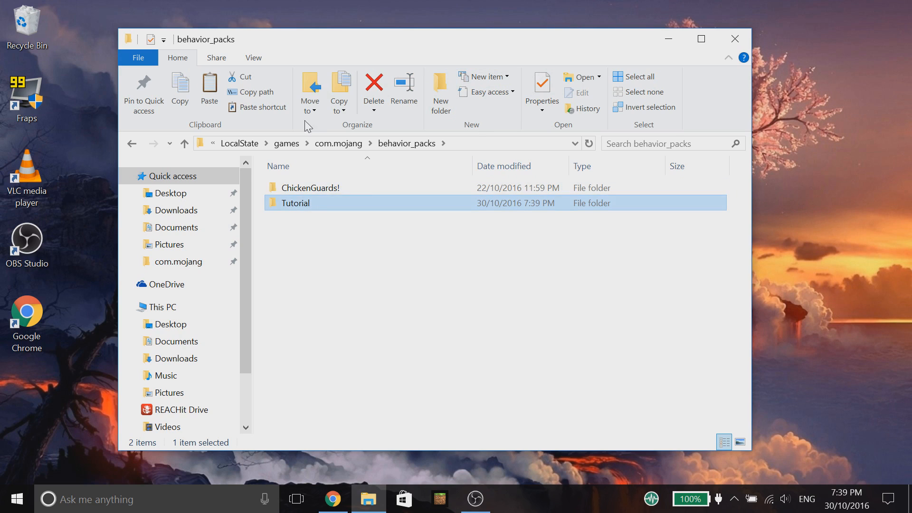
double_click(296, 203)
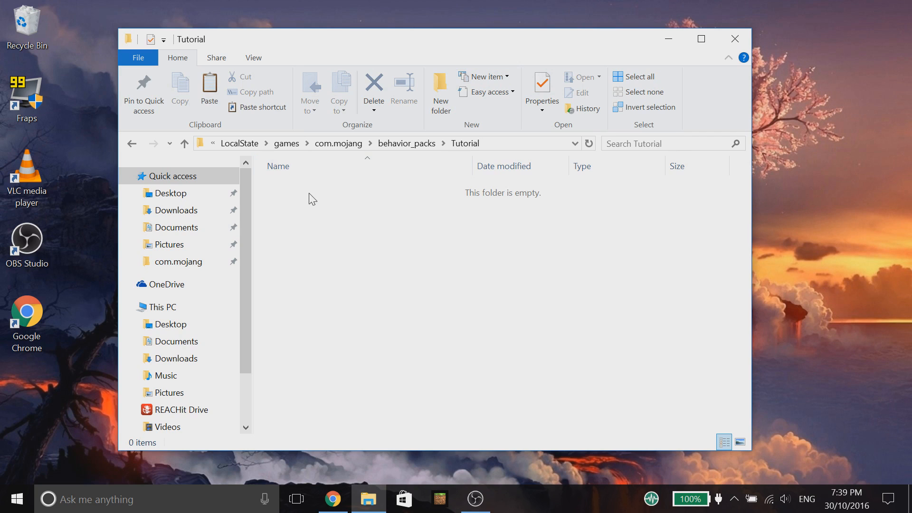
Step: Paste the copied pack_manifest.json into Tutorial and open it for editing
right_click(312, 199)
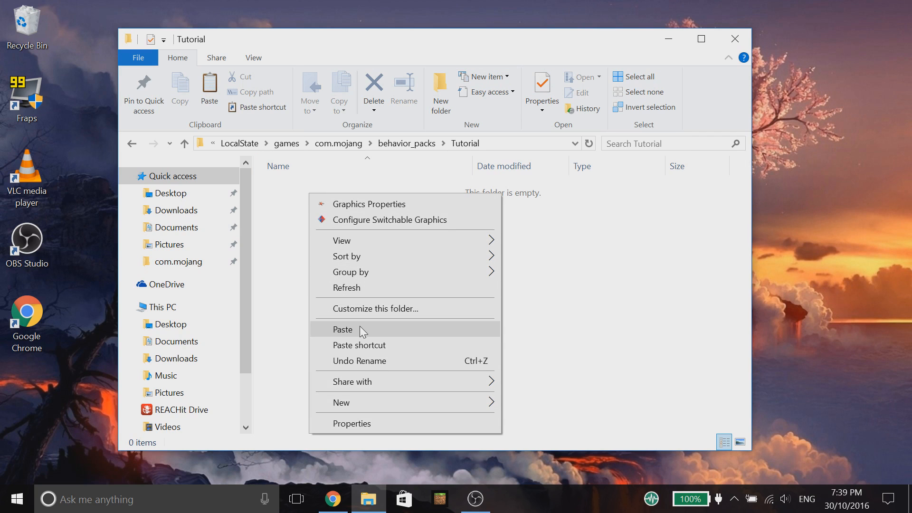
left_click(342, 330)
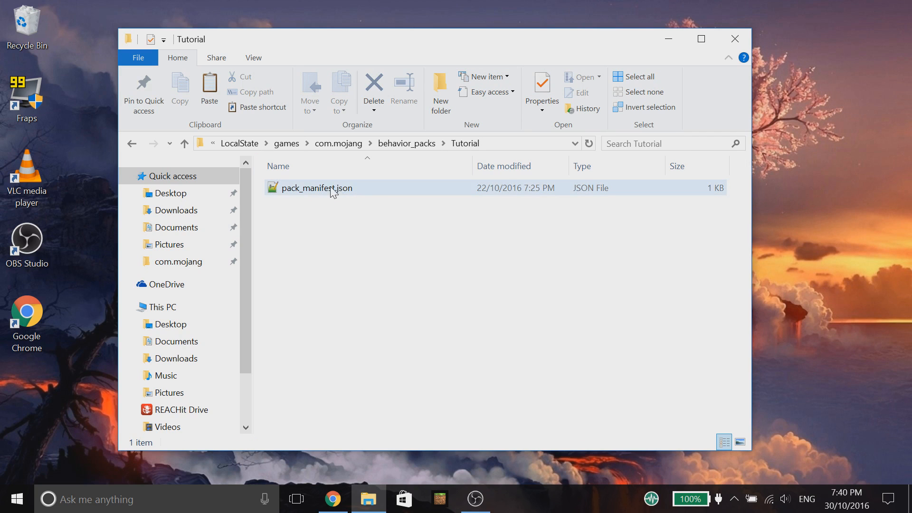
left_click(369, 237)
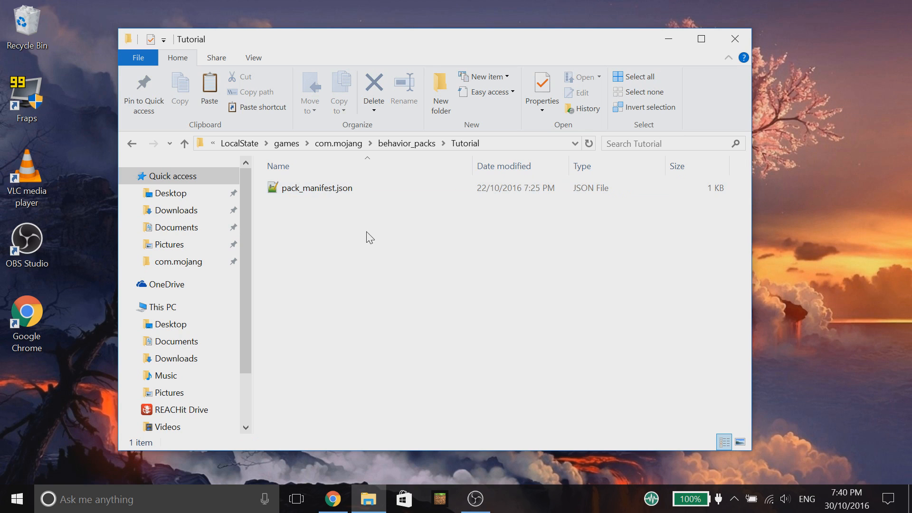
left_click(316, 188)
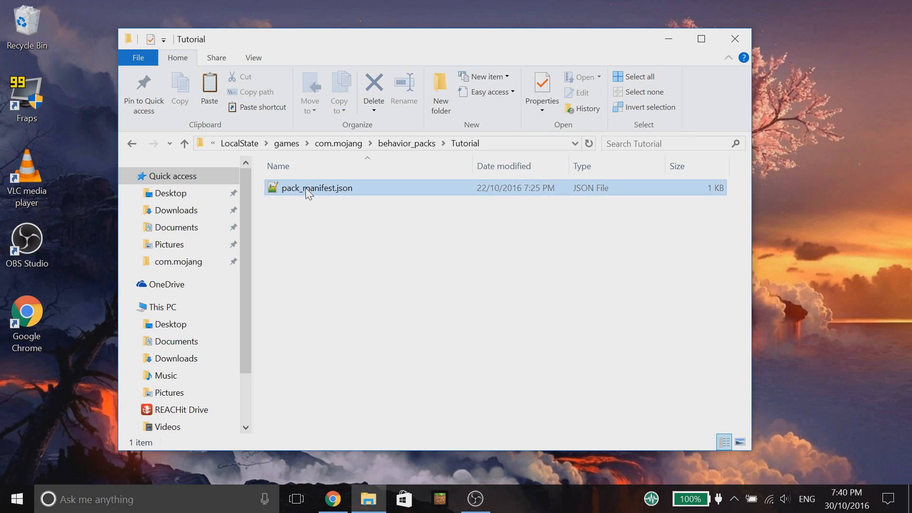
double_click(317, 187)
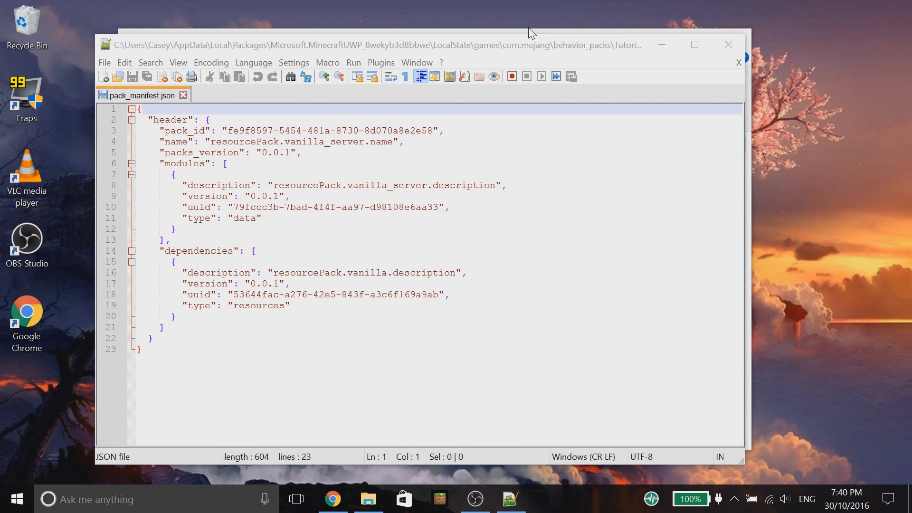
Step: Open resource_packs\Tutorial\pack_manifest.json as a second Notepad++ tab
left_click(368, 499)
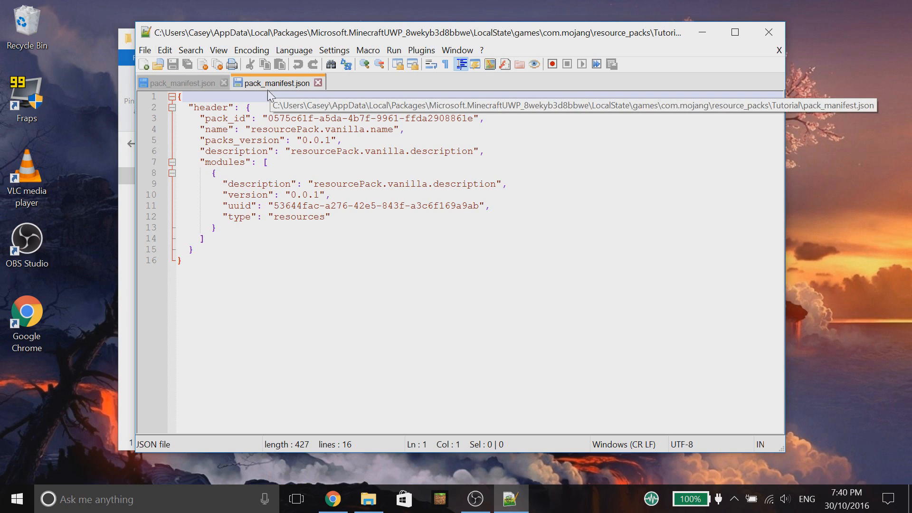
mouse_move(270, 97)
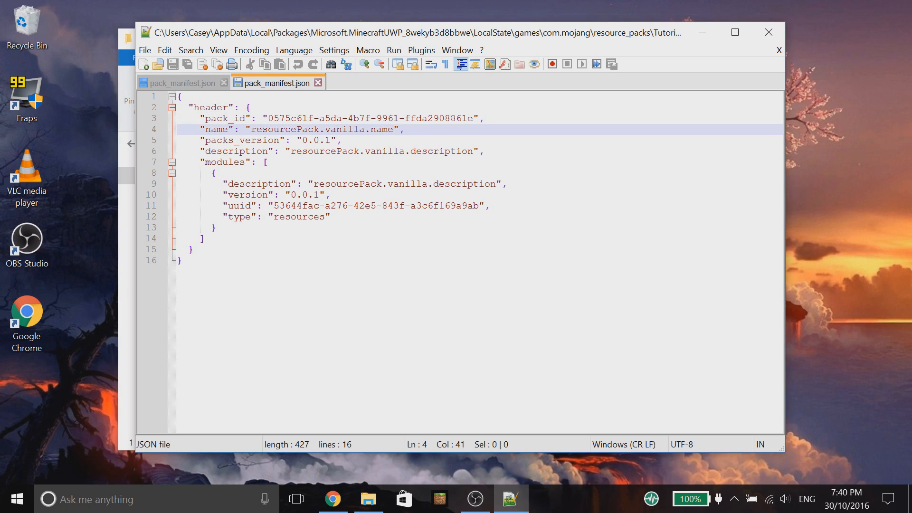
double_click(217, 129)
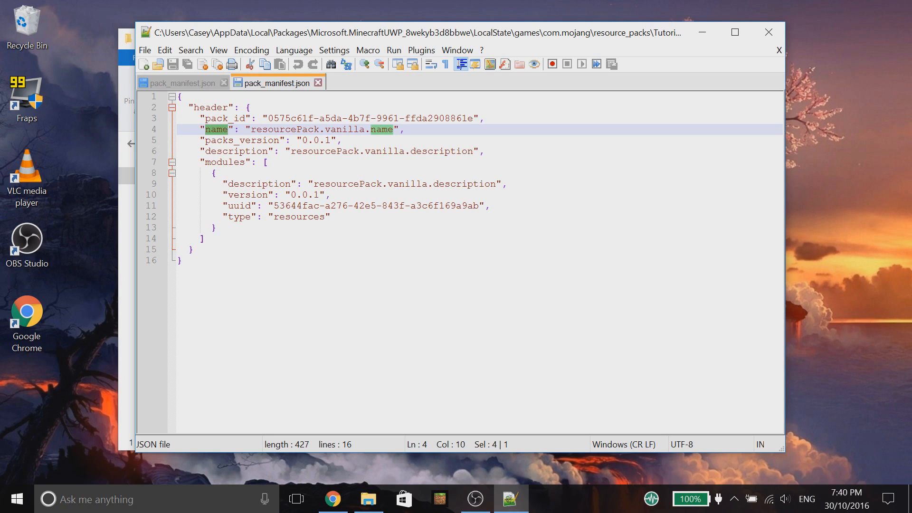
left_click(393, 130)
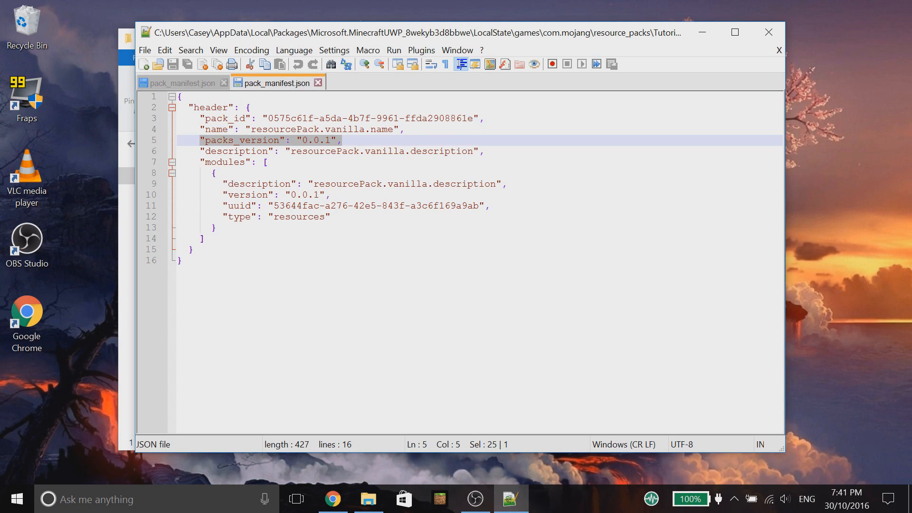
left_click(209, 141)
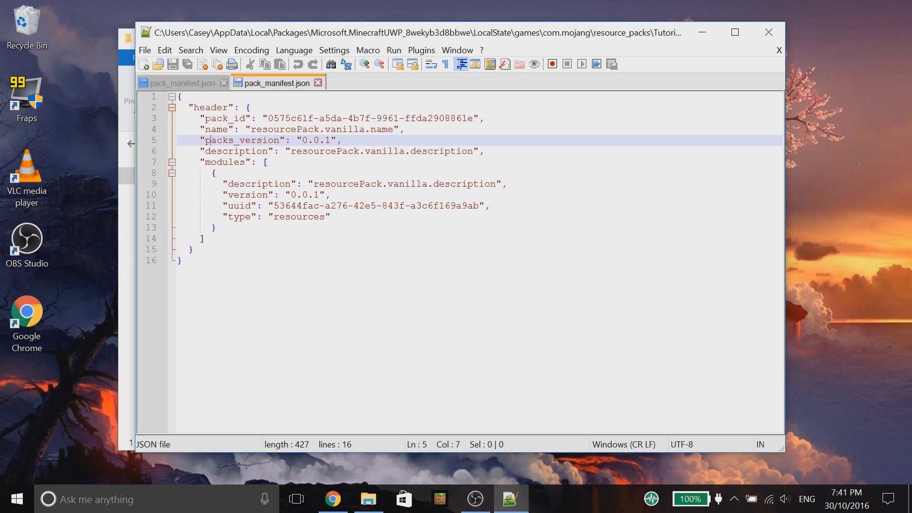
left_click(235, 151)
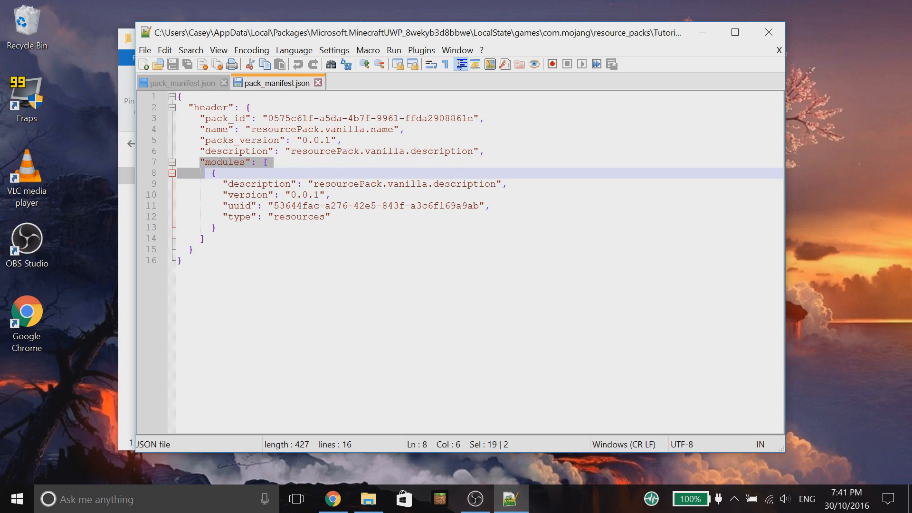
left_click_drag(209, 173, 209, 238)
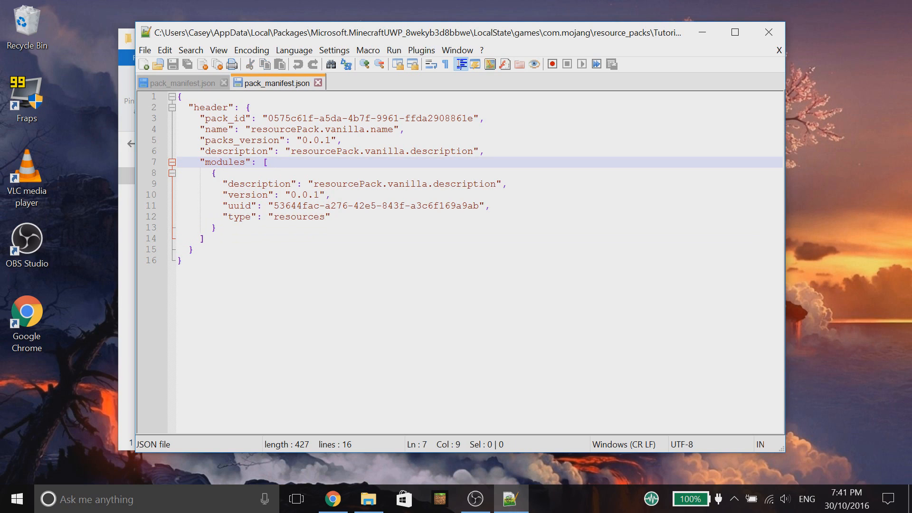
left_click_drag(209, 173, 209, 238)
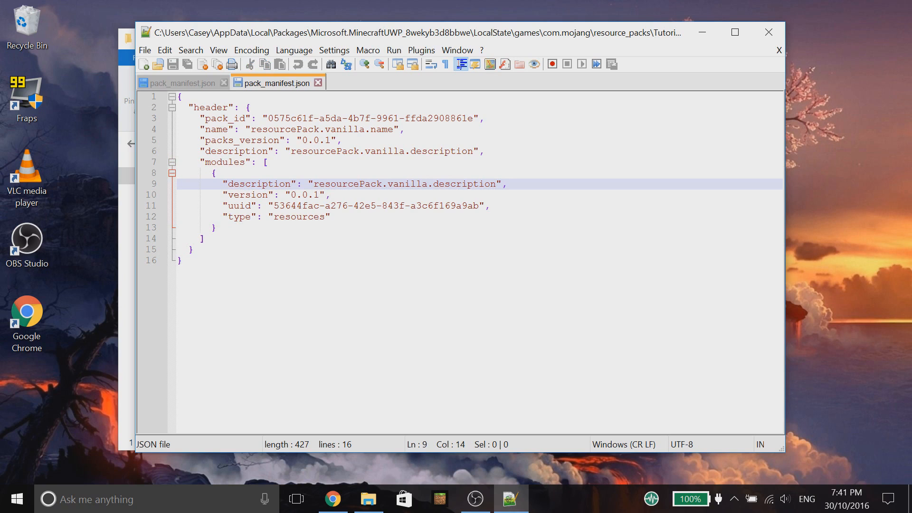
left_click(343, 184)
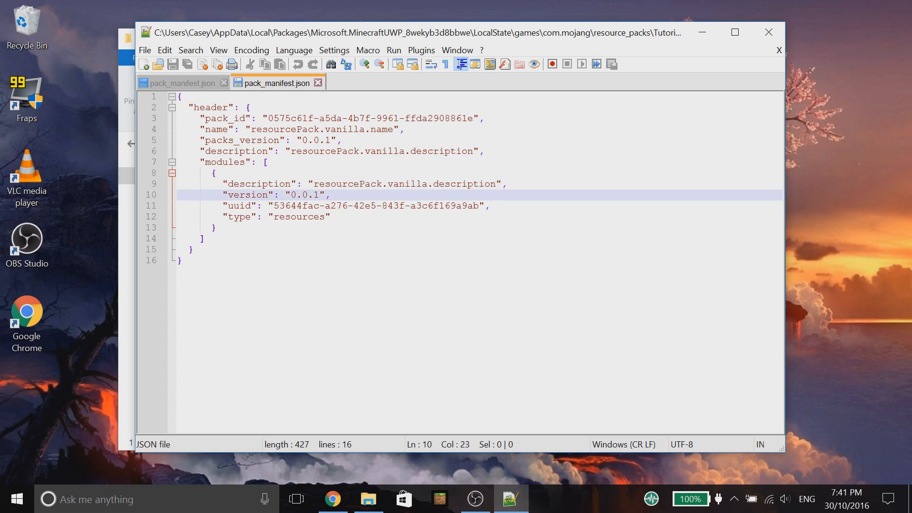
left_click(310, 205)
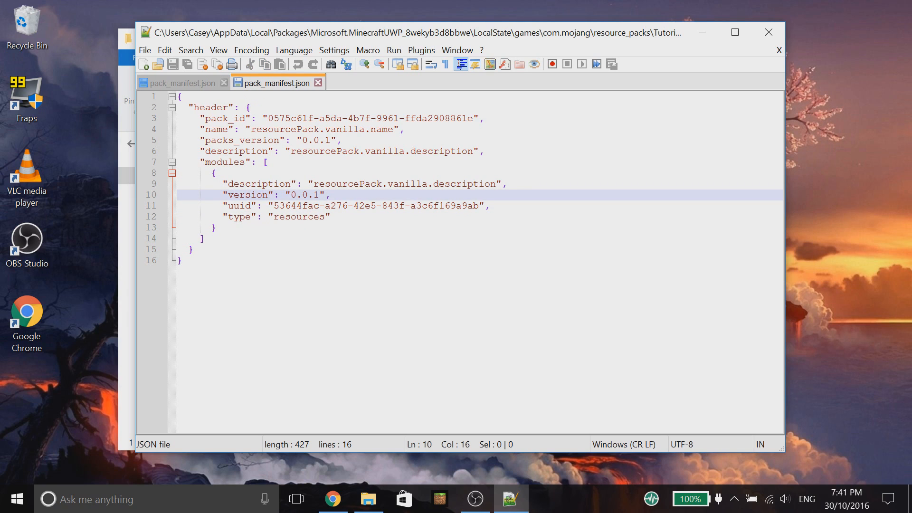
left_click(180, 83)
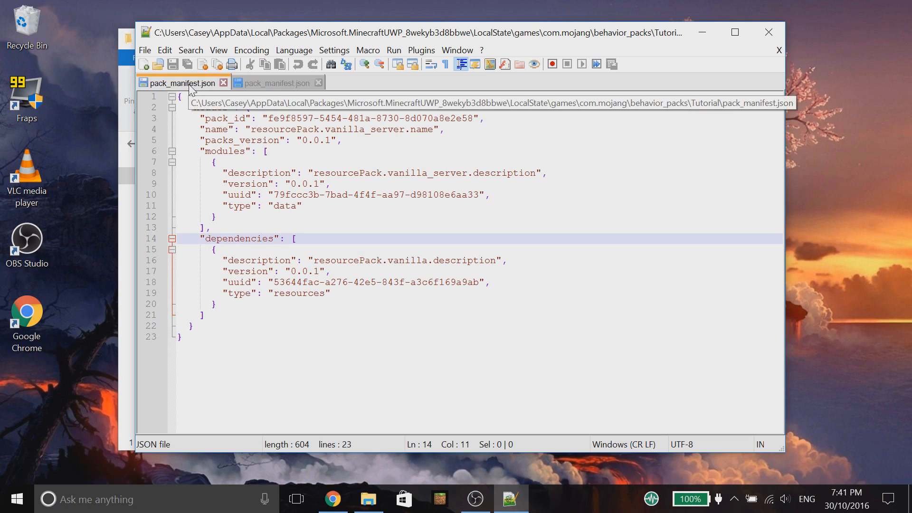
mouse_move(217, 89)
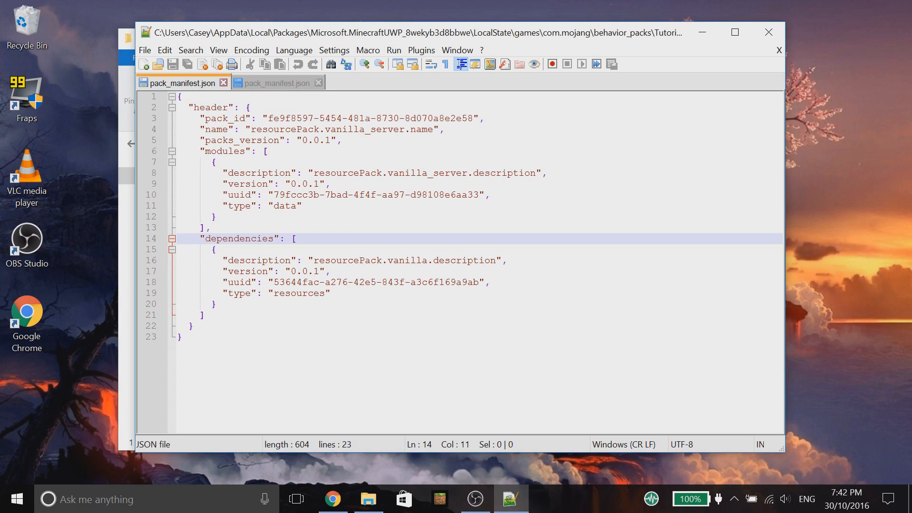
Step: Highlight the behavior pack's dependency description, version, name lines and pack_id
left_click_drag(215, 250, 215, 304)
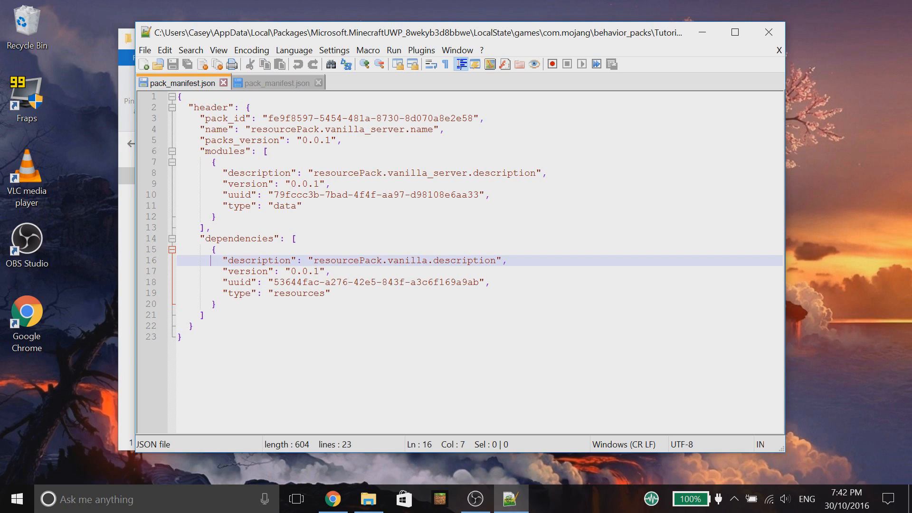
left_click_drag(227, 260, 214, 303)
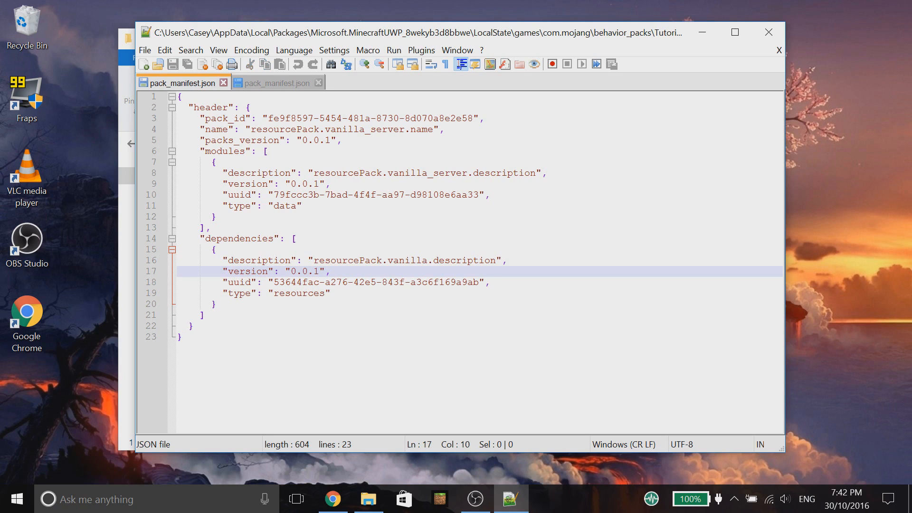
left_click_drag(216, 249, 215, 304)
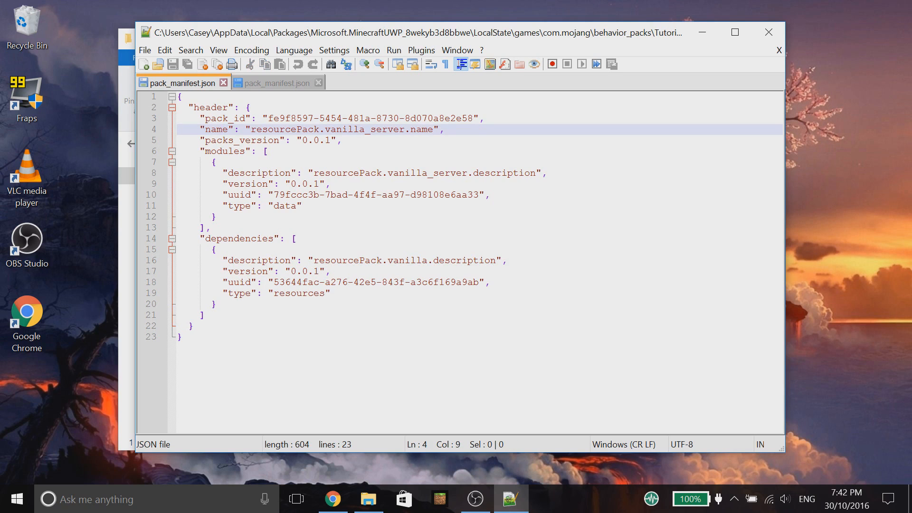
double_click(289, 118)
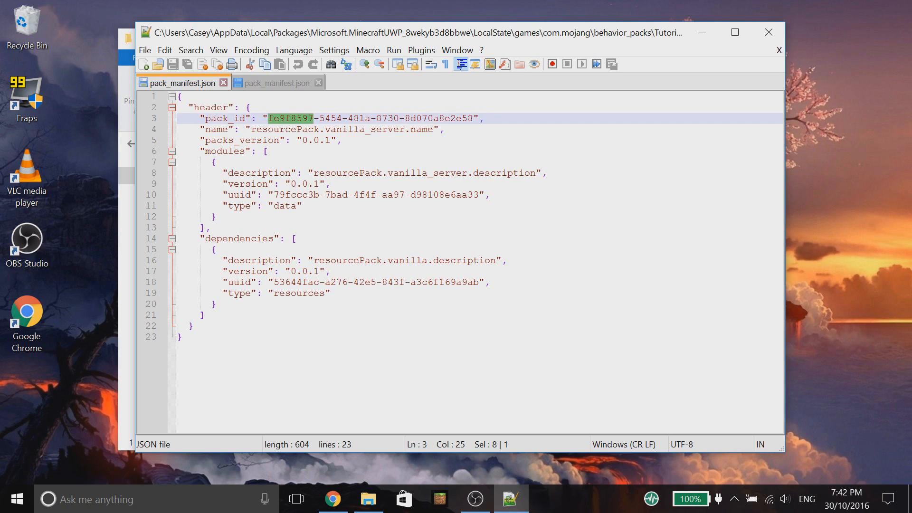
Step: Compare the modules entry against the resource pack manifest, ending on the resource pack
left_click(272, 82)
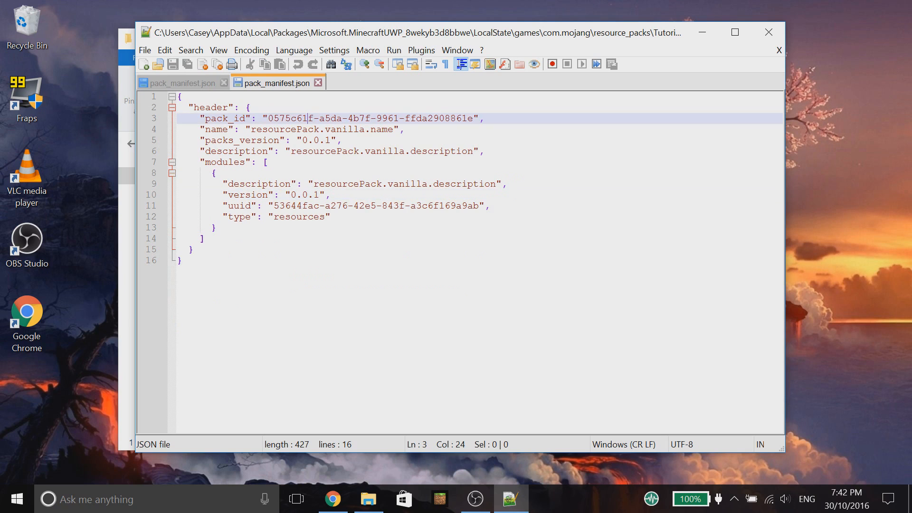
left_click(180, 82)
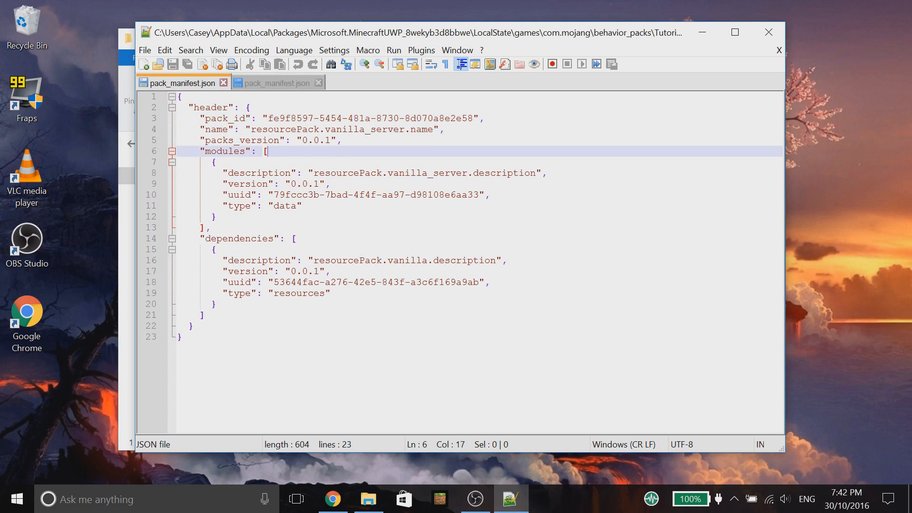
left_click(343, 141)
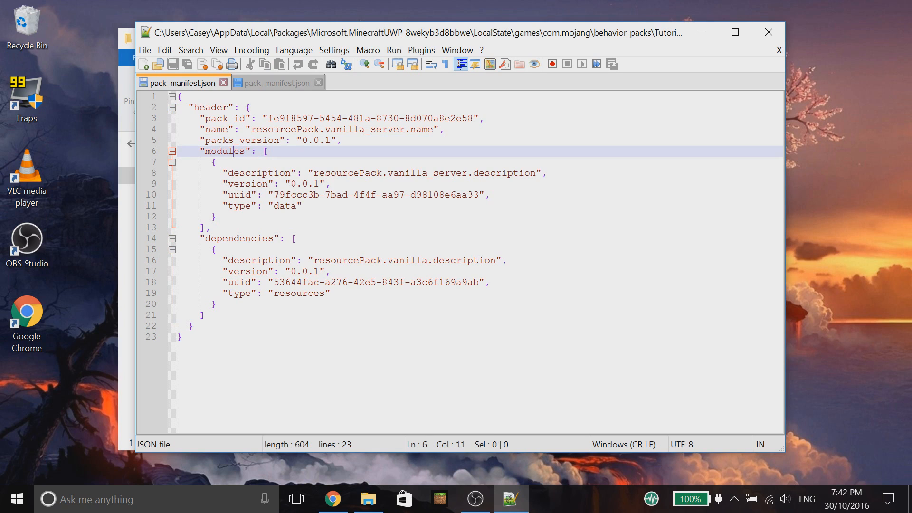
mouse_move(278, 82)
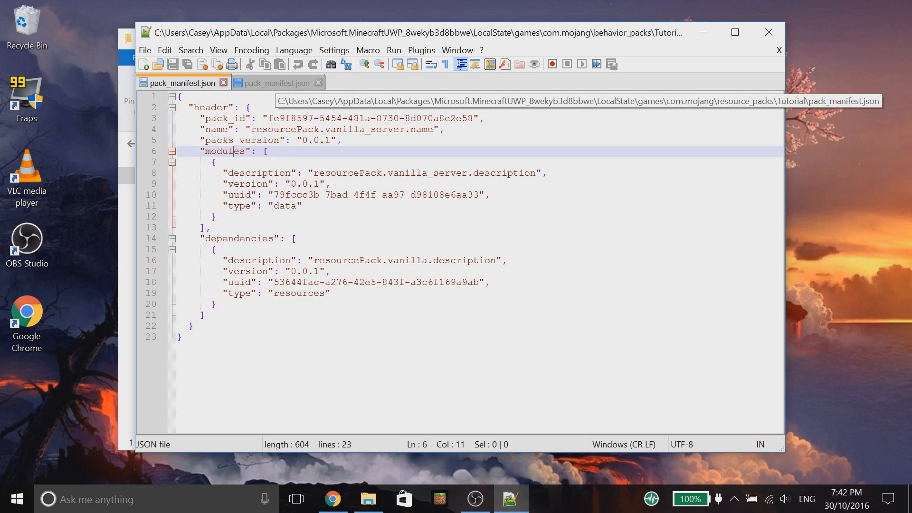
left_click(272, 82)
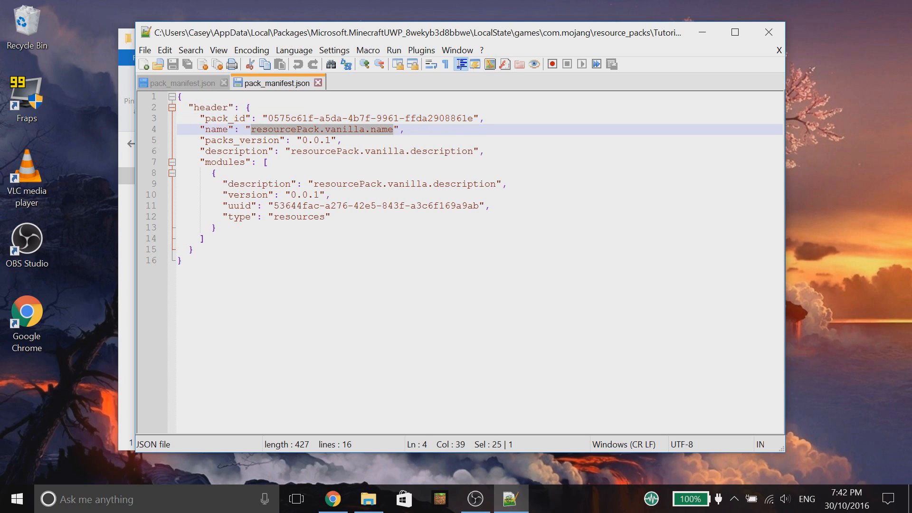
mouse_move(393, 137)
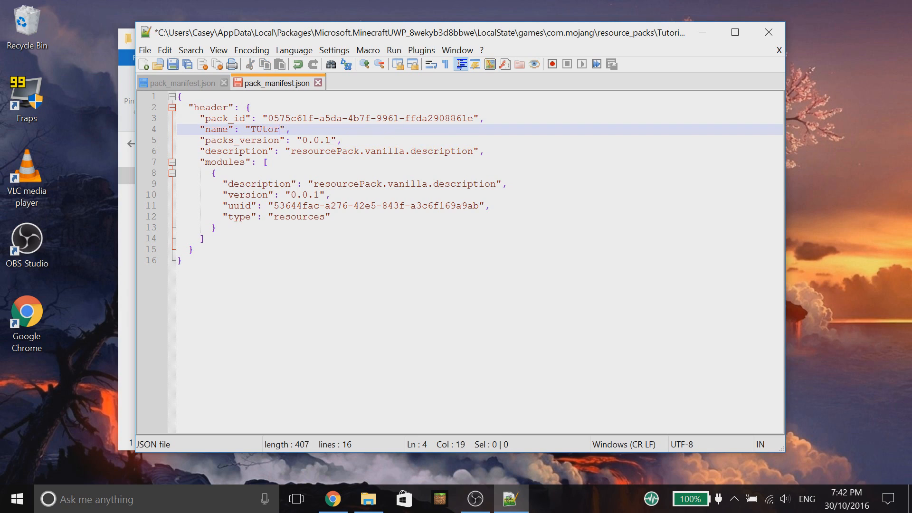
Step: Set the name to Tutorial Resource Pack! and the first description to This is an awesome pack!
type("Tutorial R")
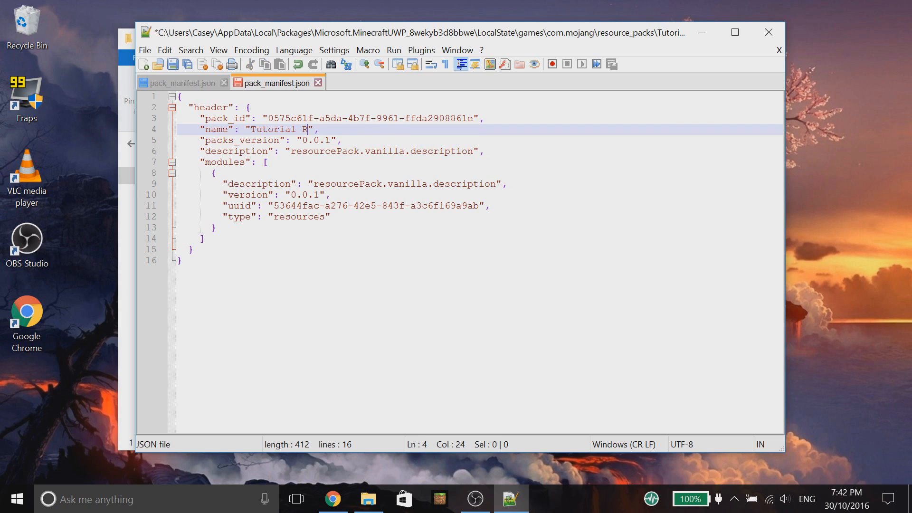
type("esource Pack!")
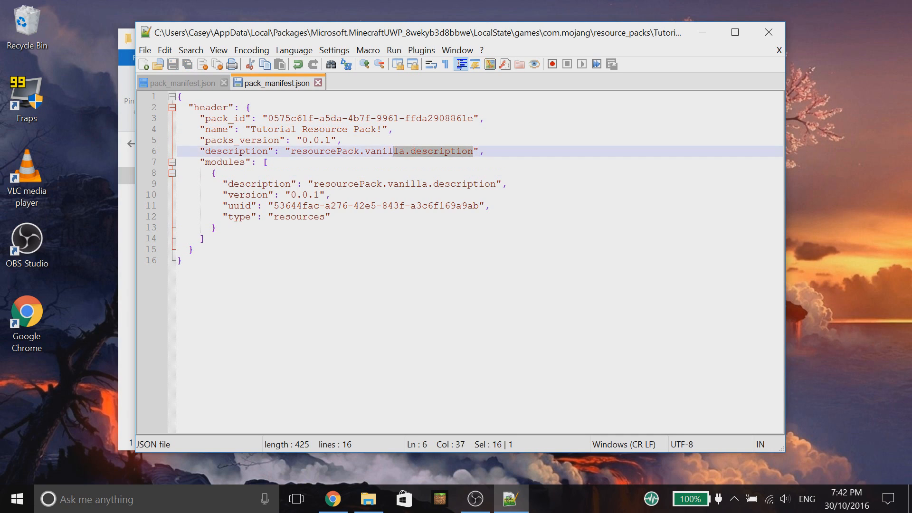
type("r")
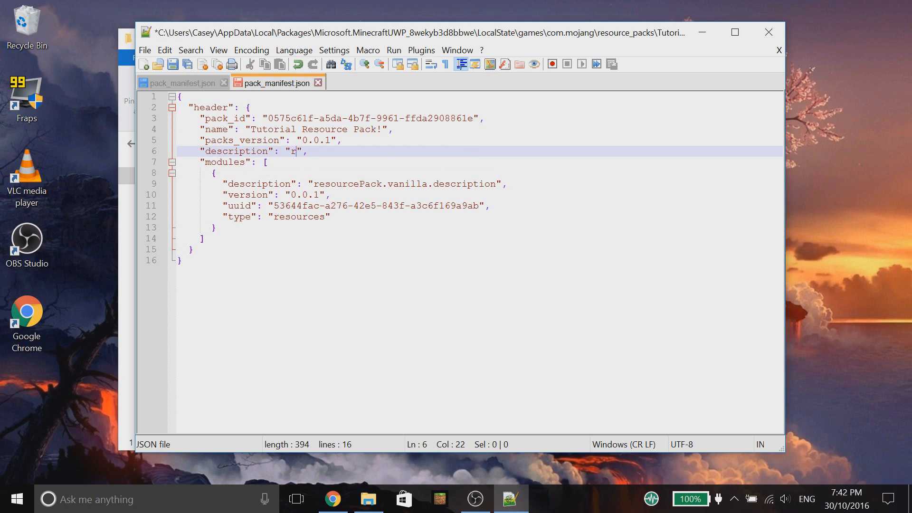
type("This is a")
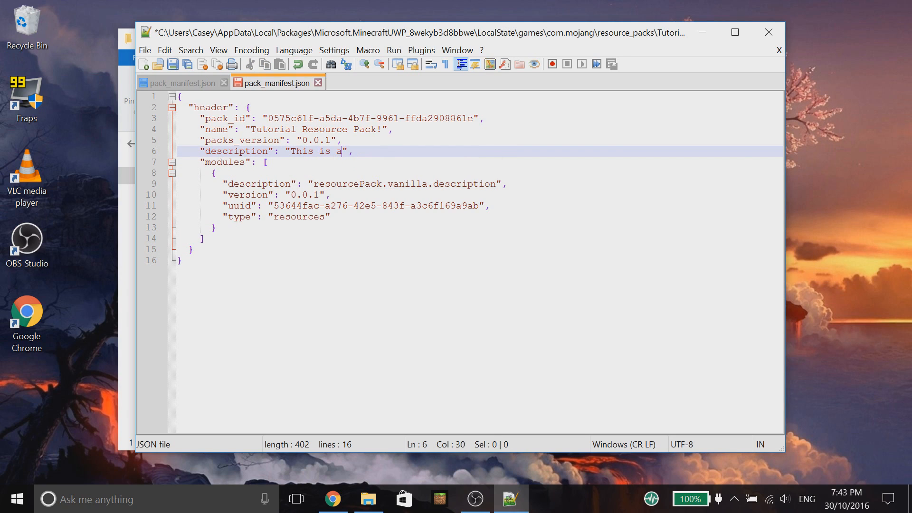
type("n awesome pack")
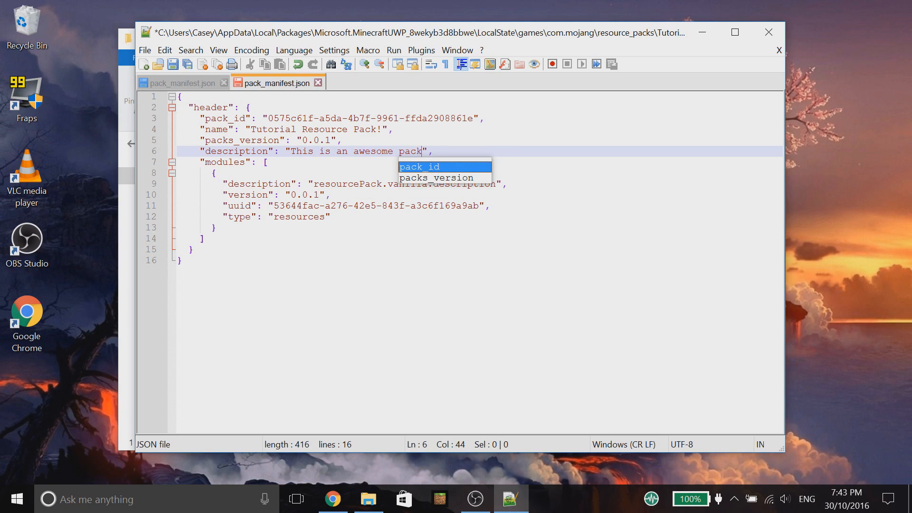
type("!")
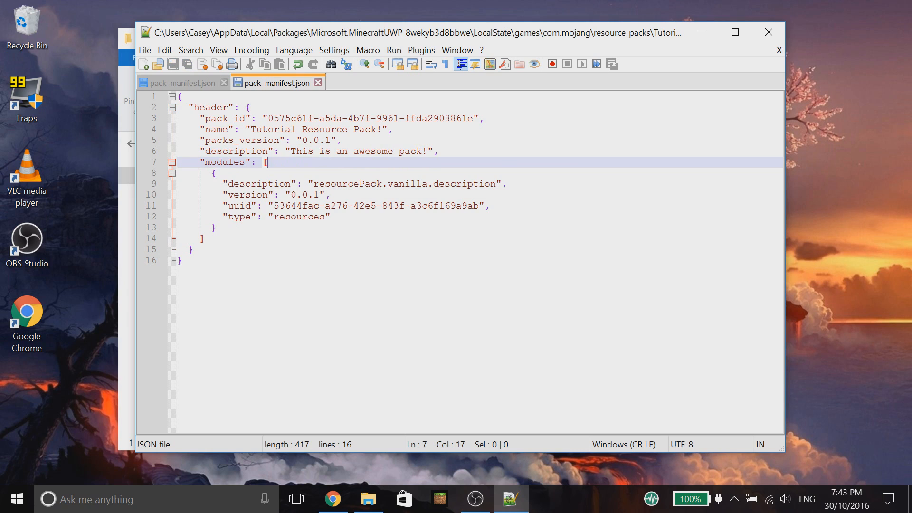
Step: Set the module description to This is an awesome pack! and save the manifest
left_click_drag(307, 151, 426, 151)
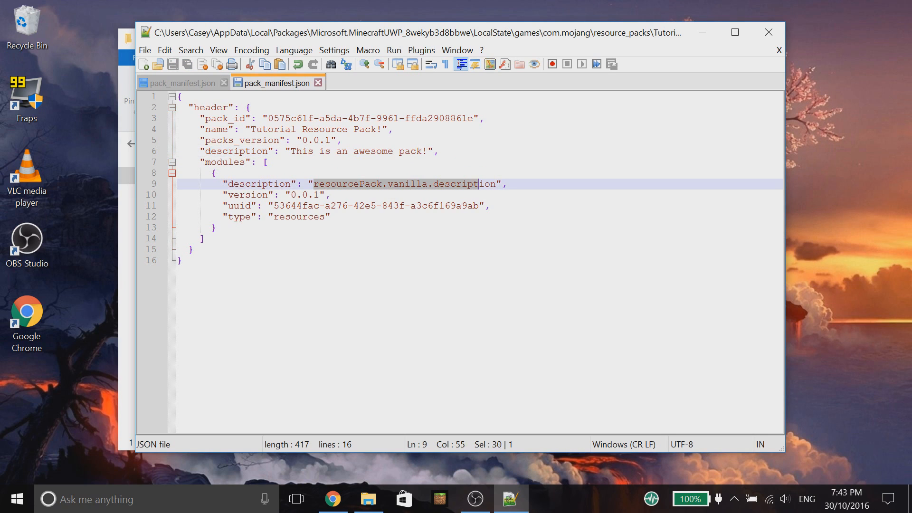
type("This is an awesome pack!")
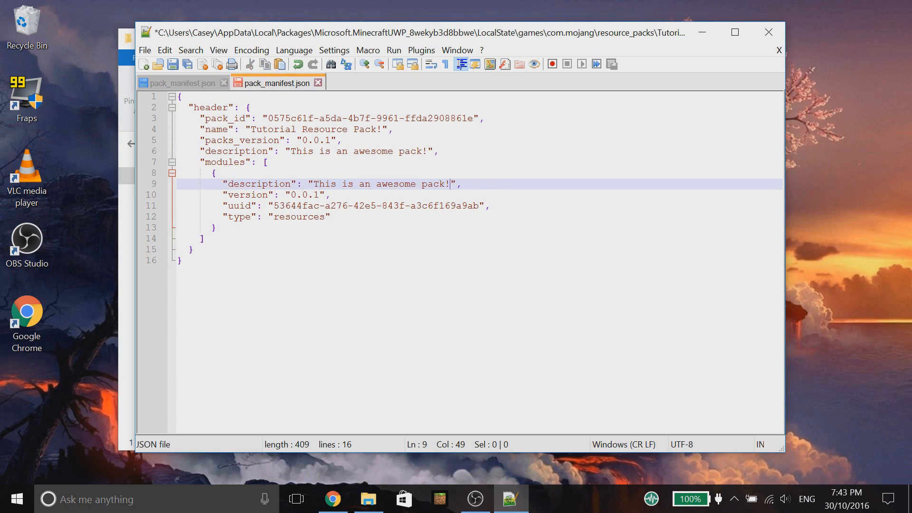
key("ctrl+s")
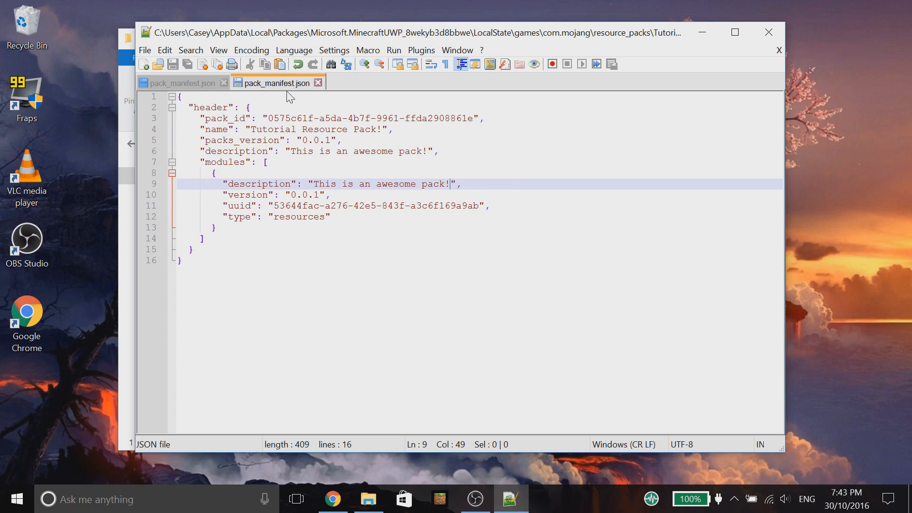
Step: In the behavior pack manifest, change the name to Tutorial Behaviour Pack!
left_click(180, 81)
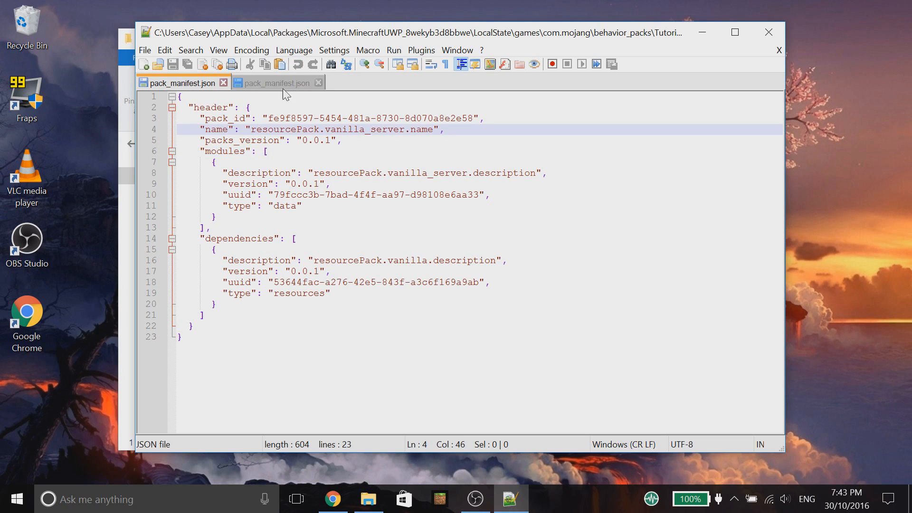
left_click(279, 82)
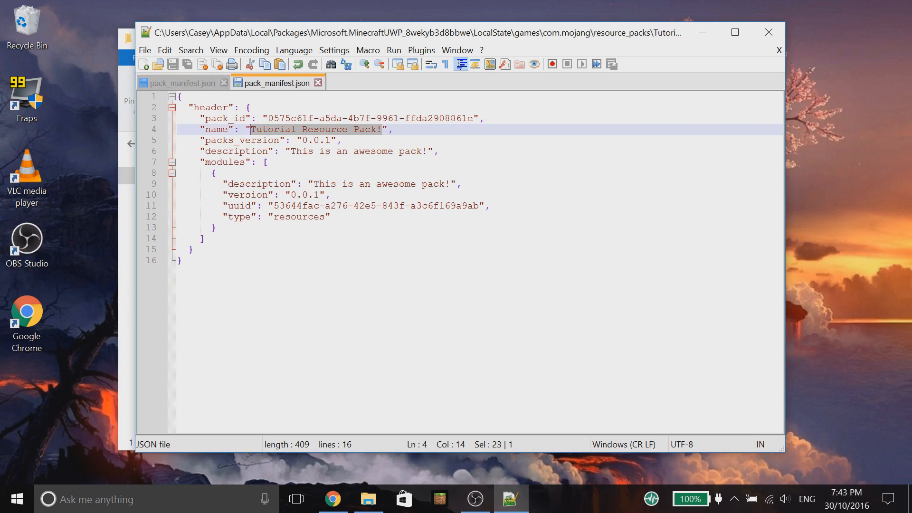
left_click(180, 82)
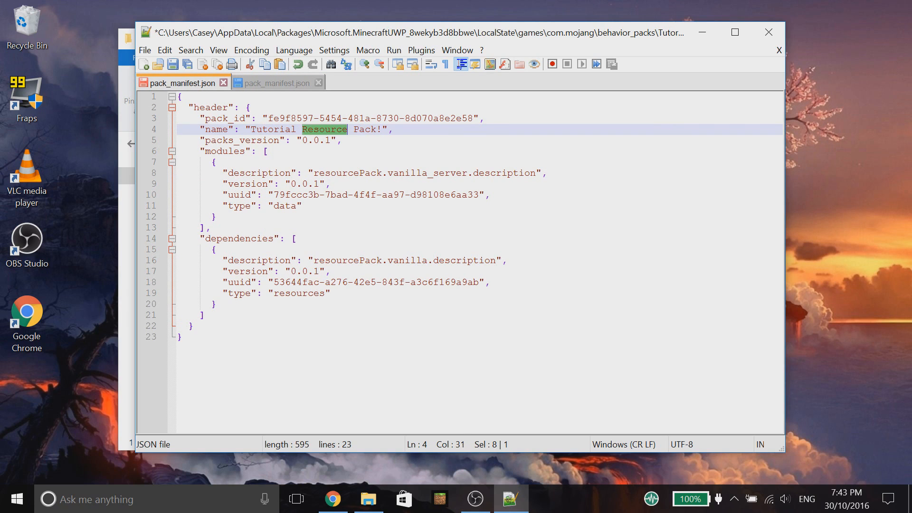
type("Behaviou")
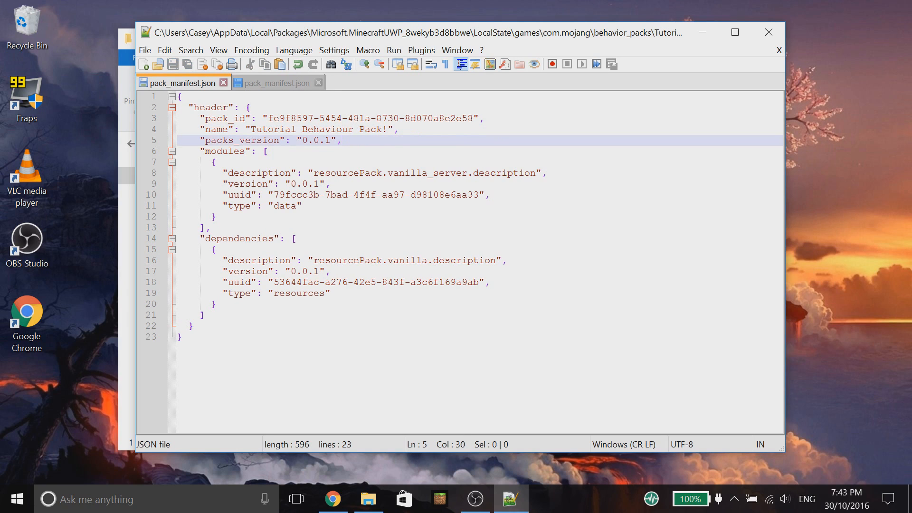
Step: Replace the dependency's placeholder description with This is an awesome pack!
double_click(464, 260)
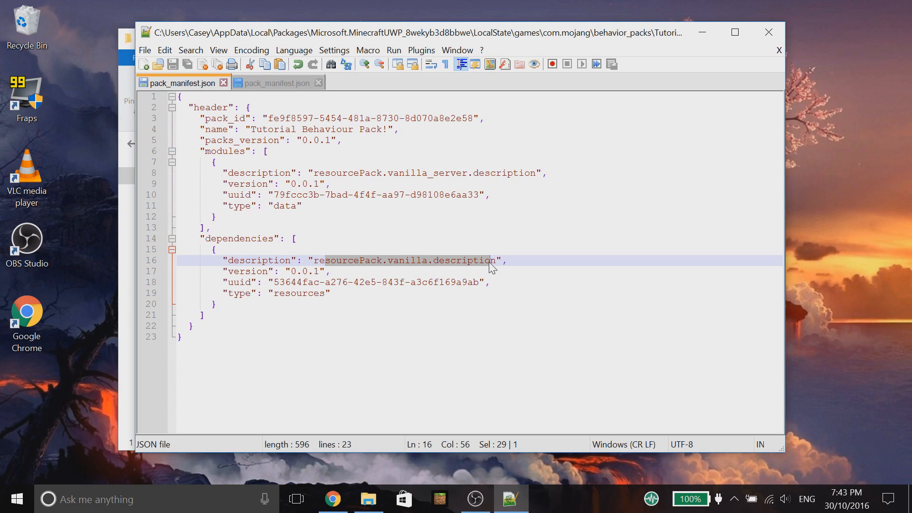
left_click(272, 83)
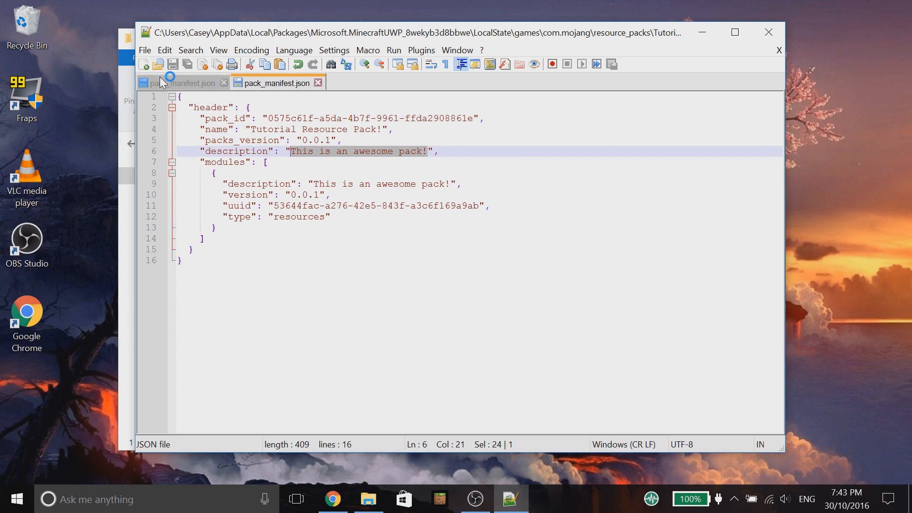
left_click(171, 81)
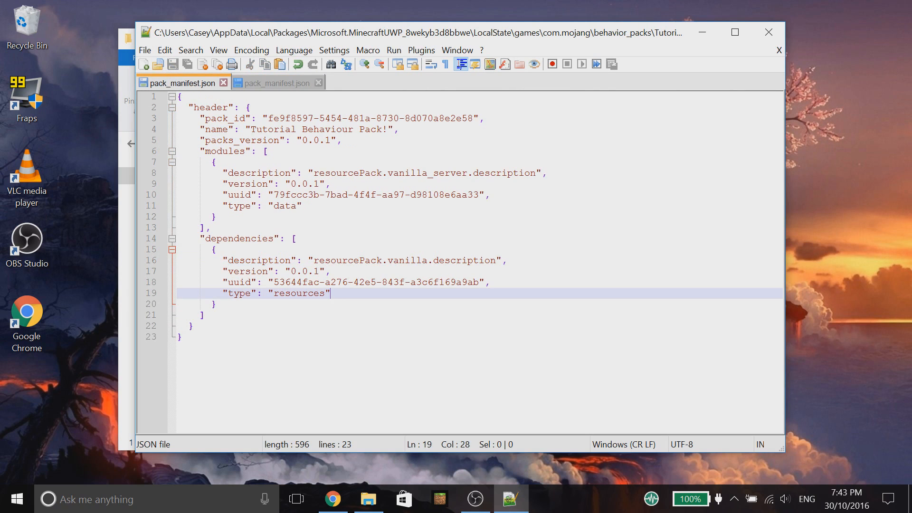
type("This is an awesome pack!")
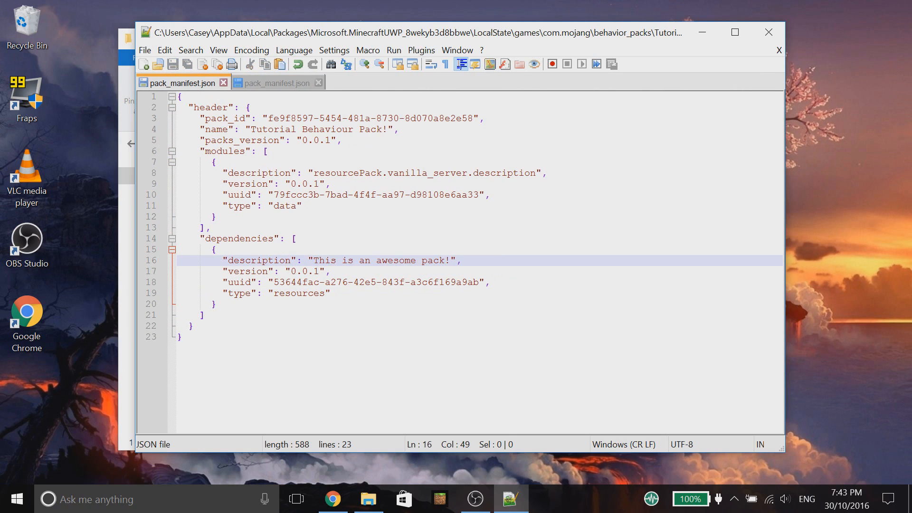
Step: Replace the module description with This is an awesome behaviour pack!
left_click(334, 172)
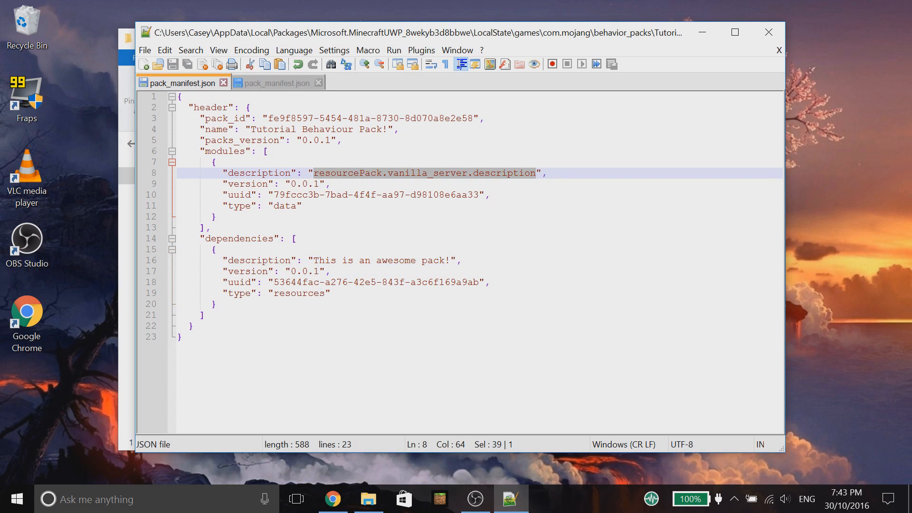
type("THi")
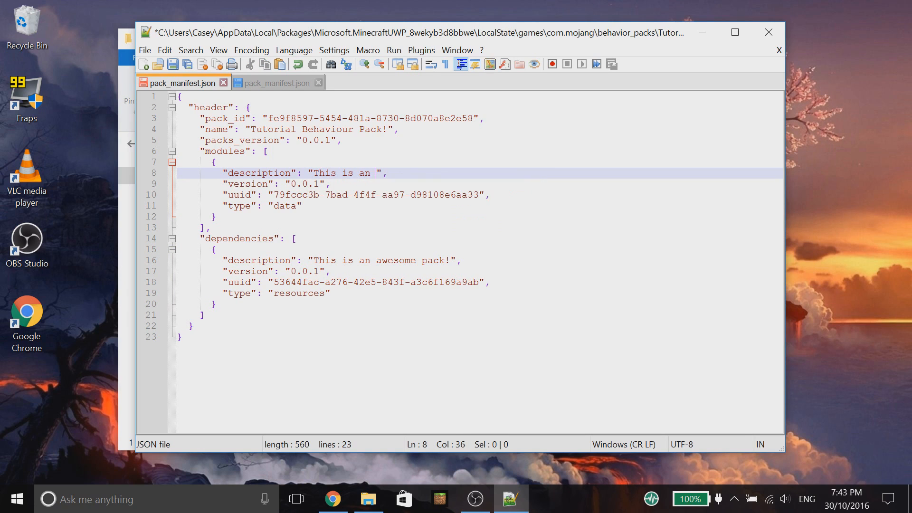
type("awesome beha")
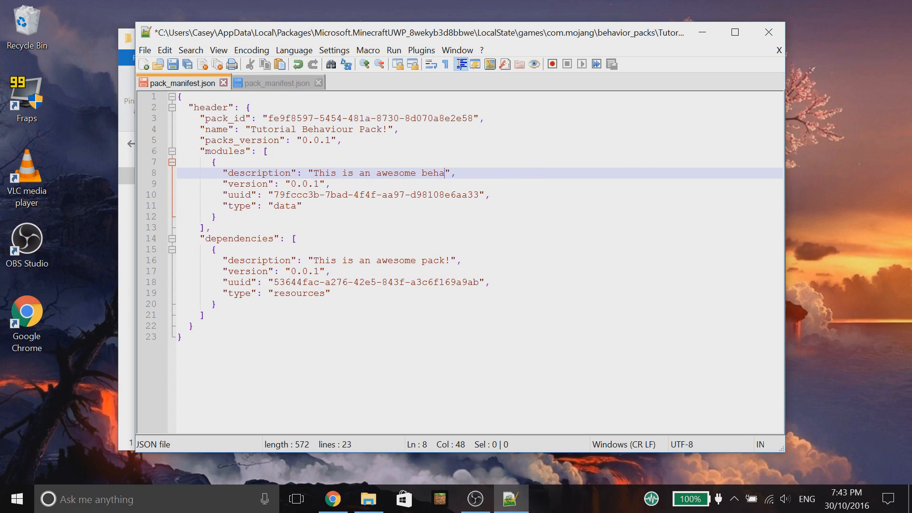
type("viour pack!")
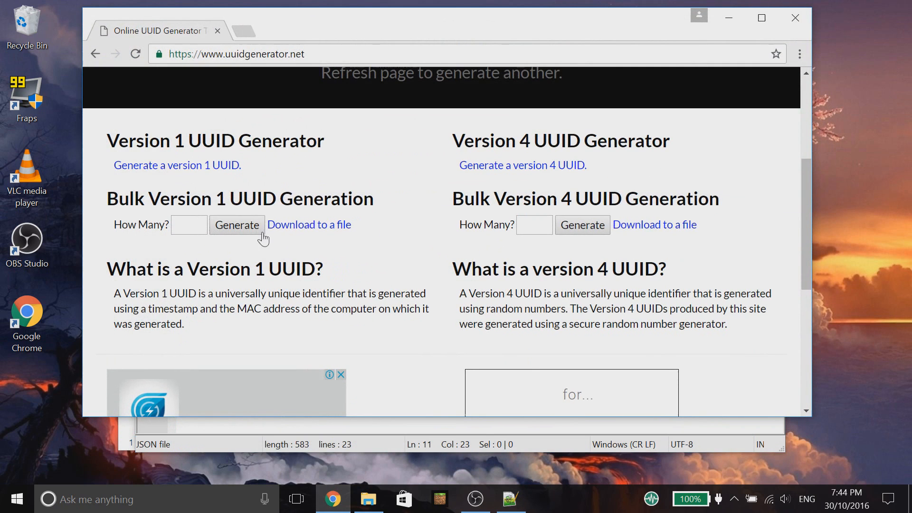
mouse_move(342, 66)
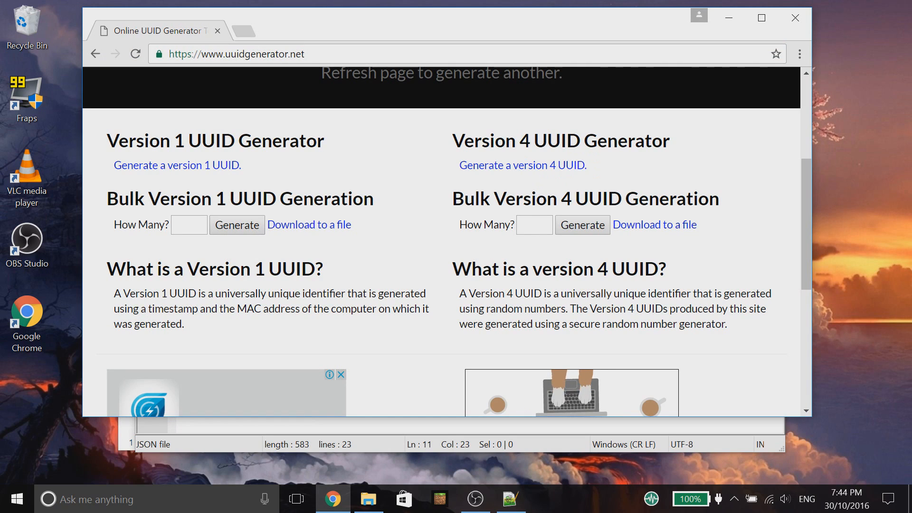
Step: Generate 4 bulk version 4 UUIDs, select the first, and return to the resource pack manifest
type("4")
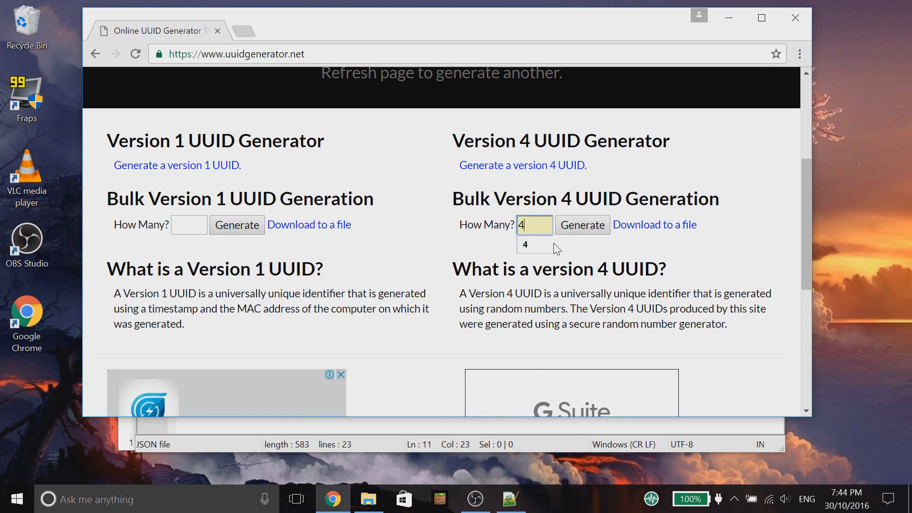
left_click(582, 225)
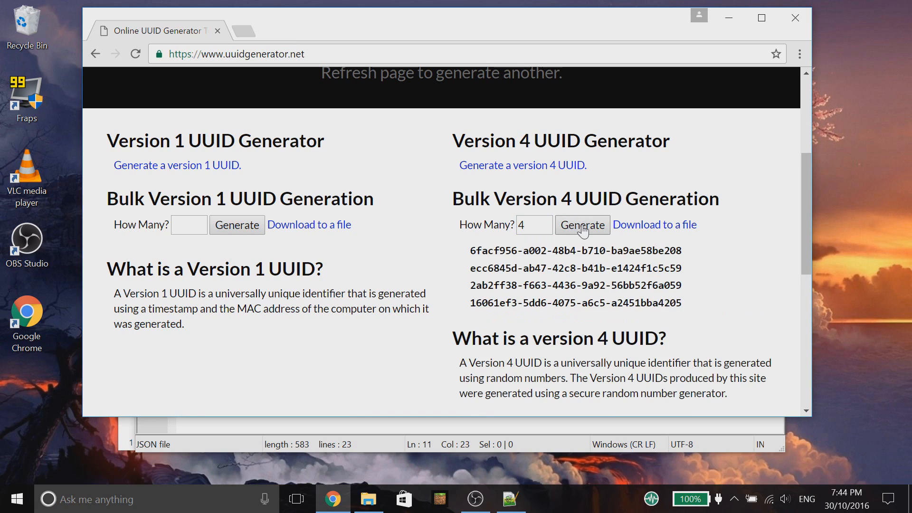
left_click_drag(470, 249, 661, 250)
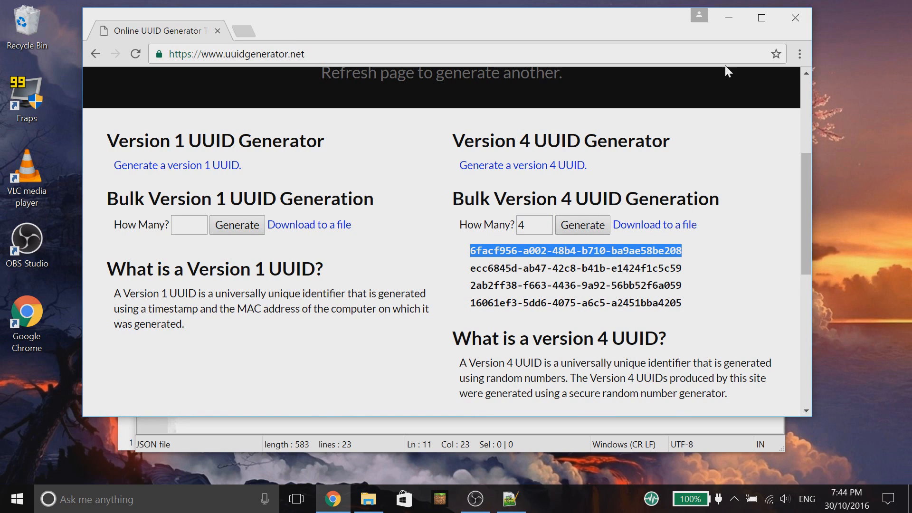
left_click(514, 499)
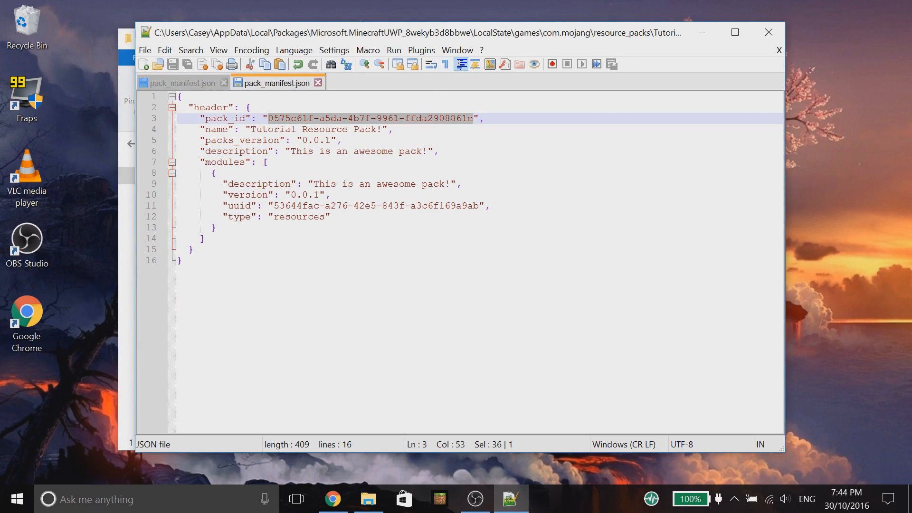
Step: Paste generated UUIDs 6facf956-... and ecc6845d-... over the behaviour manifest's header and module ids
type("6facf956-a002-48b4-b710-ba9ae58be208")
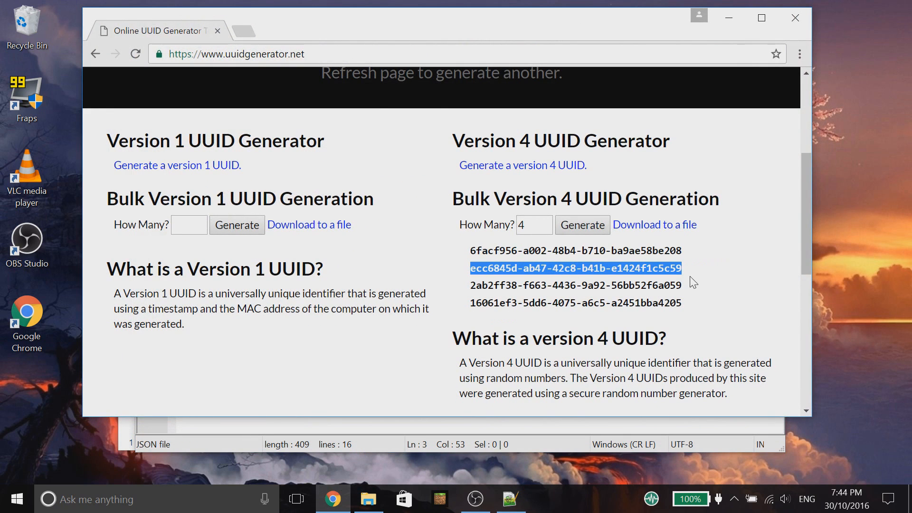
left_click(511, 498)
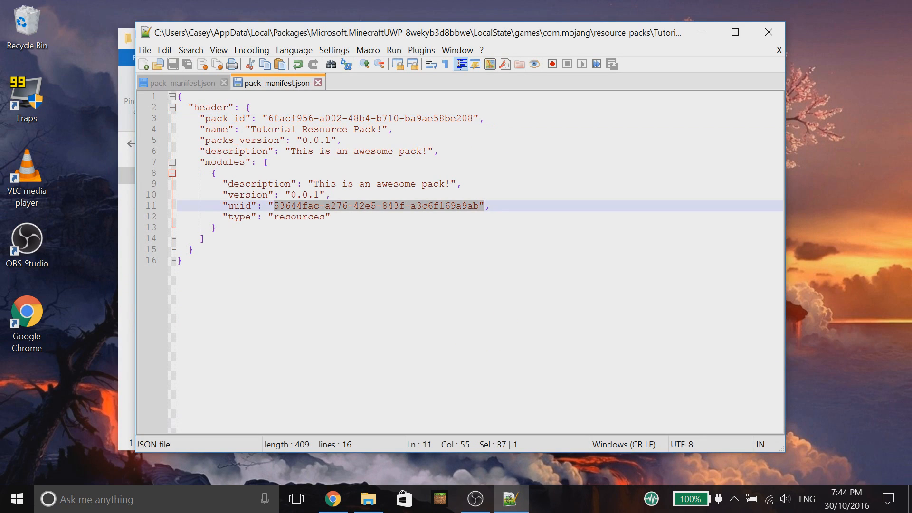
type("ecc6845d-ab47-42c8-b41b-e1424f1c5c59\",")
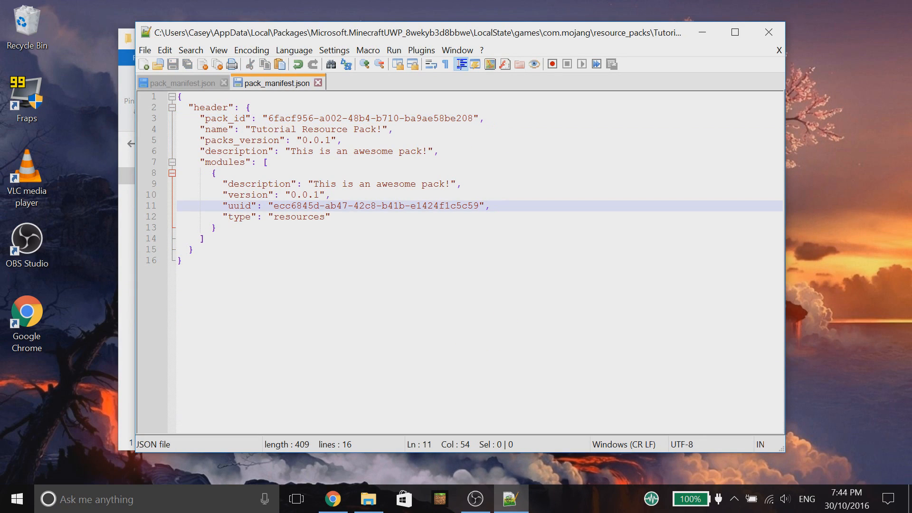
left_click(177, 82)
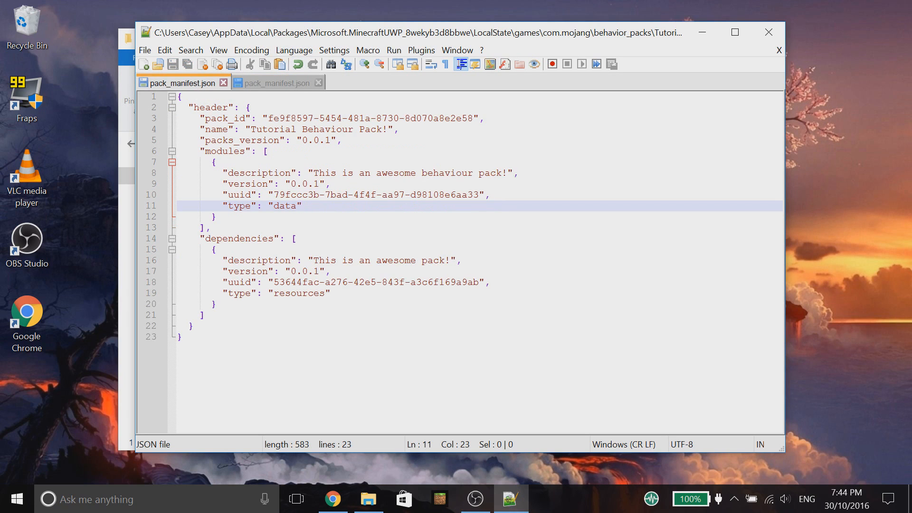
left_click_drag(269, 282, 478, 282)
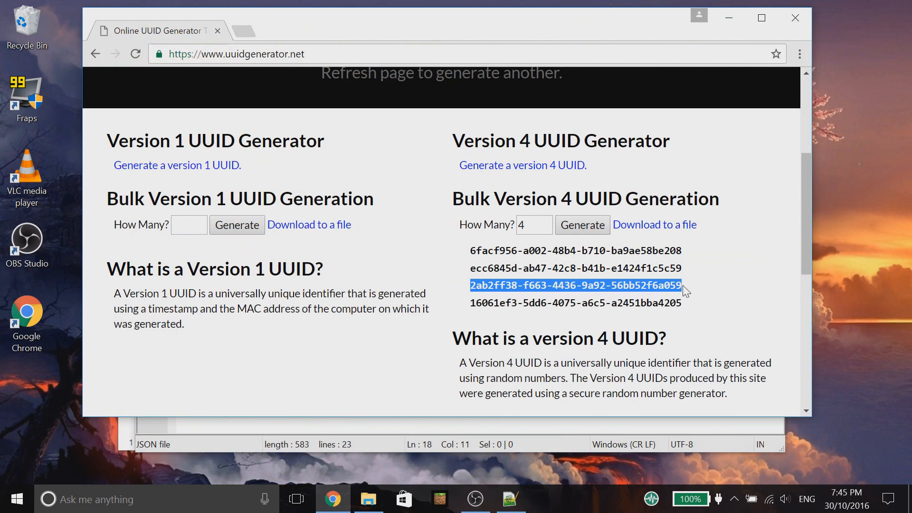
Step: Paste generated UUIDs 2ab2ff38-... and 16061ef3-... over the remaining pack_id and module uuid values
left_click(513, 498)
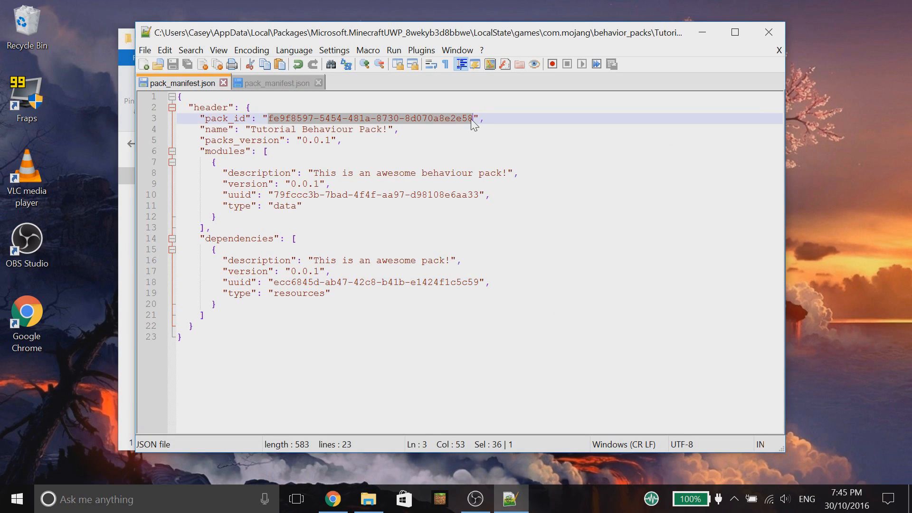
type("2ab2ff38-f663-4436-9a92-56bb52f6a059")
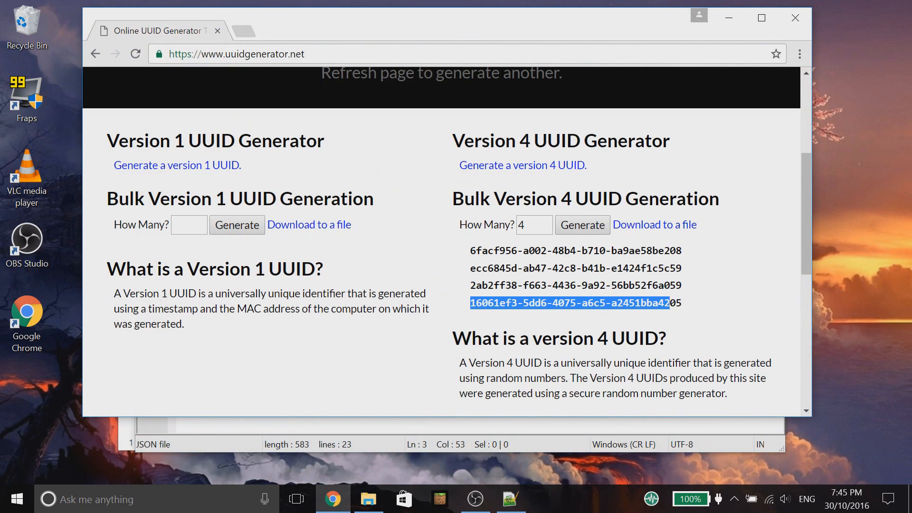
left_click(511, 499)
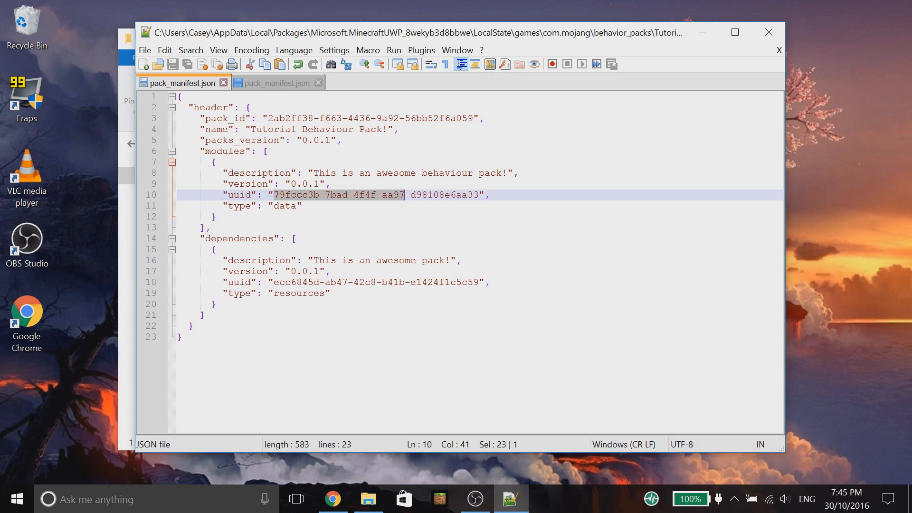
type("16061ef3-5dd6-4075-a6c5-a2451bba4205")
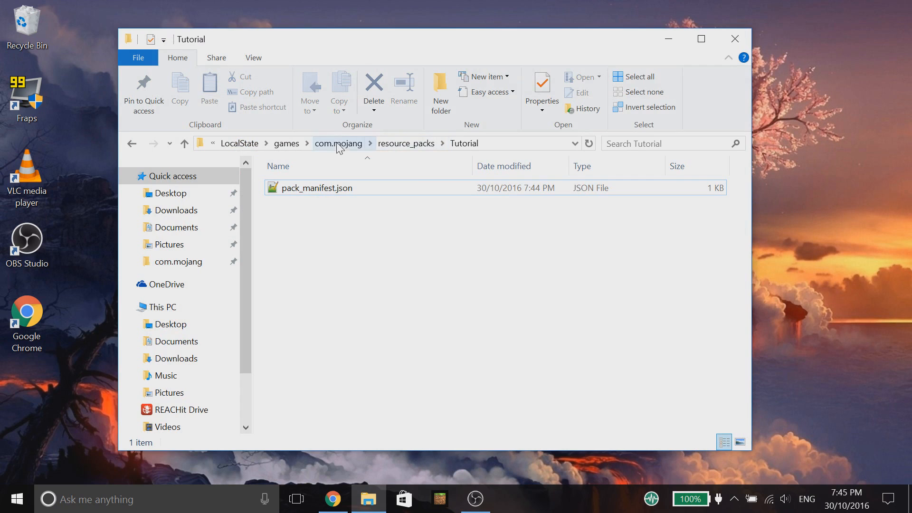
Step: Copy the vanilla pack_icon.png from com.mojang's vanilla folder for the Tutorial pack
left_click(338, 142)
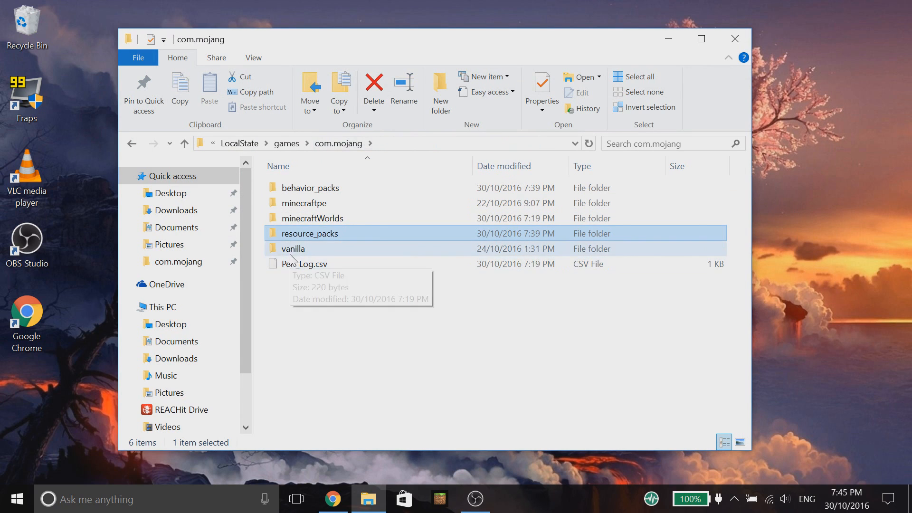
double_click(292, 249)
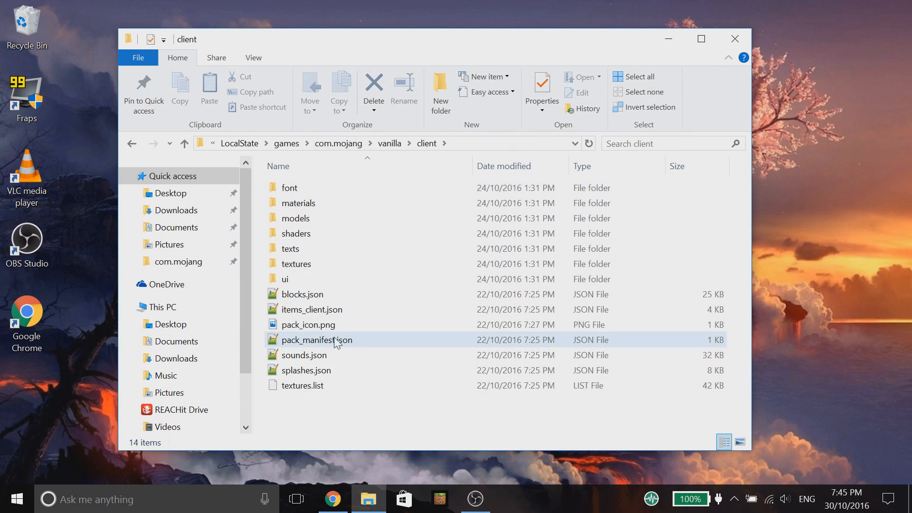
left_click(307, 325)
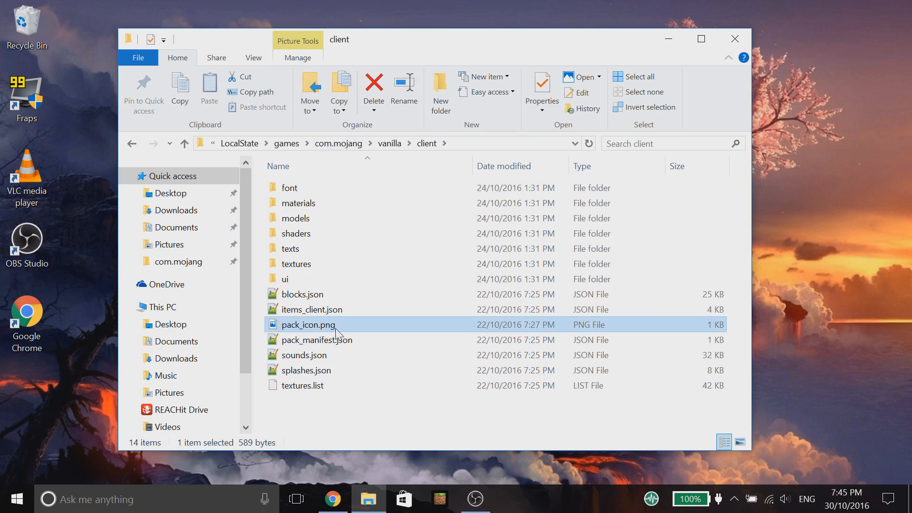
mouse_move(133, 147)
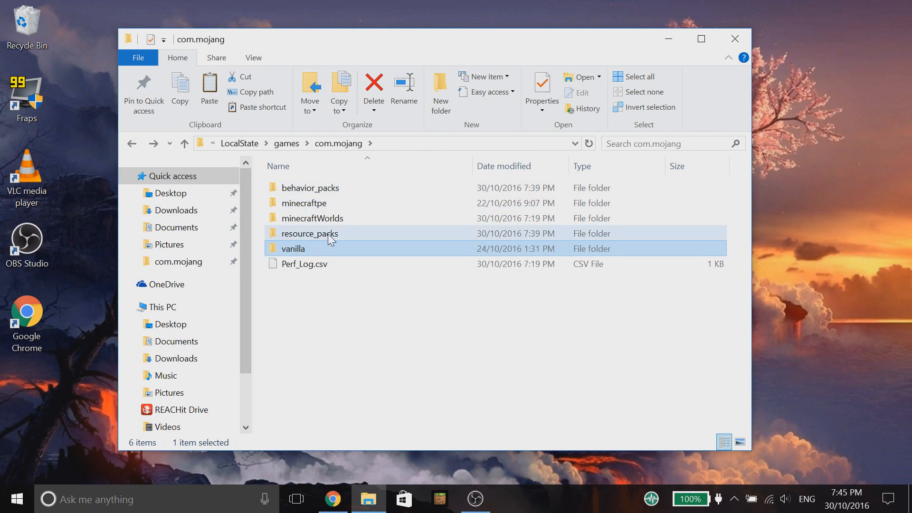
double_click(309, 187)
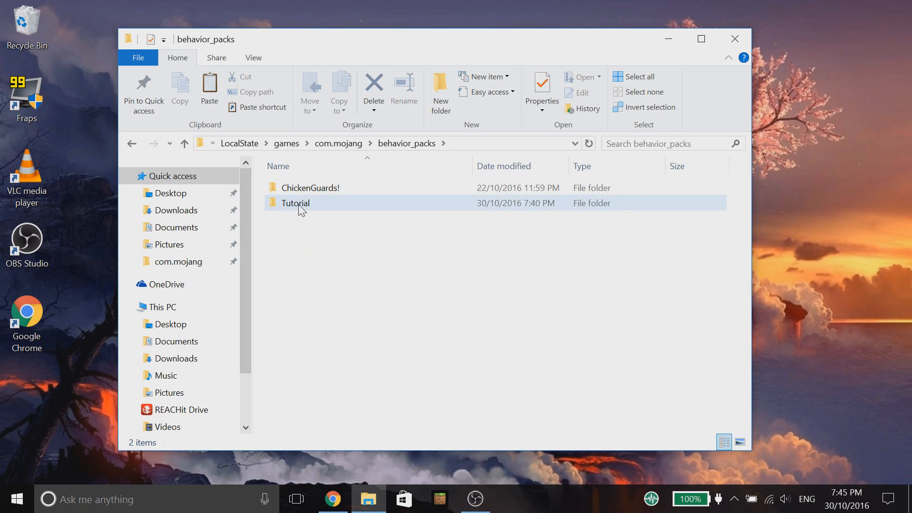
double_click(295, 202)
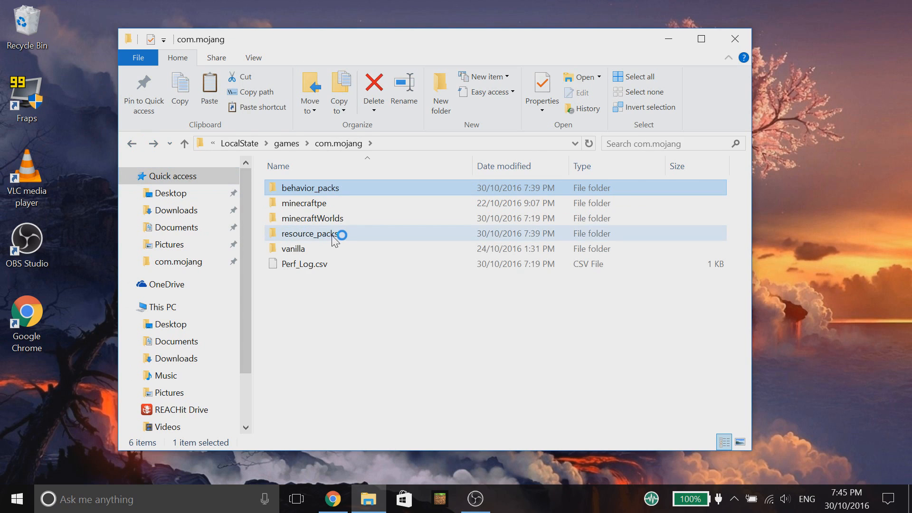
Step: Confirm pack_icon.png sits in resource_packs Tutorial beside the manifest, then return to com.mojang and the game
double_click(309, 234)
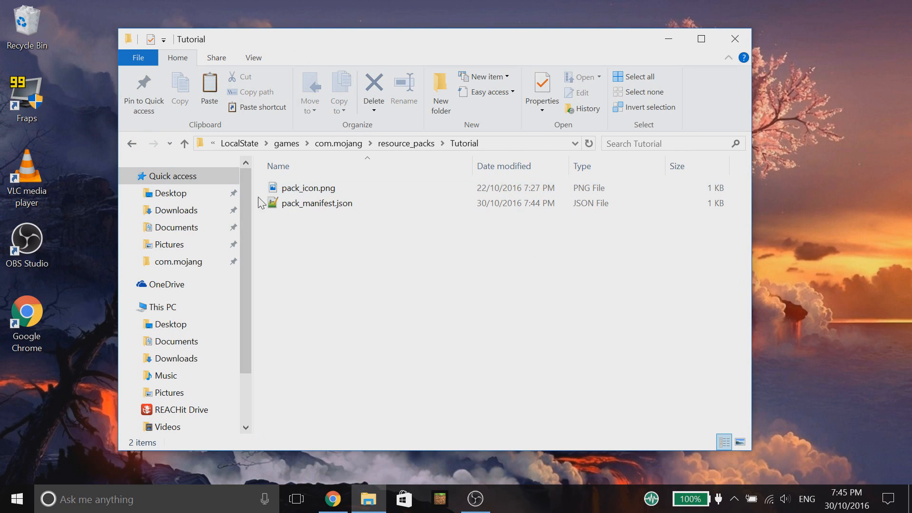
left_click(308, 187)
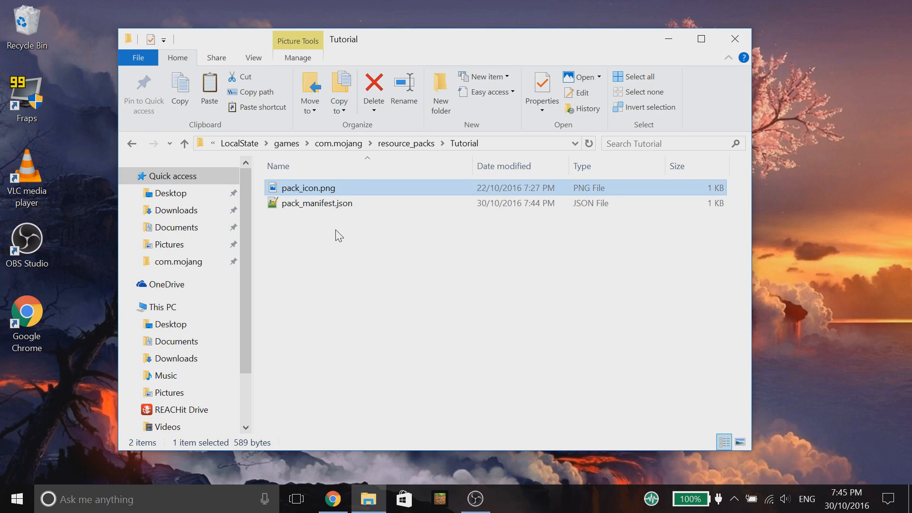
left_click(321, 245)
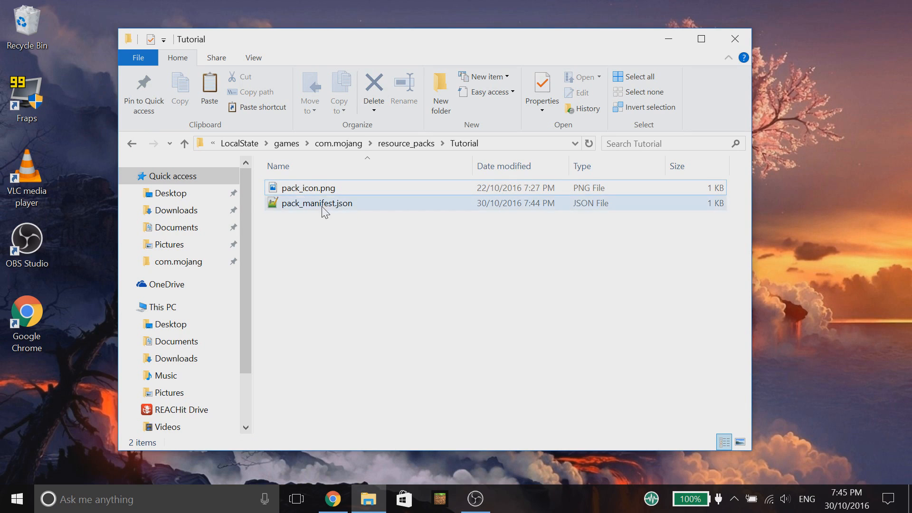
left_click(338, 142)
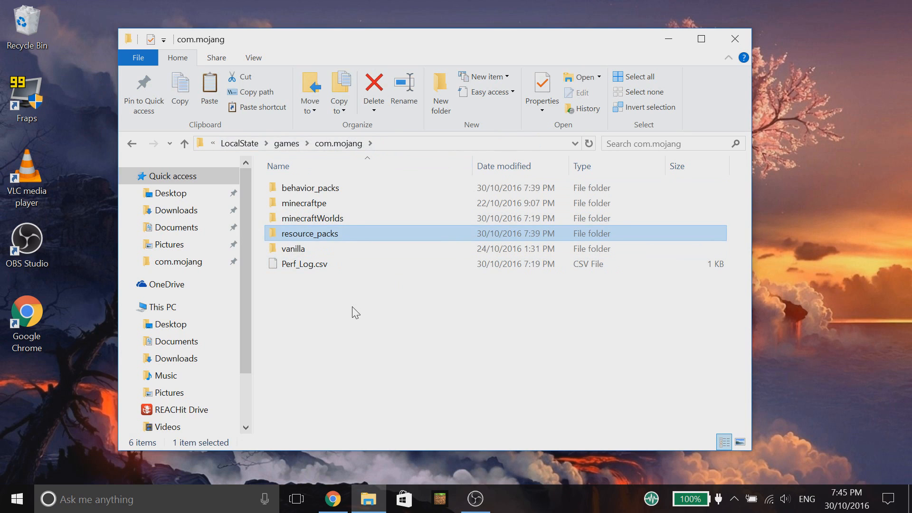
left_click(439, 499)
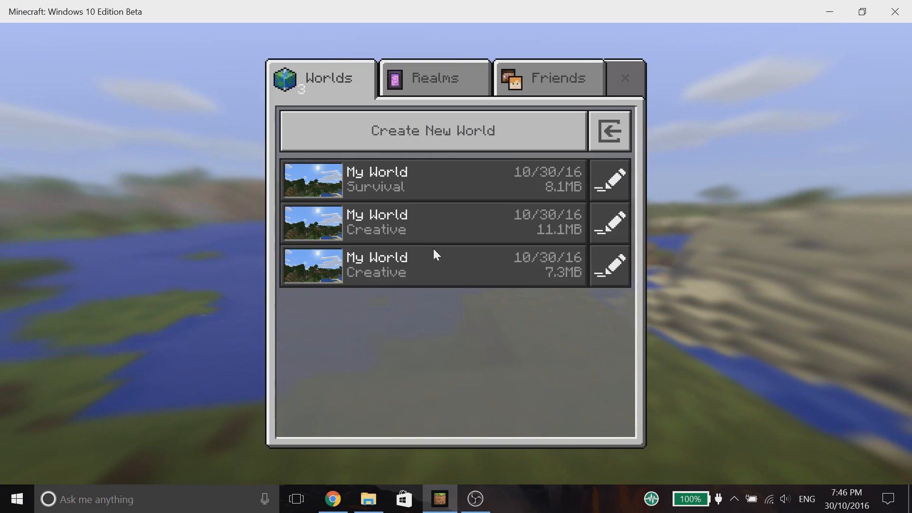
mouse_move(498, 139)
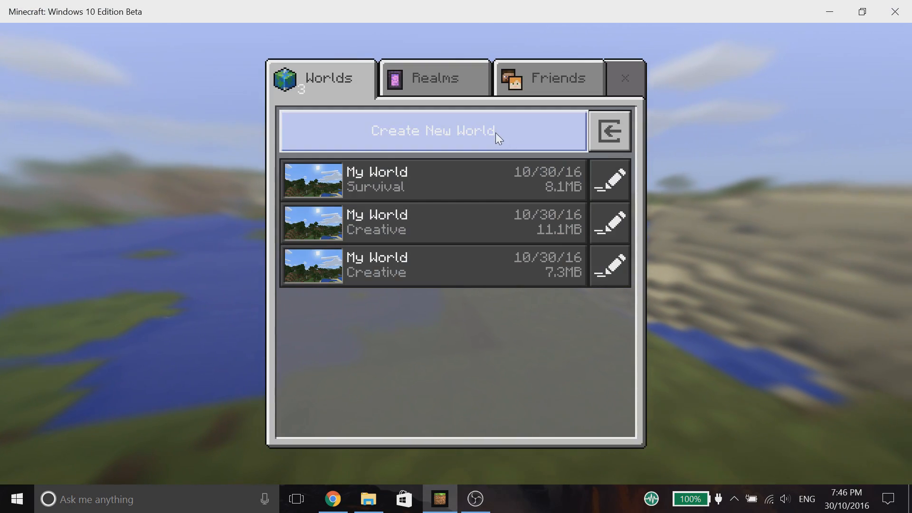
Step: Start a new world in Creative mode and activate the Tutorial Resource pack from its resource pack list
left_click(433, 131)
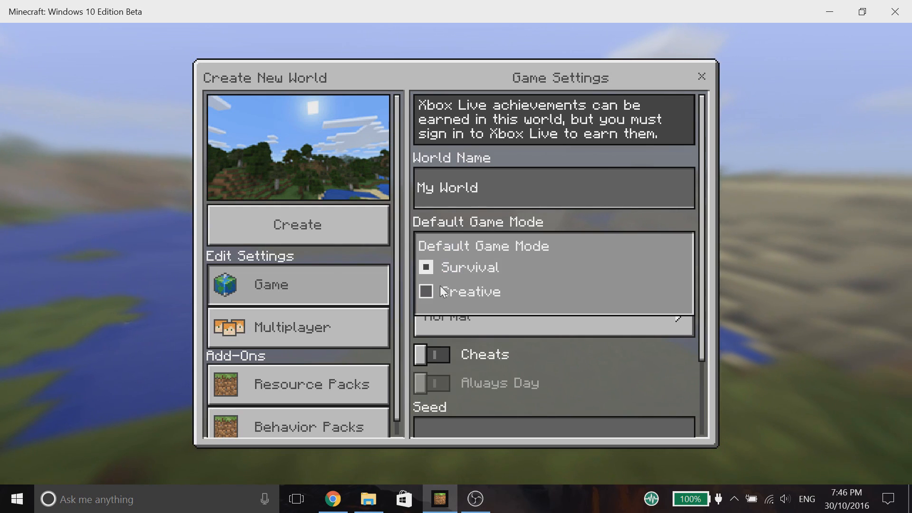
left_click(426, 292)
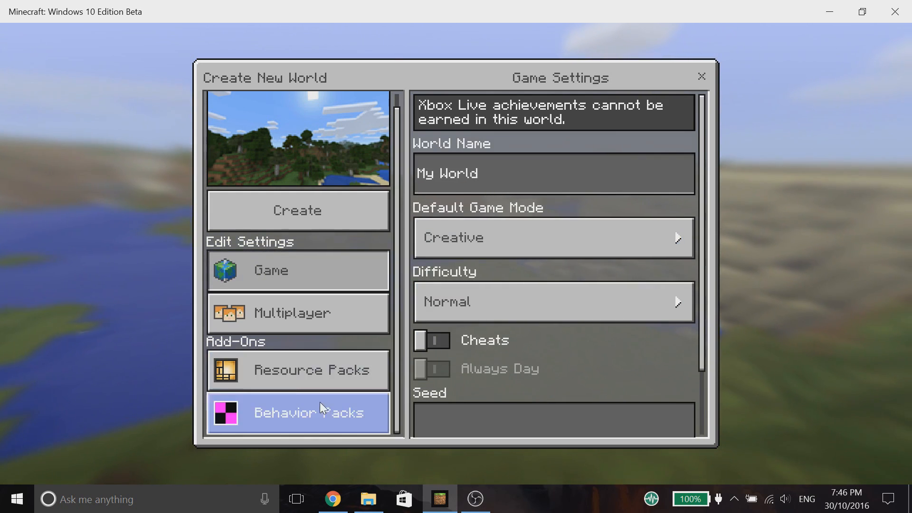
left_click(310, 369)
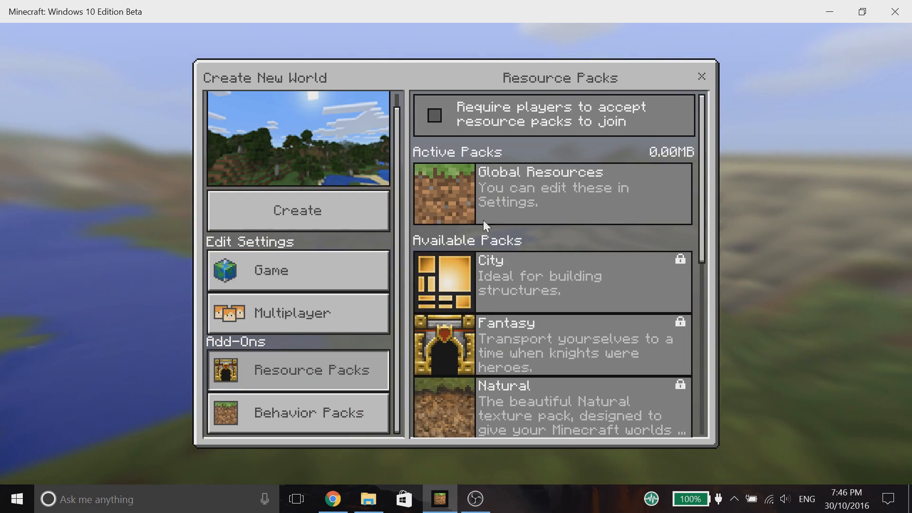
scroll("down", 3)
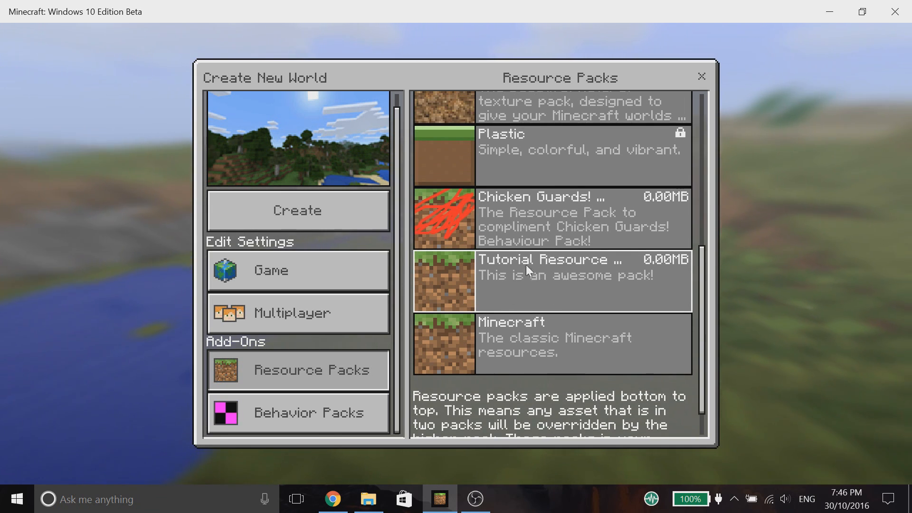
left_click(307, 412)
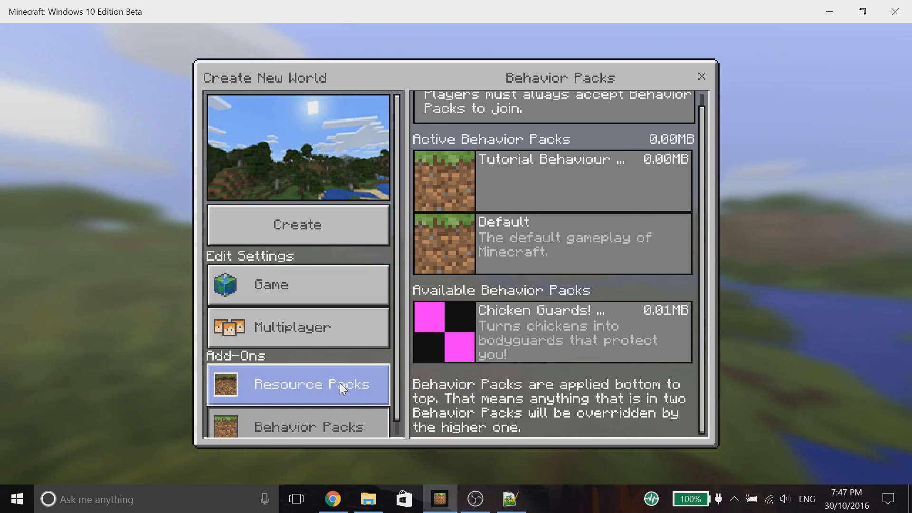
Step: Review the new world's resource pack choices after activating the Tutorial Behaviour pack
left_click(311, 383)
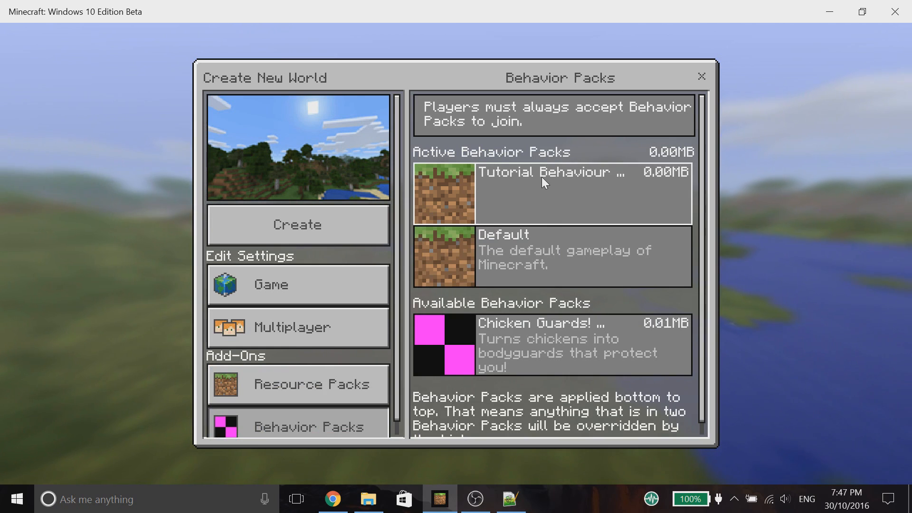
Step: Create the world with the chosen Tutorial packs, then leave the game for the desktop
left_click(298, 224)
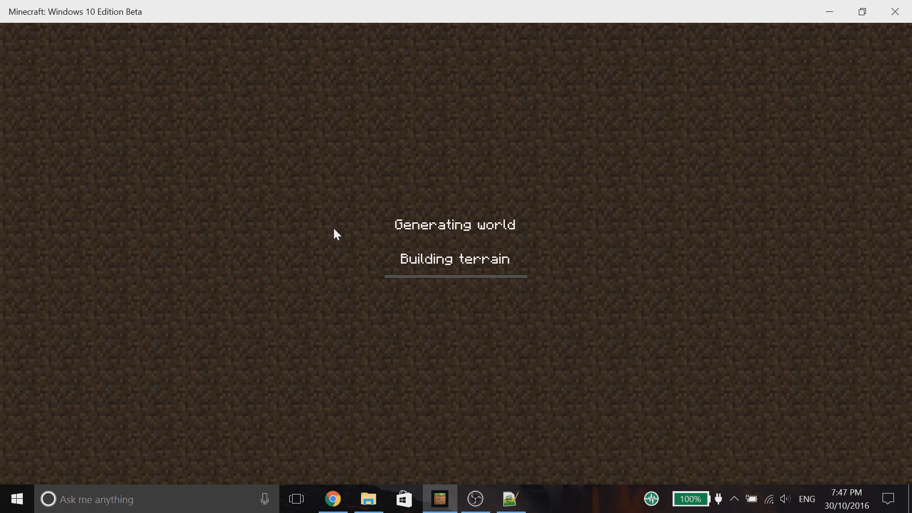
mouse_move(829, 11)
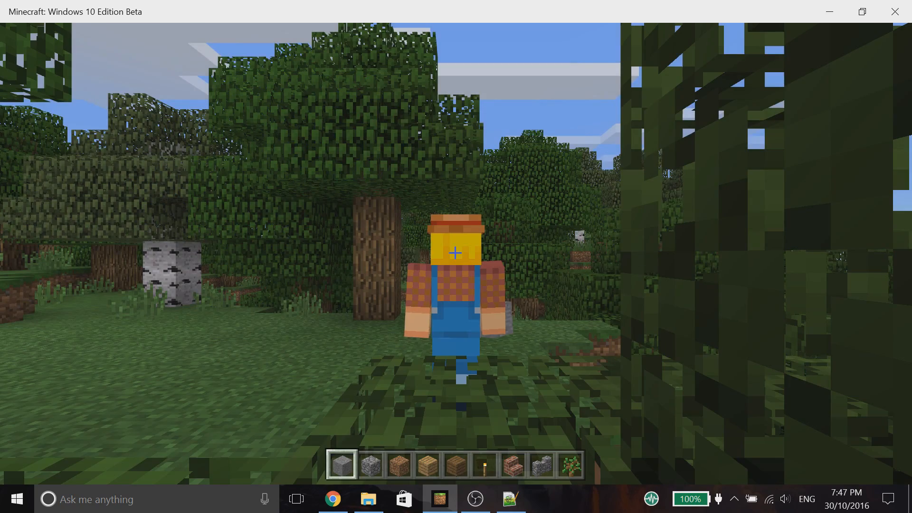
key("Escape")
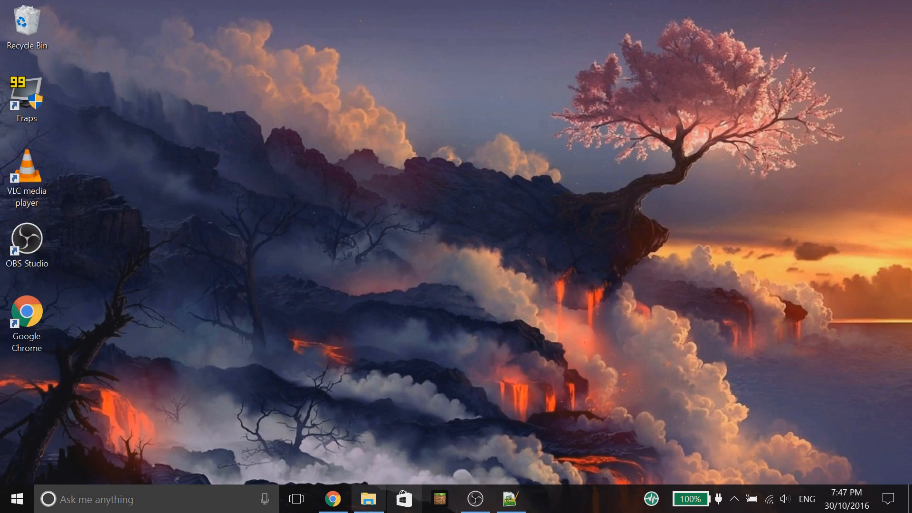
Step: Browse to com.mojang's minecraftWorlds folder and select the newest world folder UkkIAEdbAQA=
left_click(368, 499)
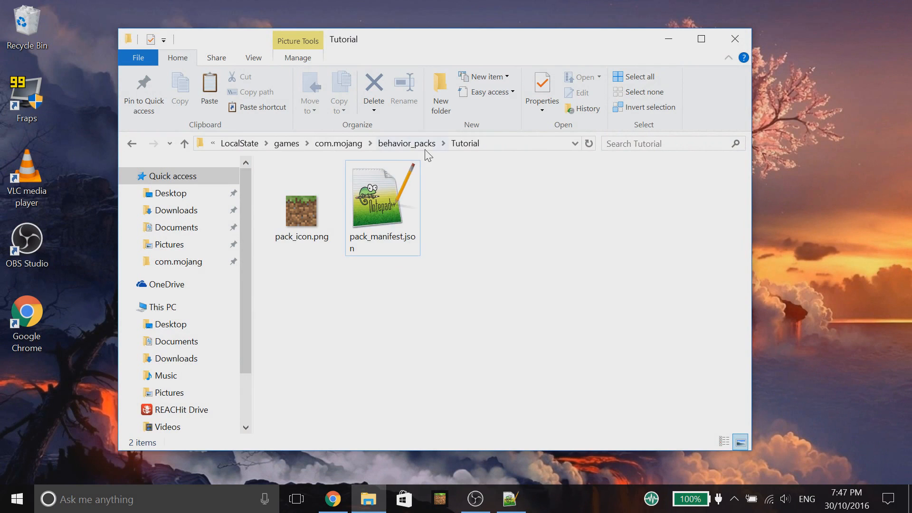
left_click(338, 143)
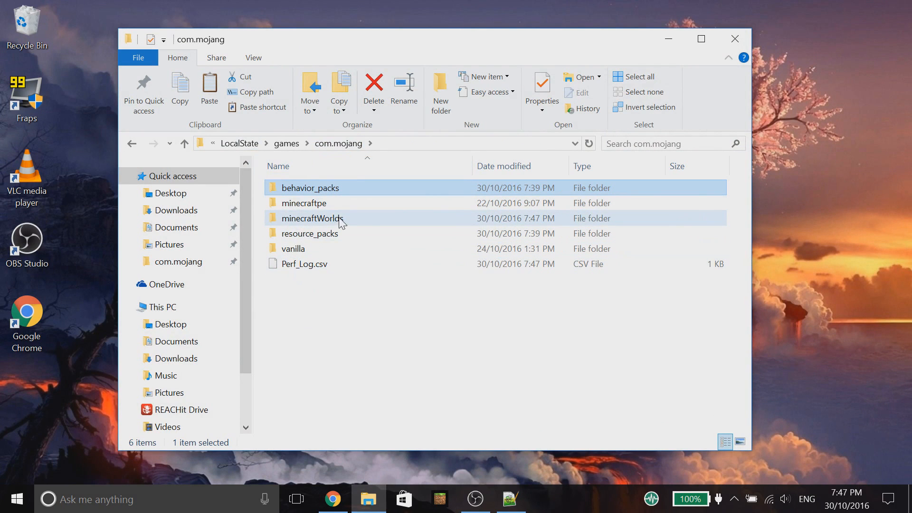
double_click(312, 218)
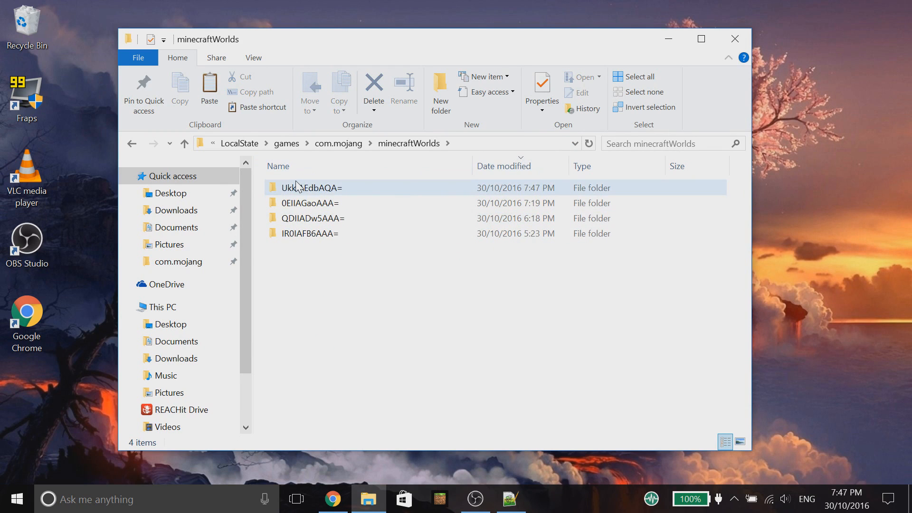
left_click(304, 187)
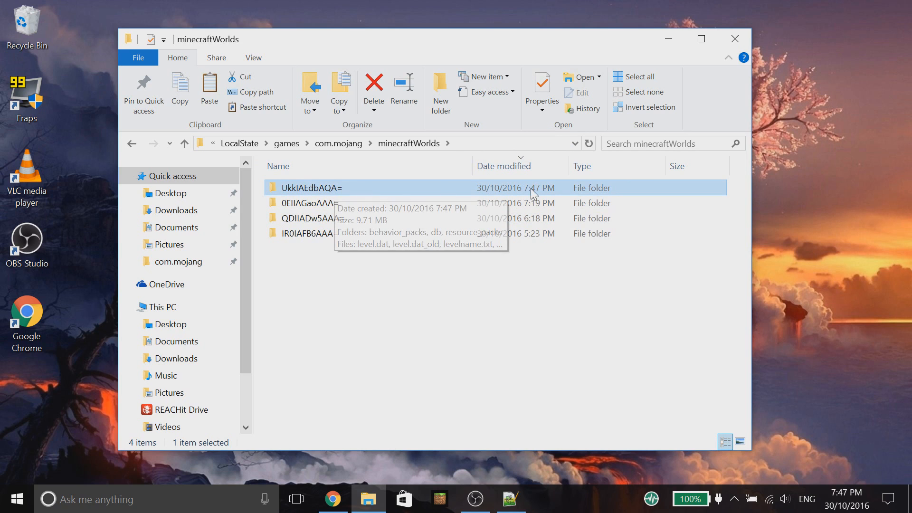
mouse_move(889, 499)
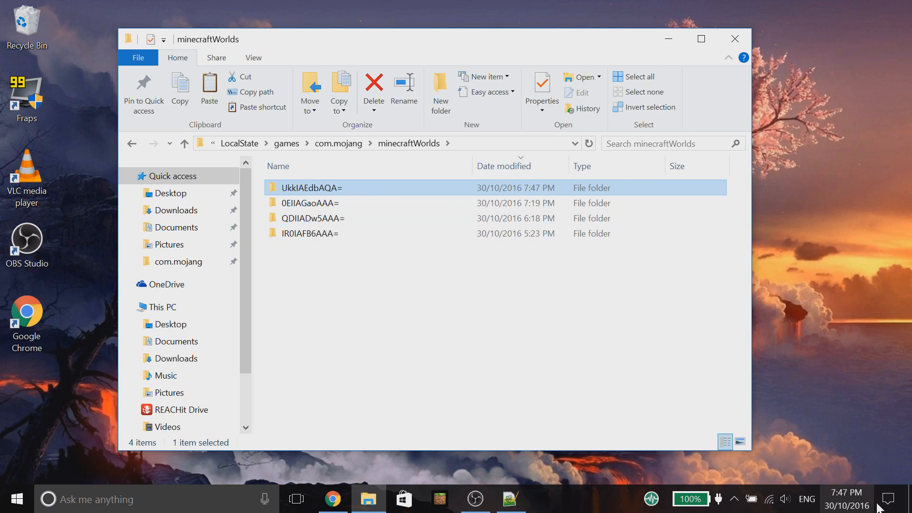
Step: Check that world UkkIAEdbAQA='s resource_packs and behavior_packs folders each hold a Tutorial pack
double_click(312, 187)
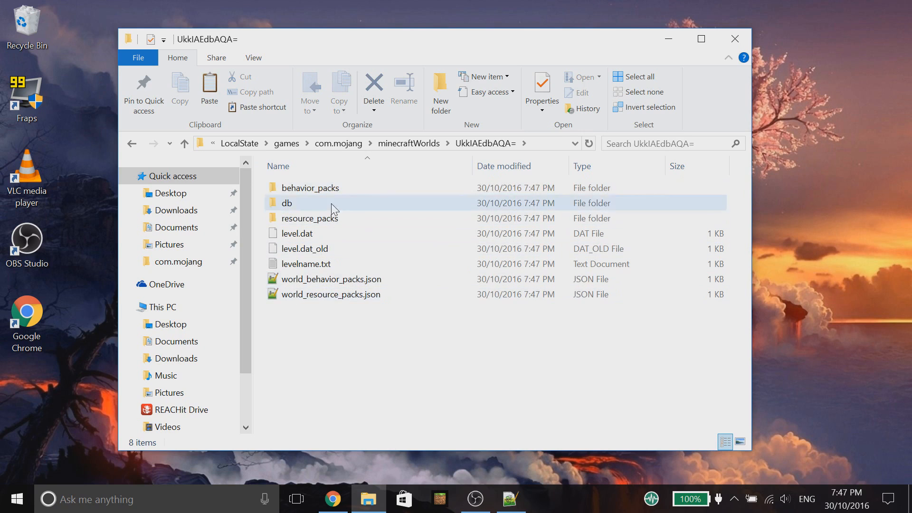
mouse_move(314, 222)
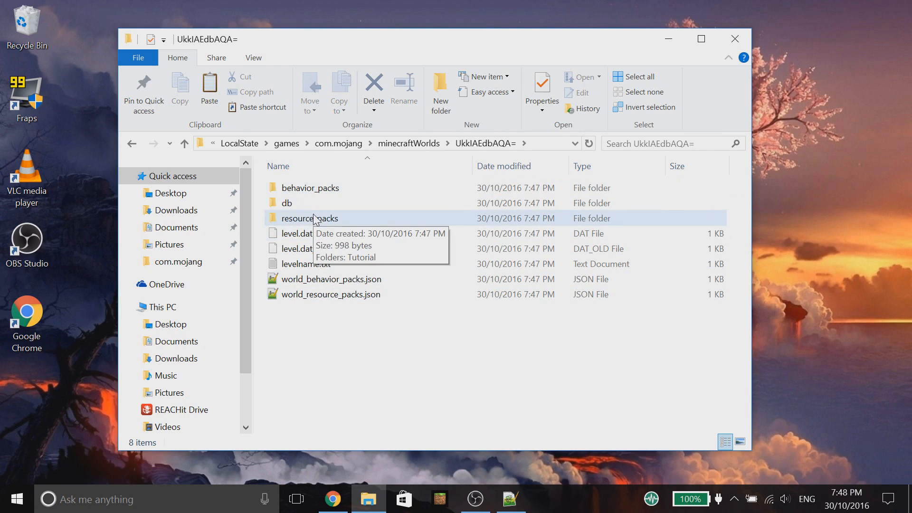
double_click(309, 218)
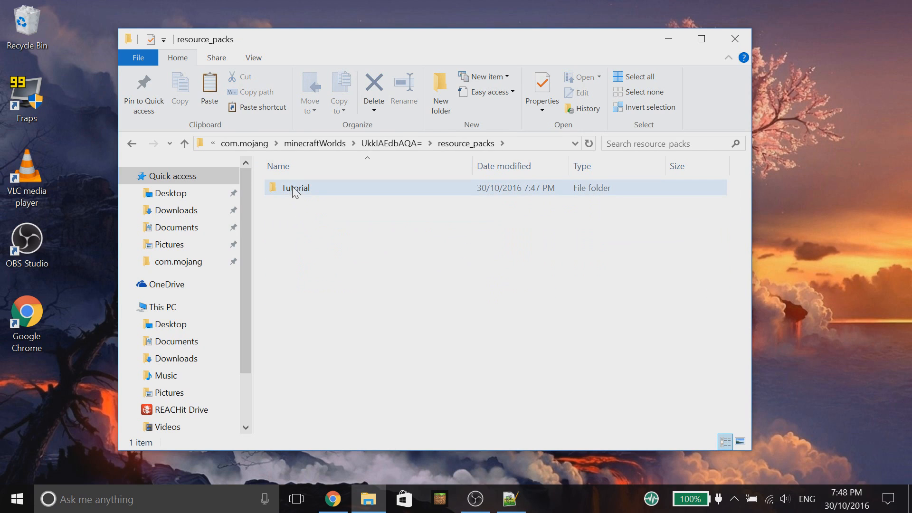
double_click(294, 187)
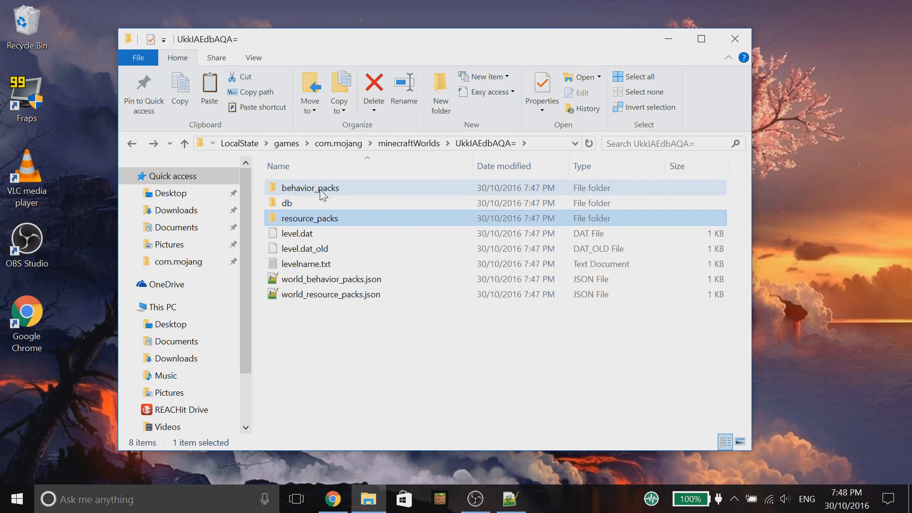
mouse_move(321, 193)
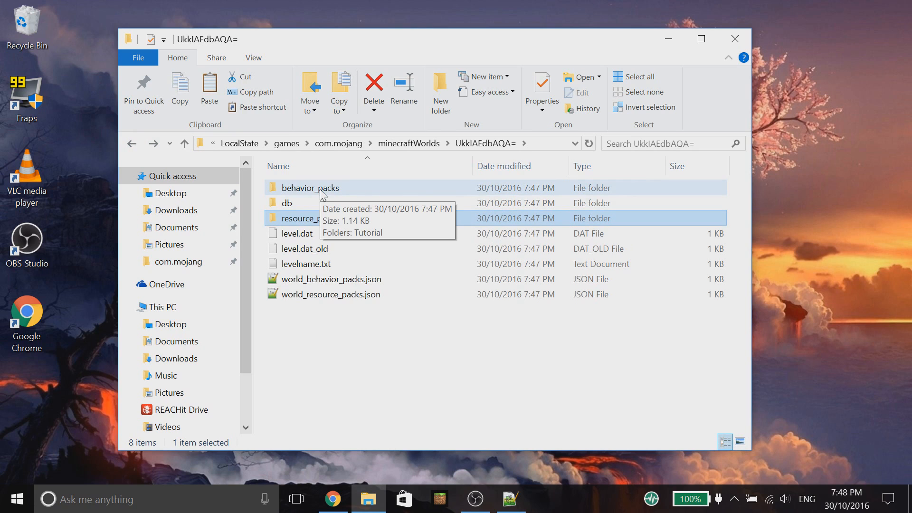
double_click(309, 187)
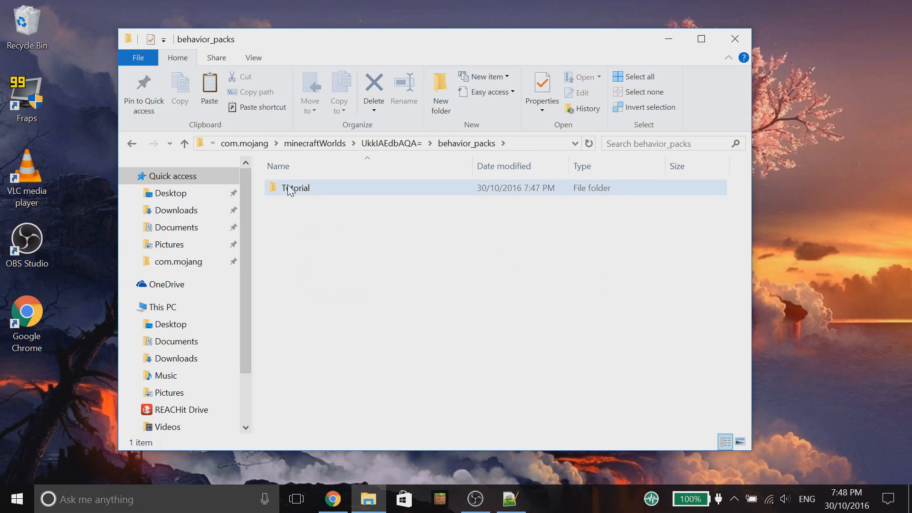
double_click(294, 187)
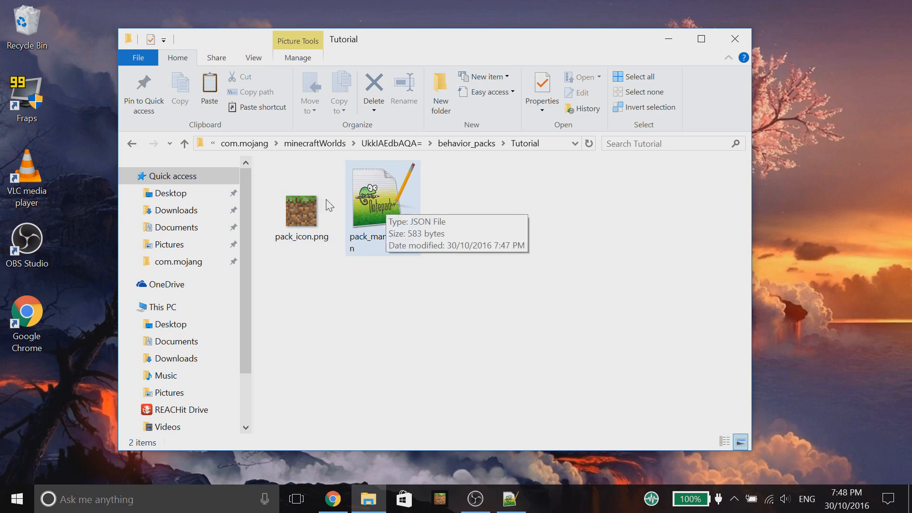
left_click(132, 144)
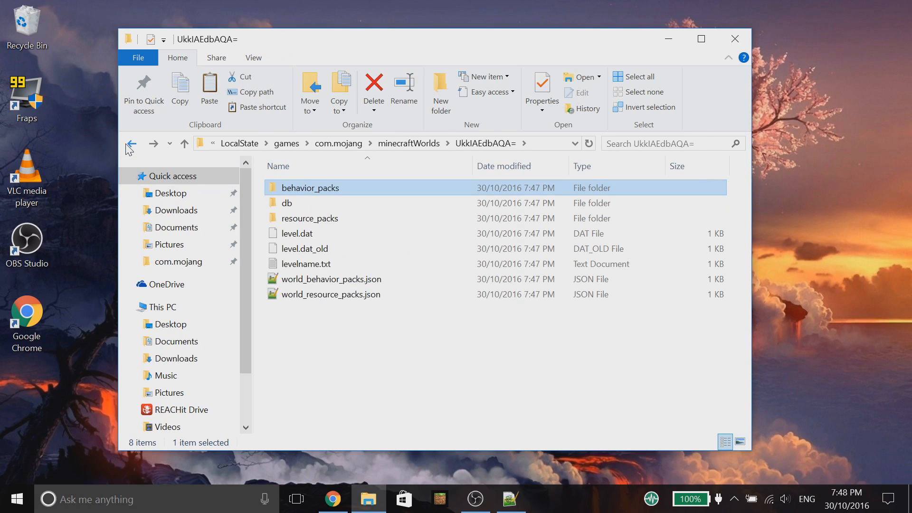
Step: Check the shared com.mojang resource_packs folder still holds the Tutorial pack
left_click(351, 358)
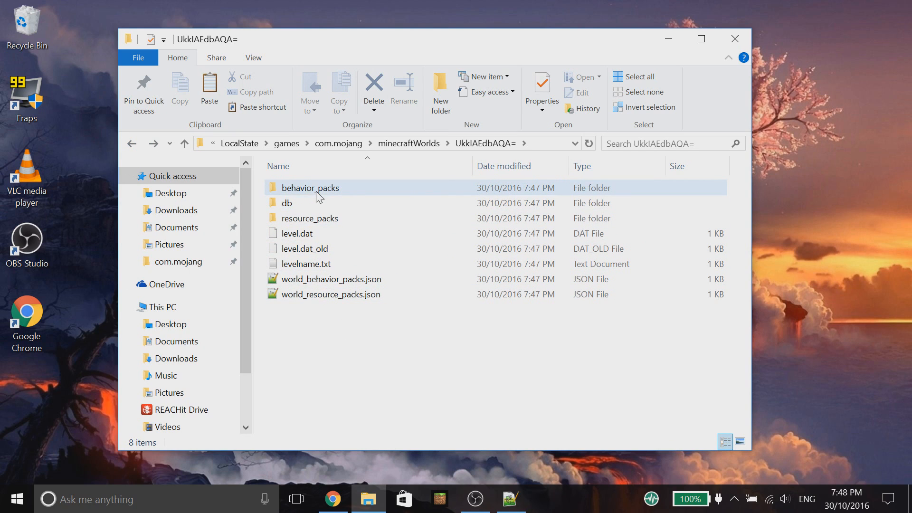
mouse_move(327, 222)
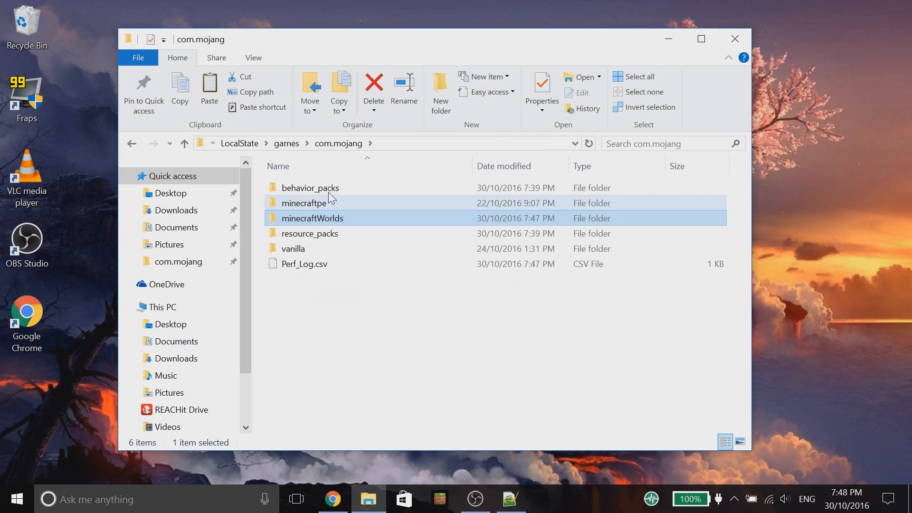
mouse_move(310, 237)
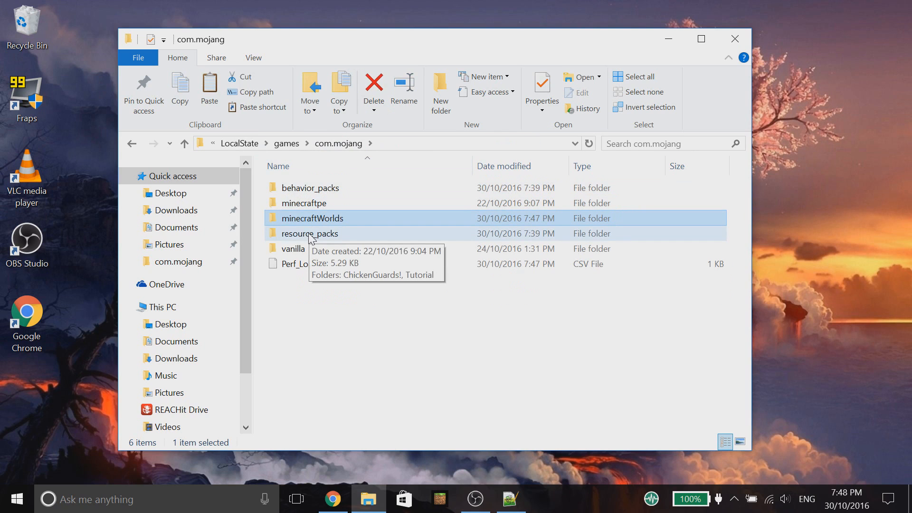
double_click(311, 219)
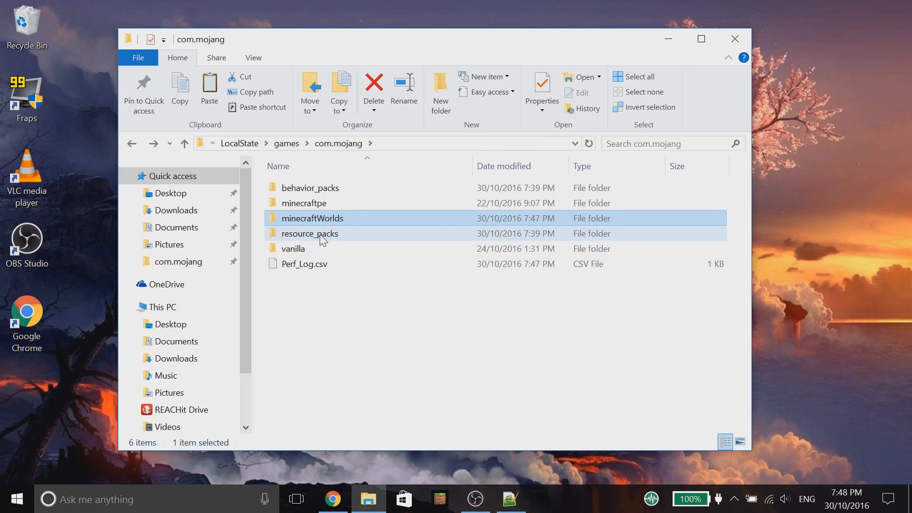
double_click(309, 233)
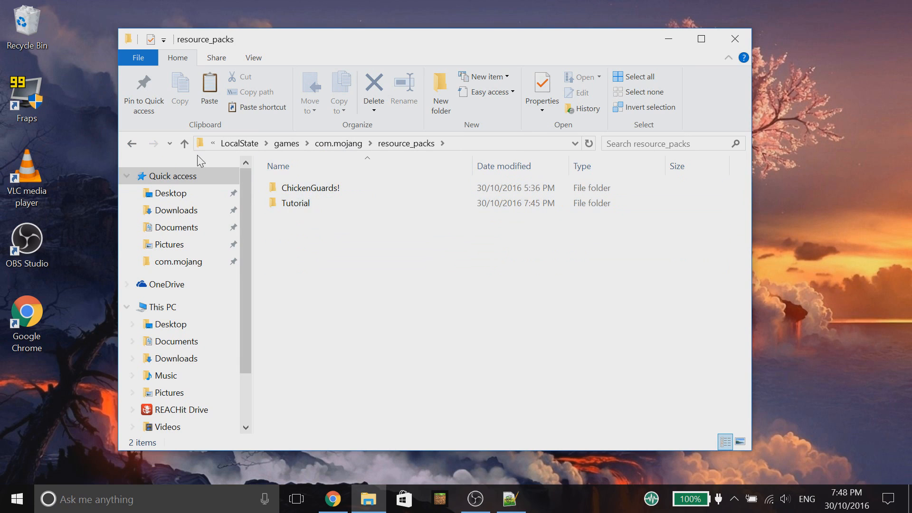
left_click(184, 142)
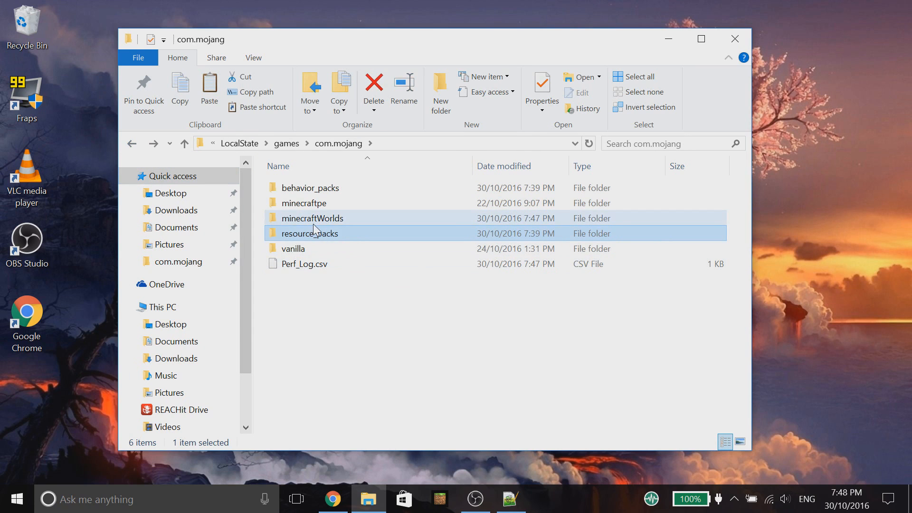
mouse_move(315, 228)
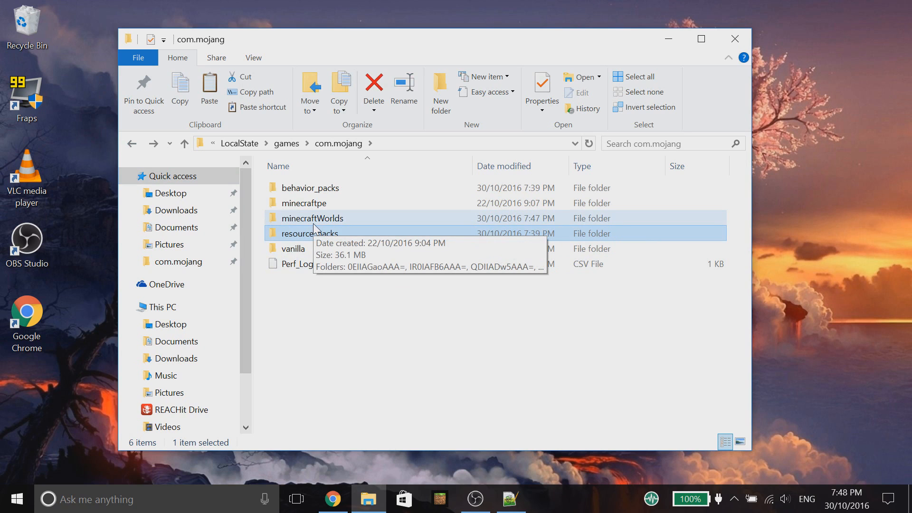
Step: Recheck the new world's resource_packs folder holds only Tutorial, then back out to com.mojang
double_click(313, 218)
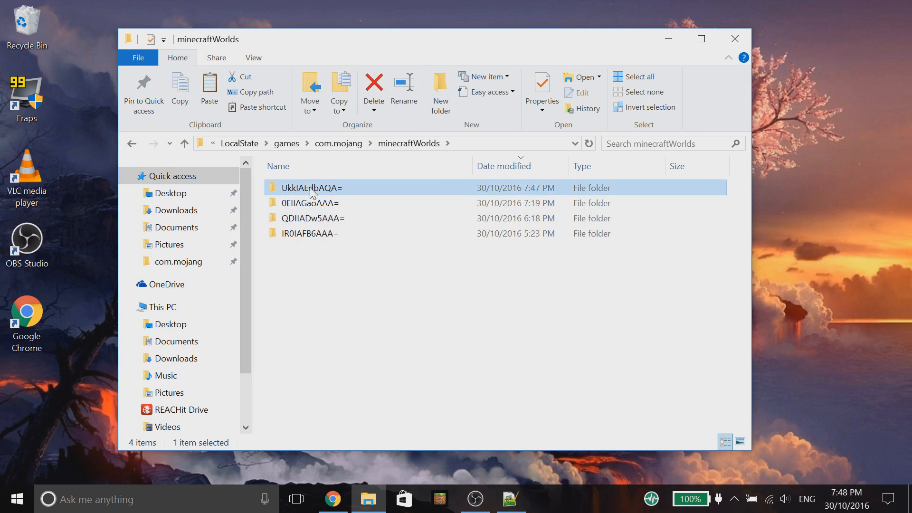
double_click(310, 187)
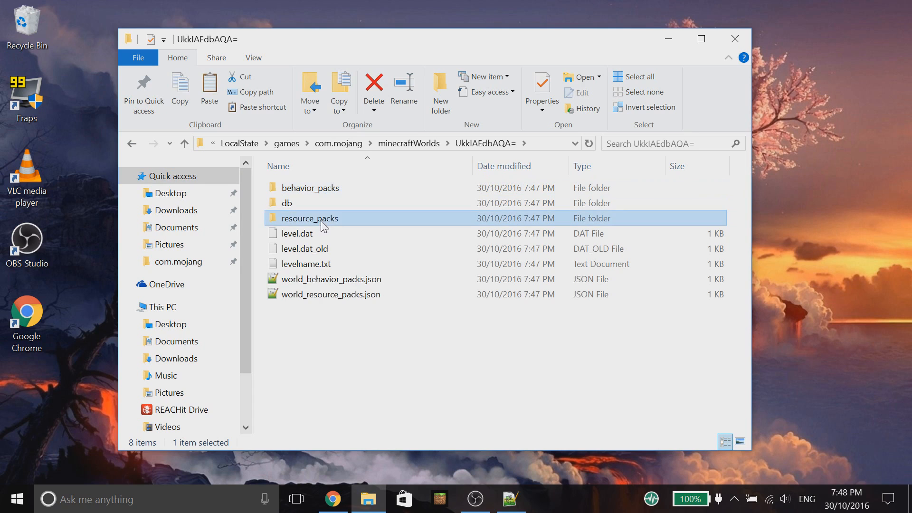
double_click(309, 218)
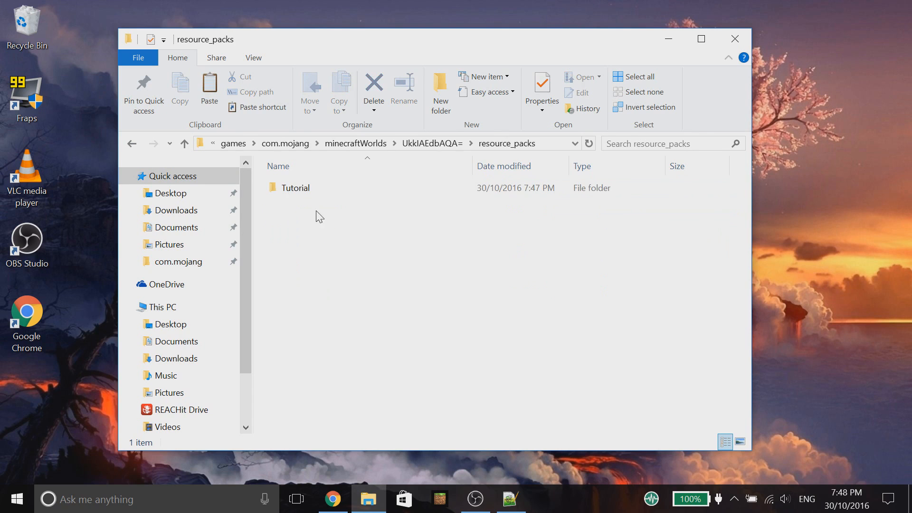
mouse_move(135, 156)
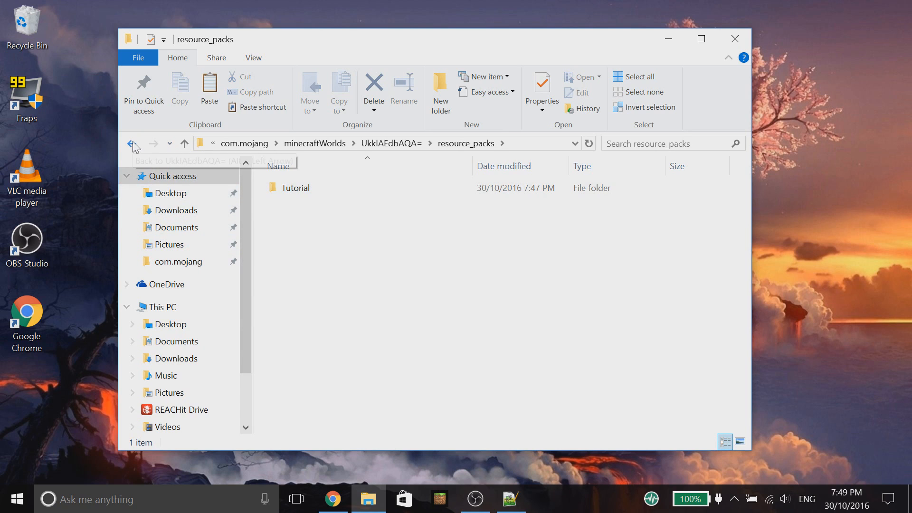
left_click(132, 144)
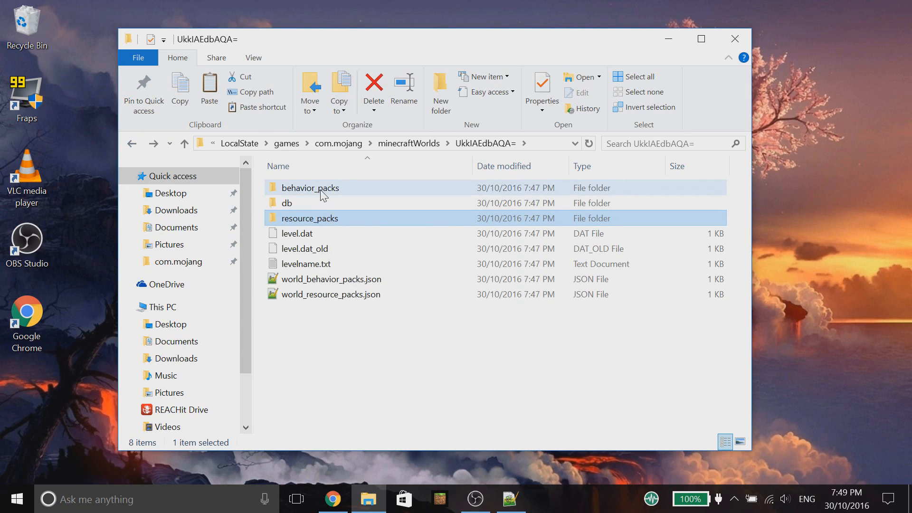
mouse_move(135, 146)
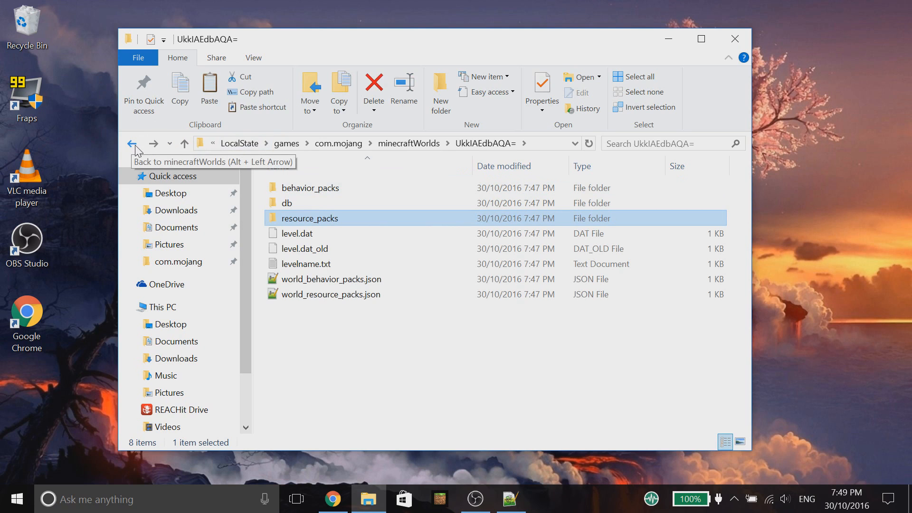
left_click(129, 144)
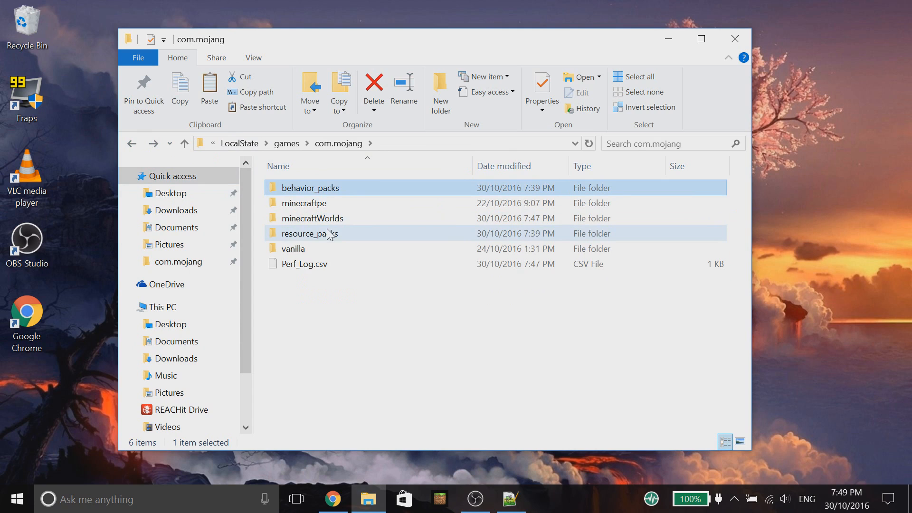
mouse_move(328, 234)
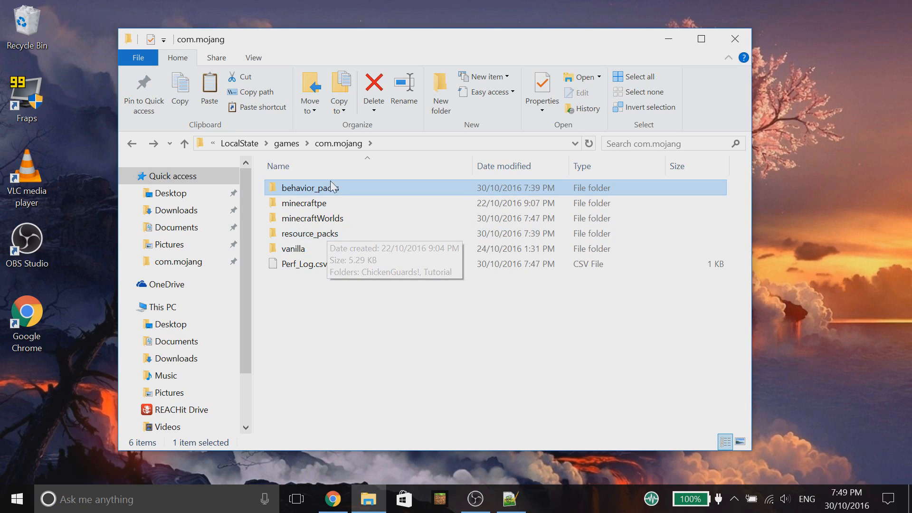
Step: Inspect the shared behavior_packs Tutorial folder's pack_icon.png and pack_manifest.json, then back out to com.mojang
double_click(309, 187)
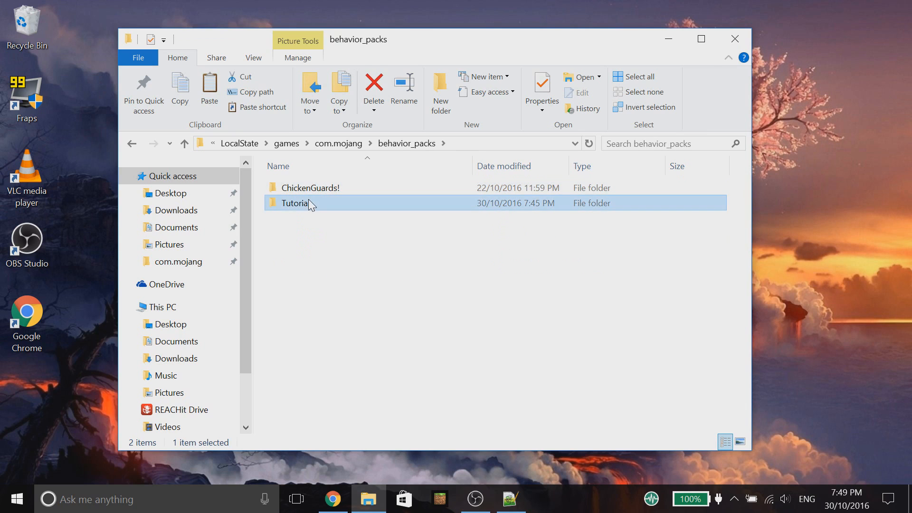
double_click(294, 203)
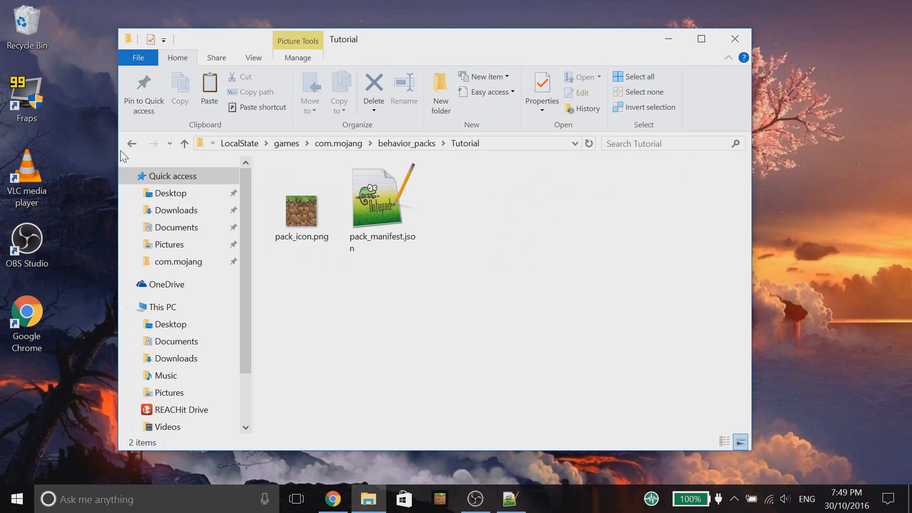
mouse_move(142, 151)
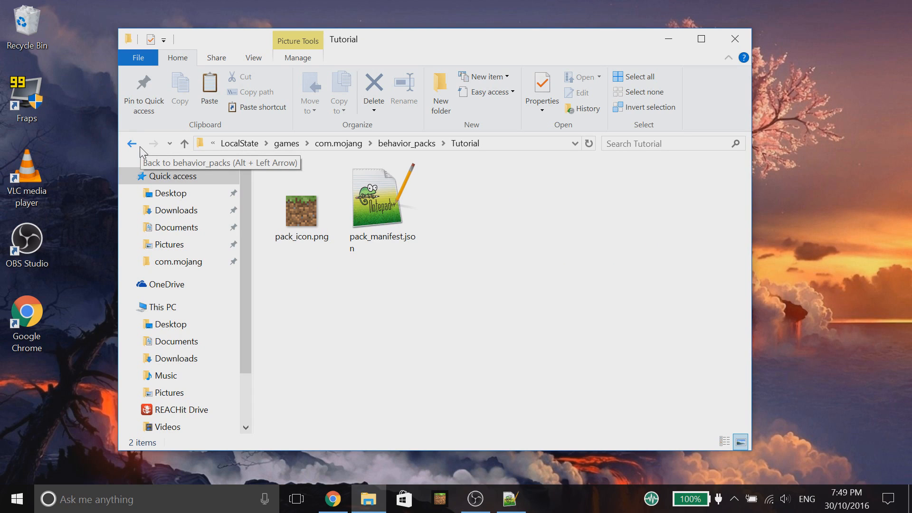
mouse_move(143, 151)
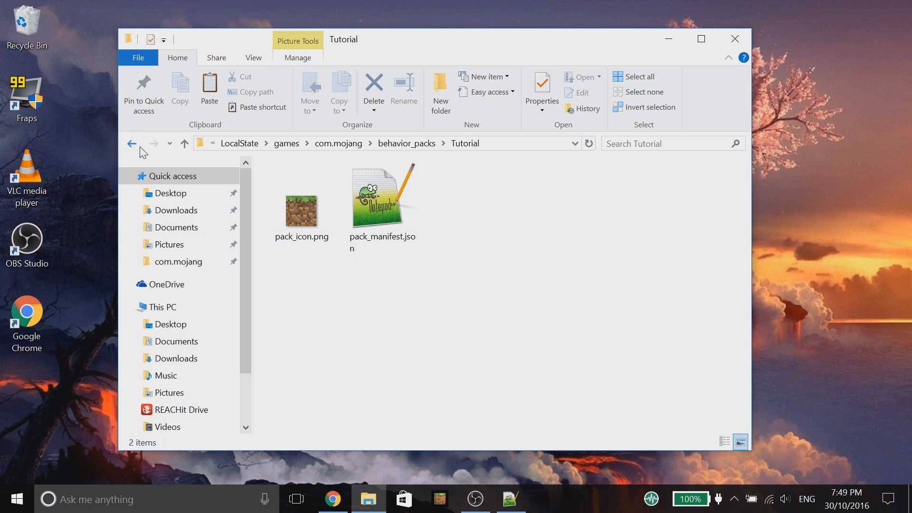
left_click(132, 143)
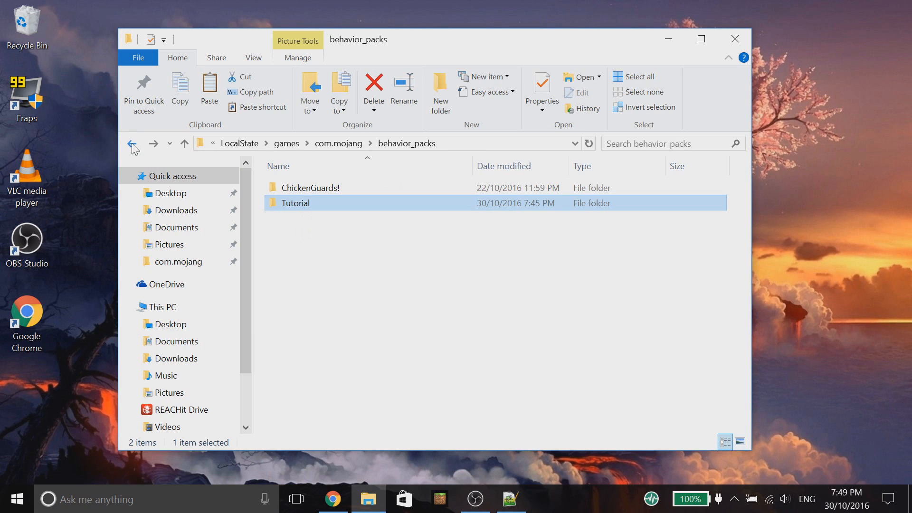
left_click(131, 143)
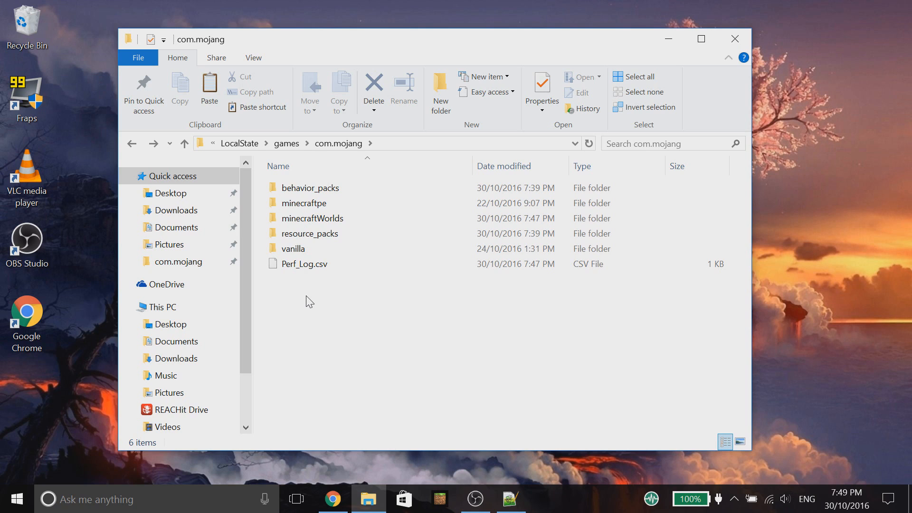
mouse_move(707, 29)
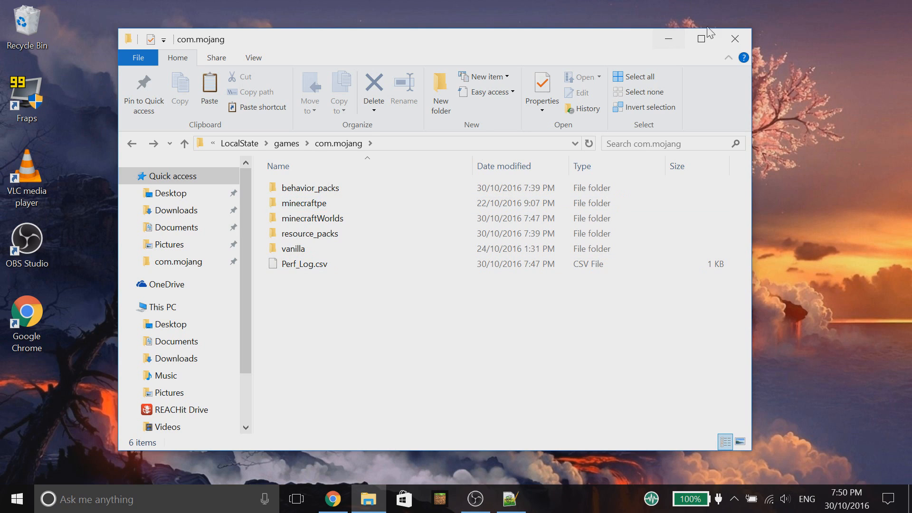